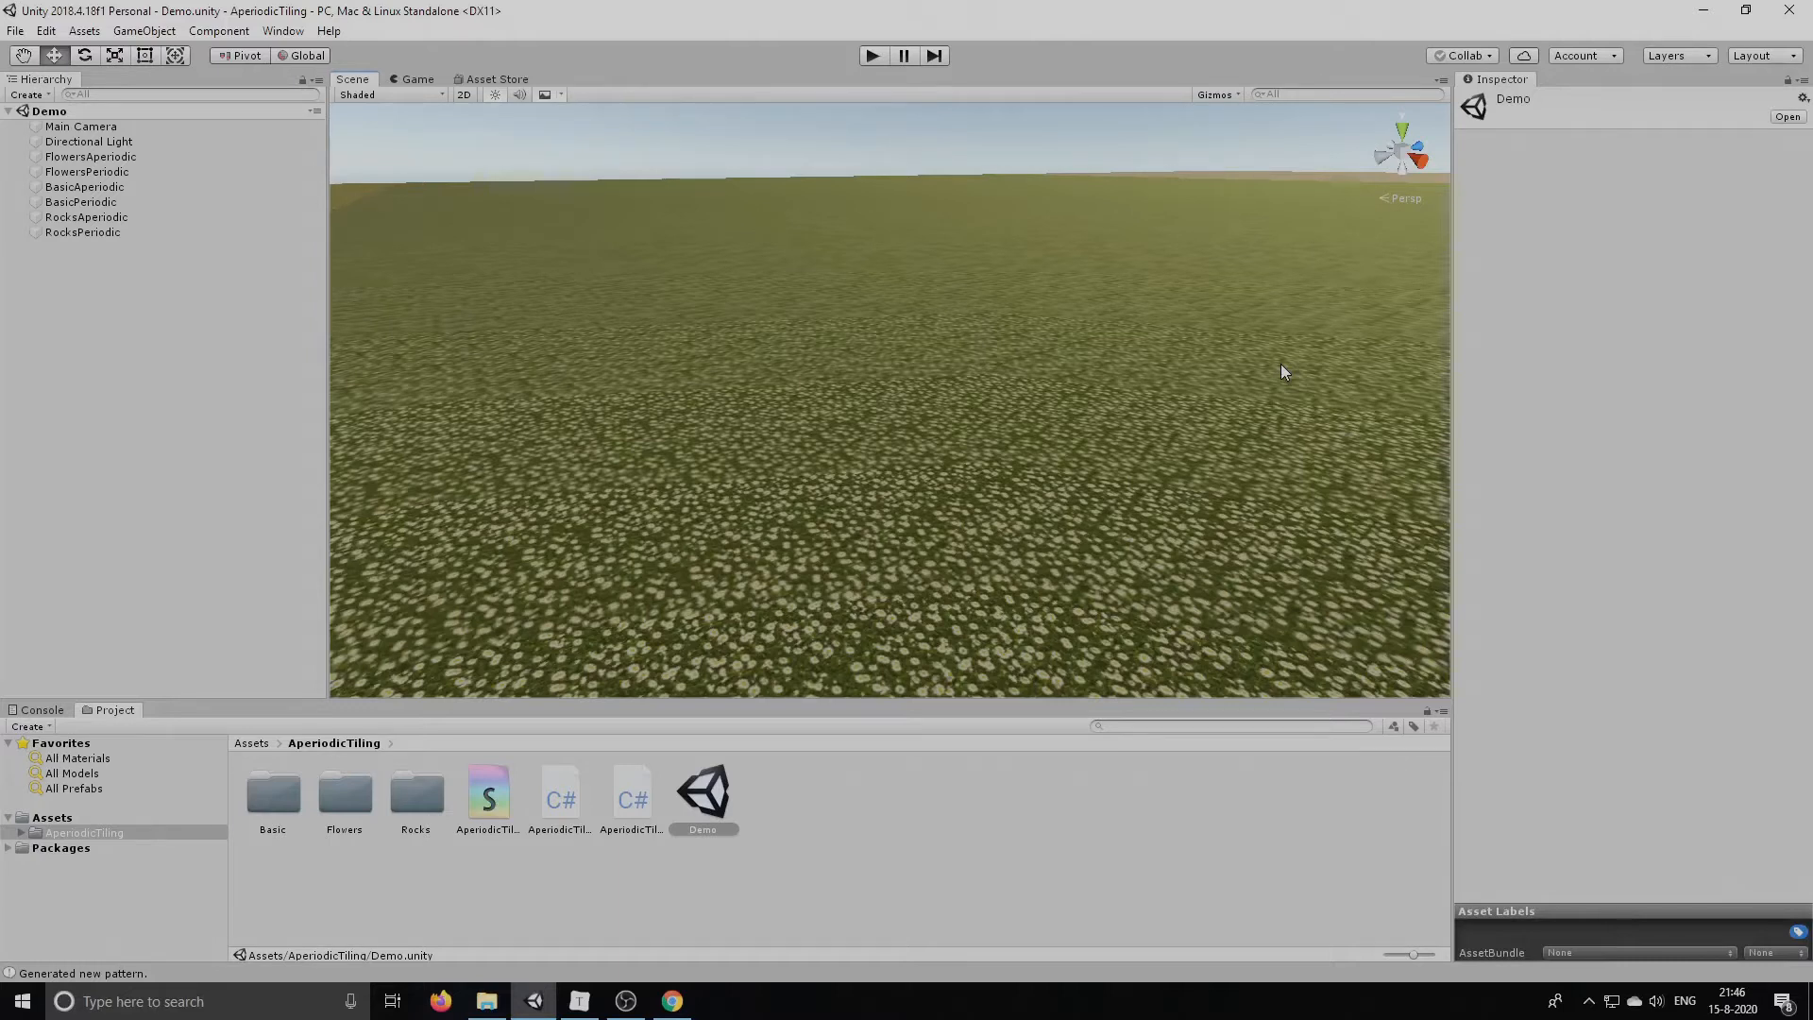
# Download the Source, Executables and VS2003 solutions zip from Robert Burke's page and show its options
pyautogui.click(671, 1001)
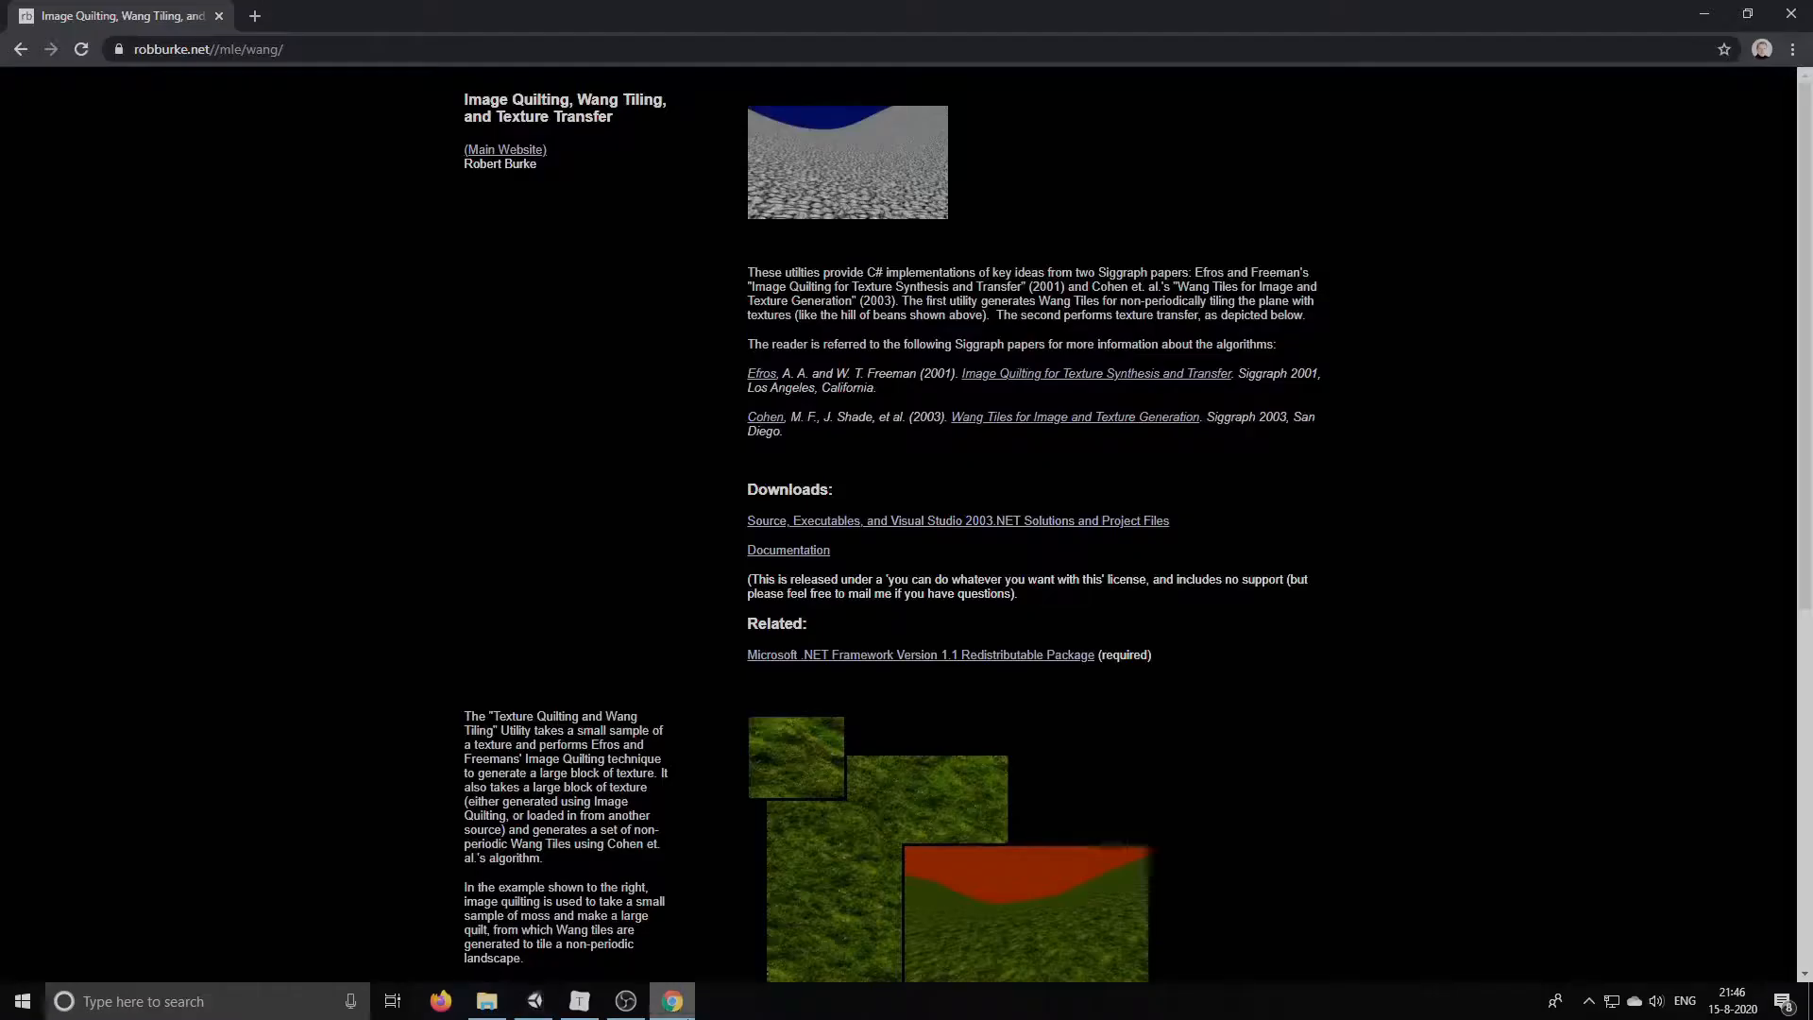
pyautogui.moveTo(827, 533)
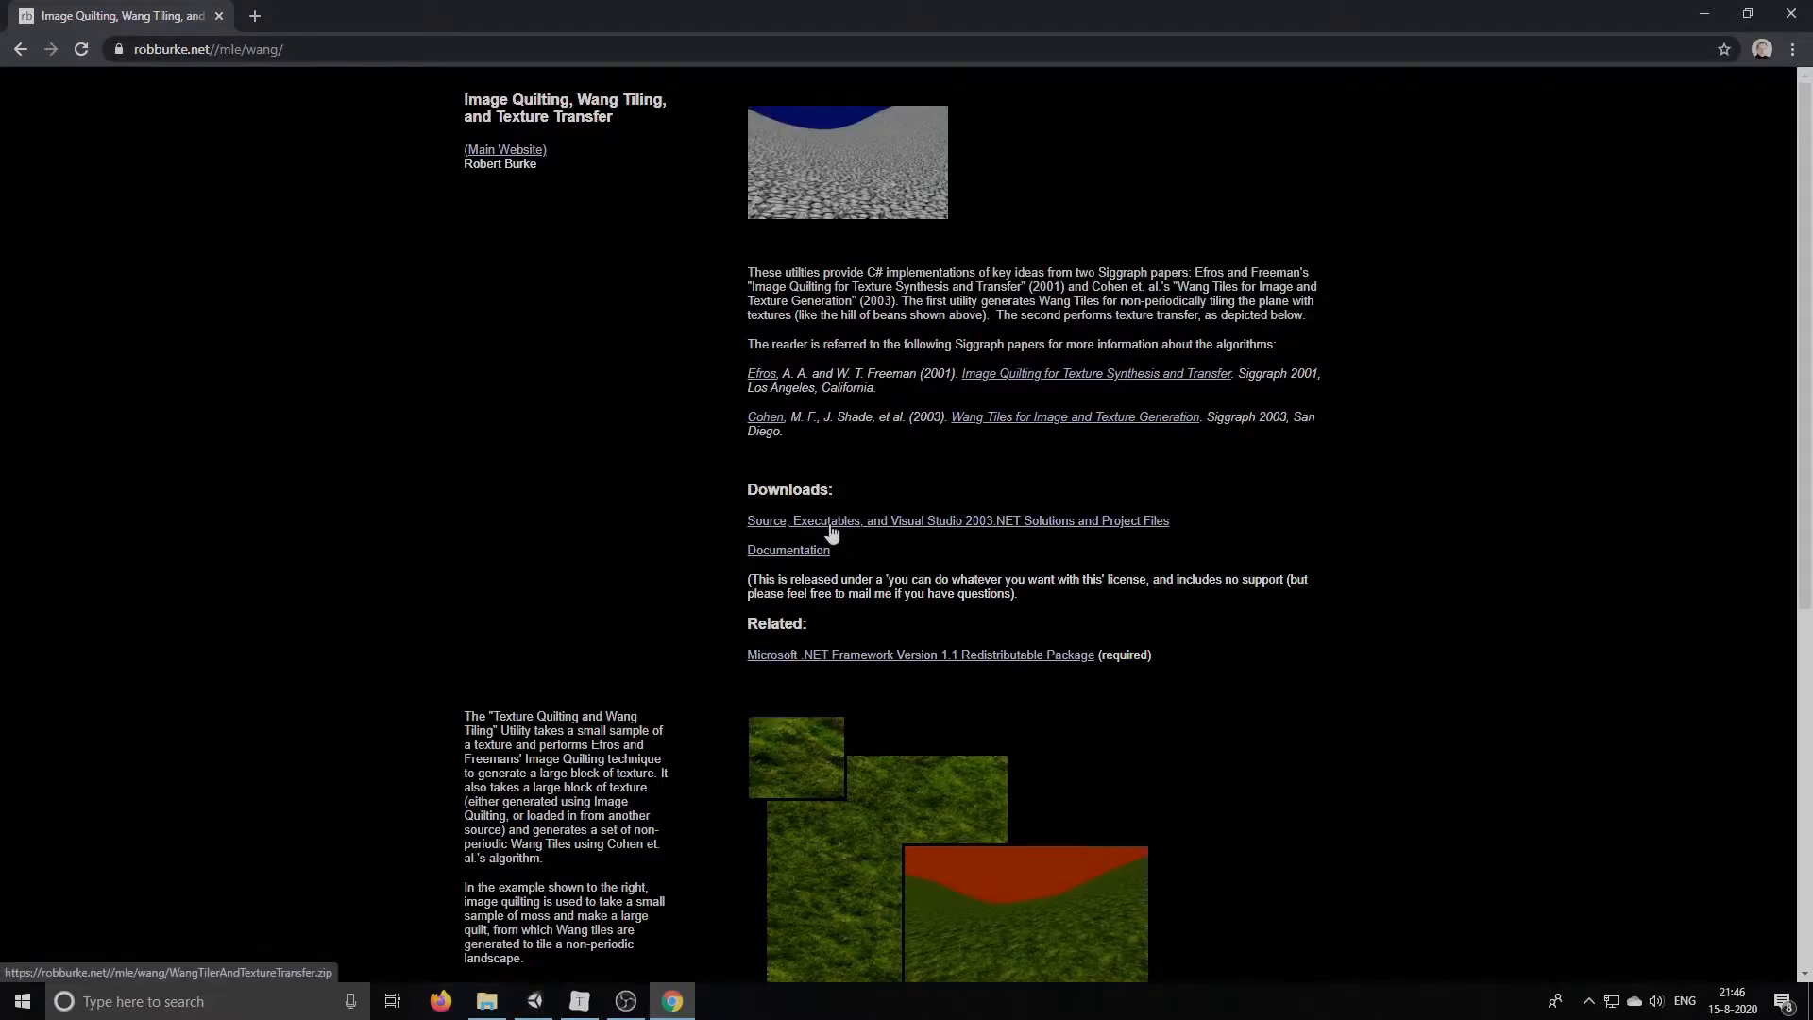
pyautogui.click(957, 522)
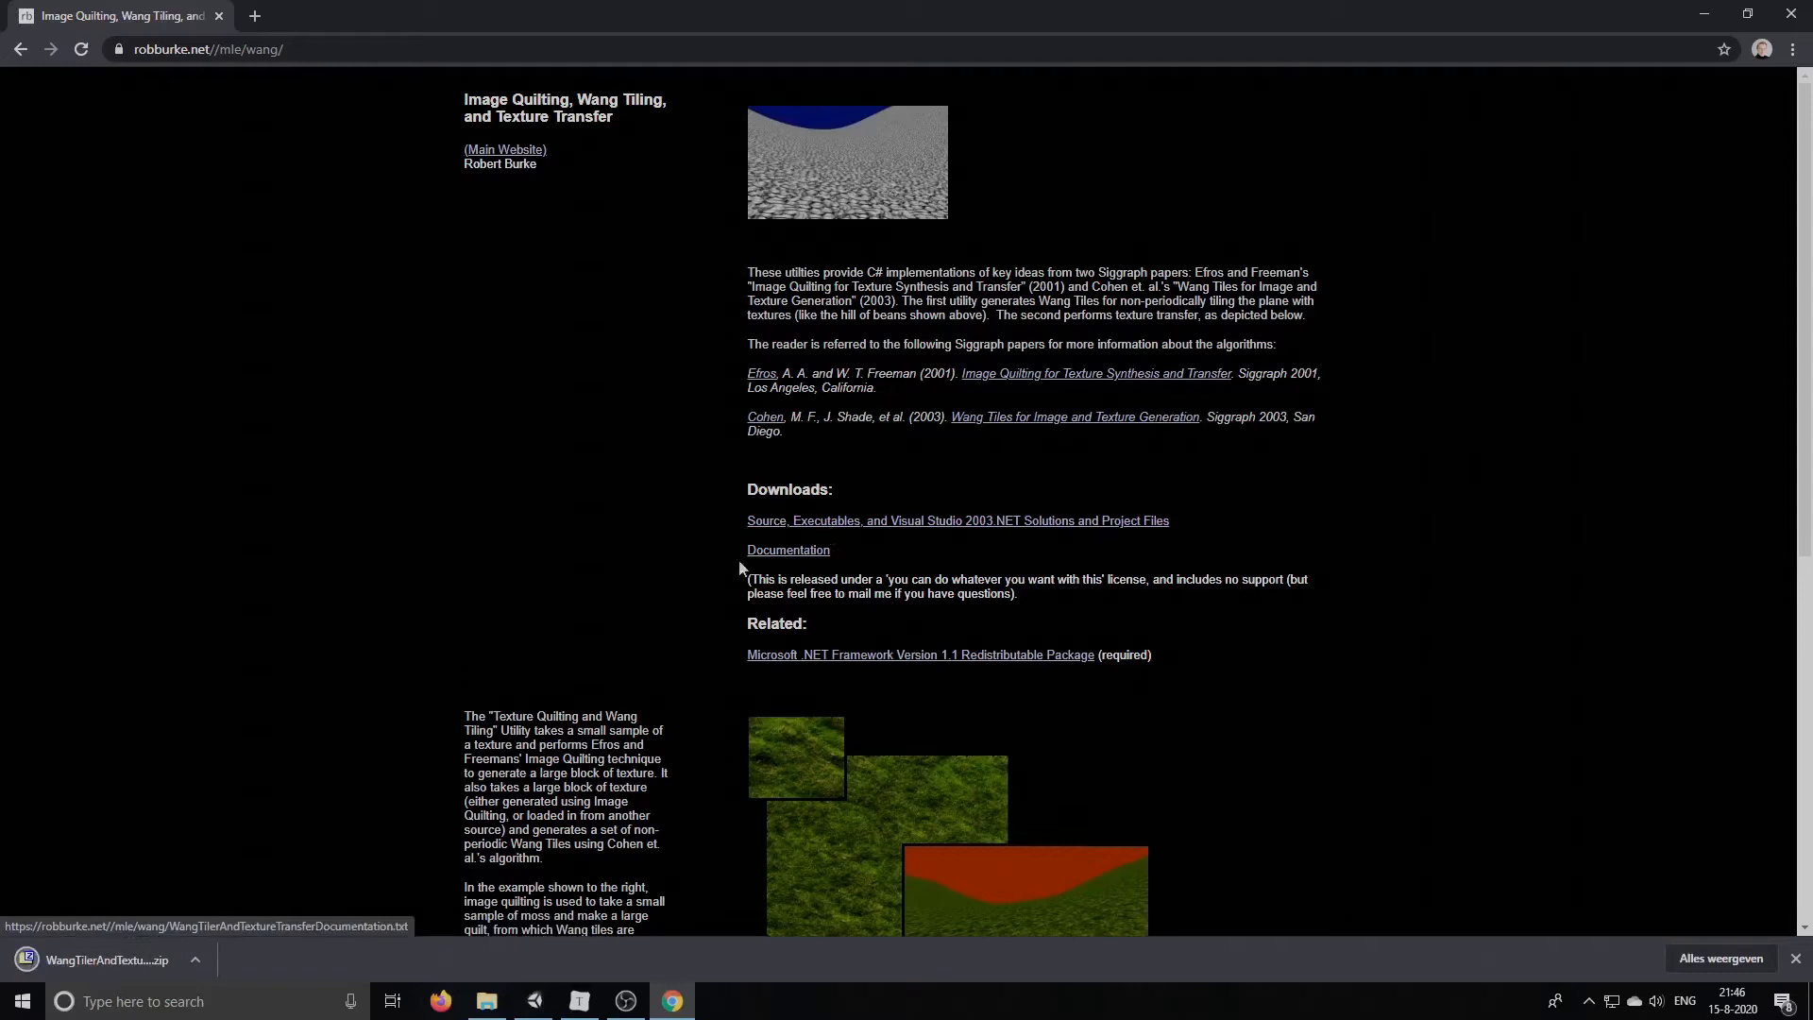
pyautogui.click(194, 960)
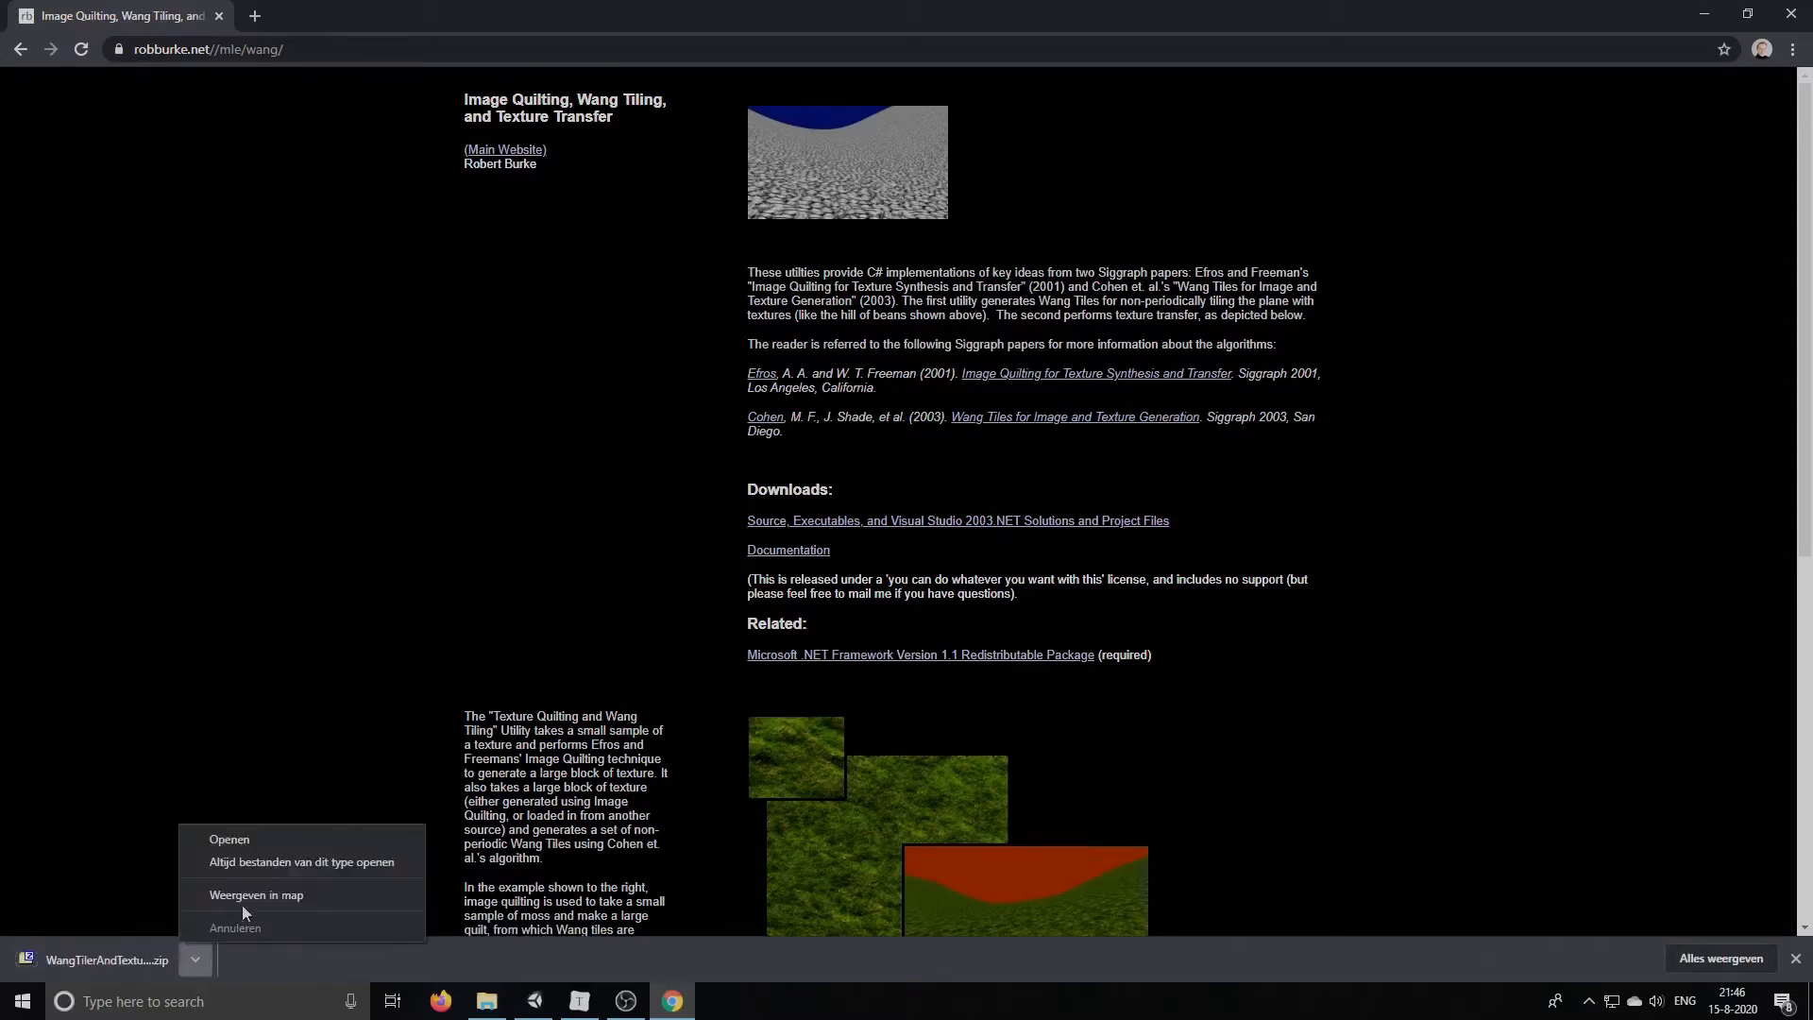
# Show the zip in its folder, extract it and browse into bin/Release with WangTiler.exe
pyautogui.click(254, 893)
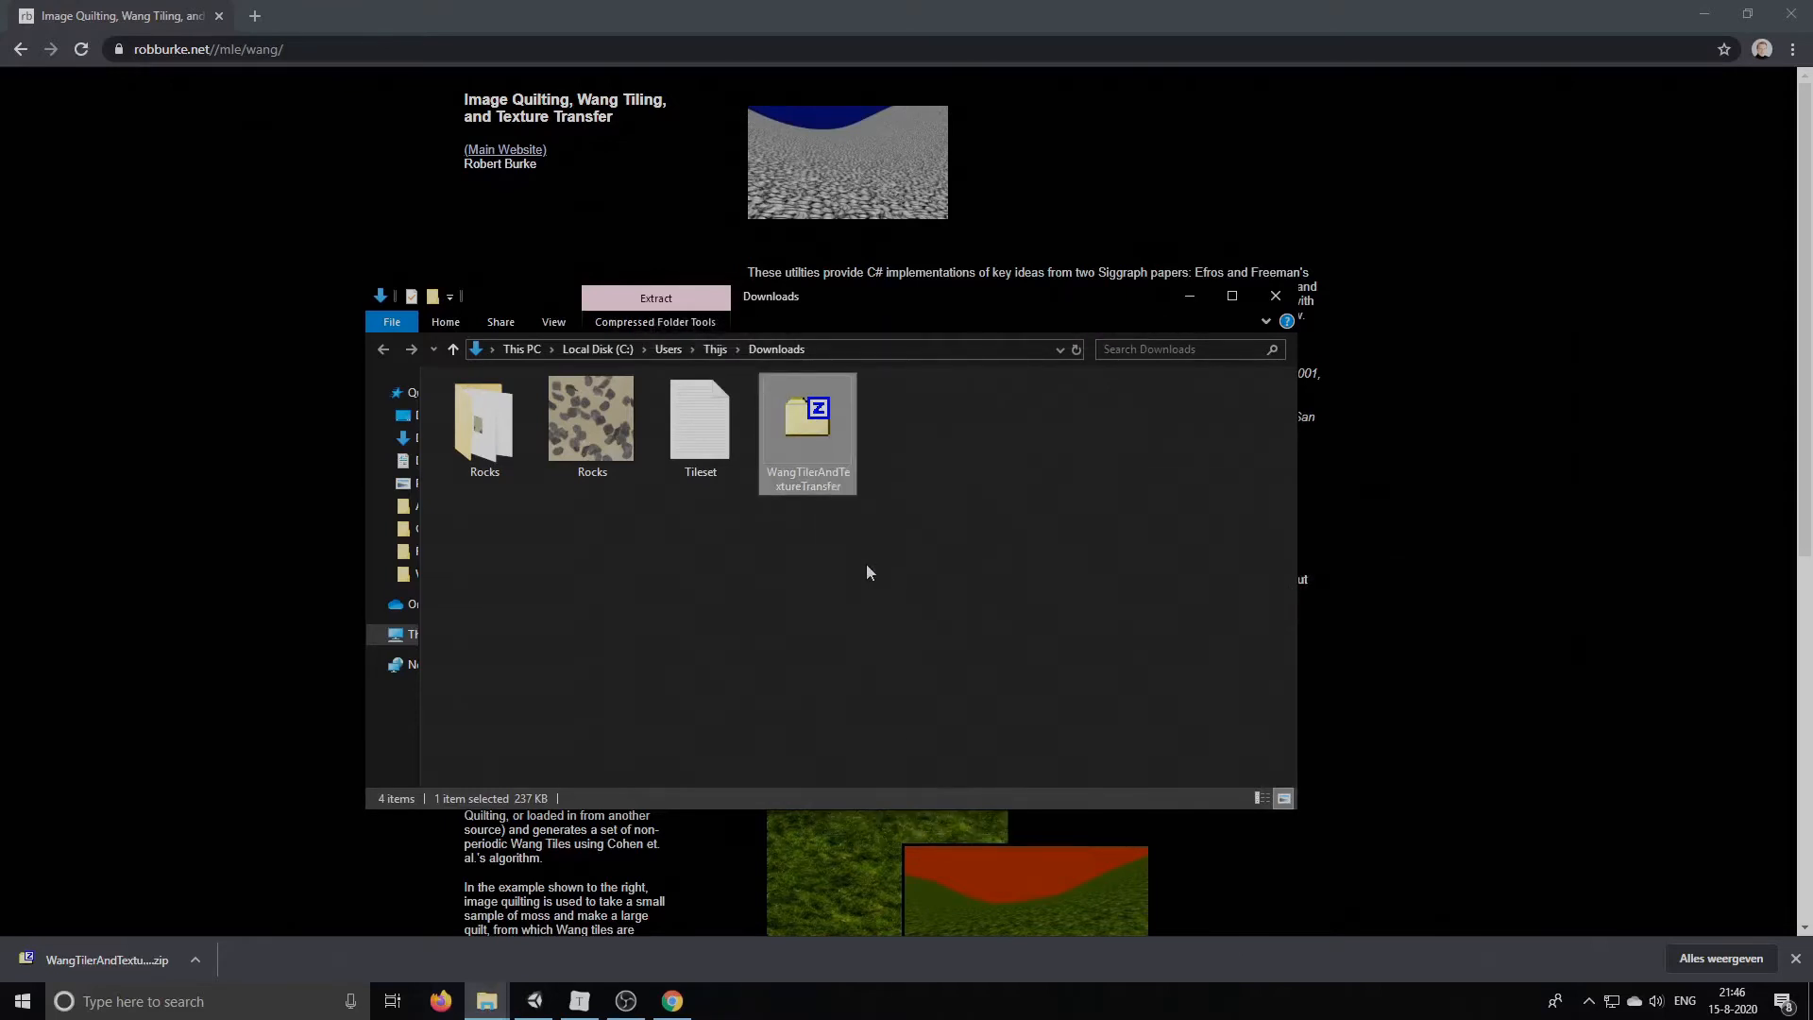
pyautogui.click(655, 296)
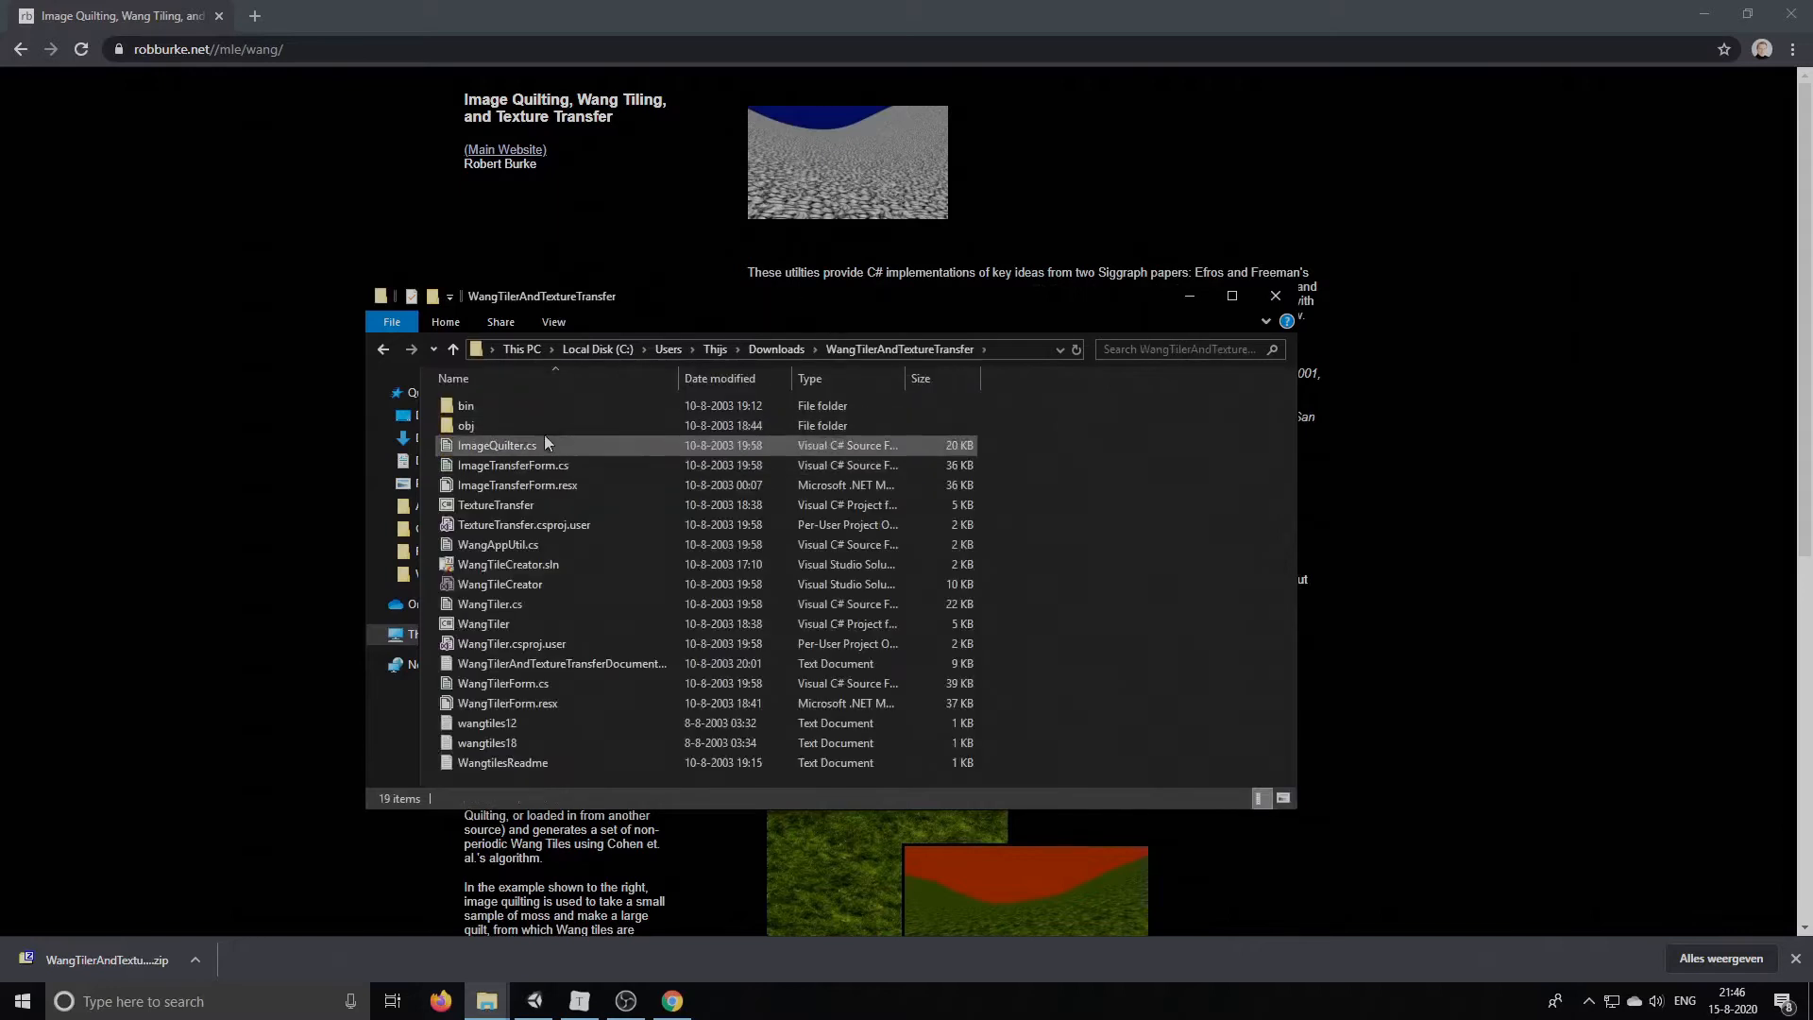
pyautogui.doubleClick(466, 404)
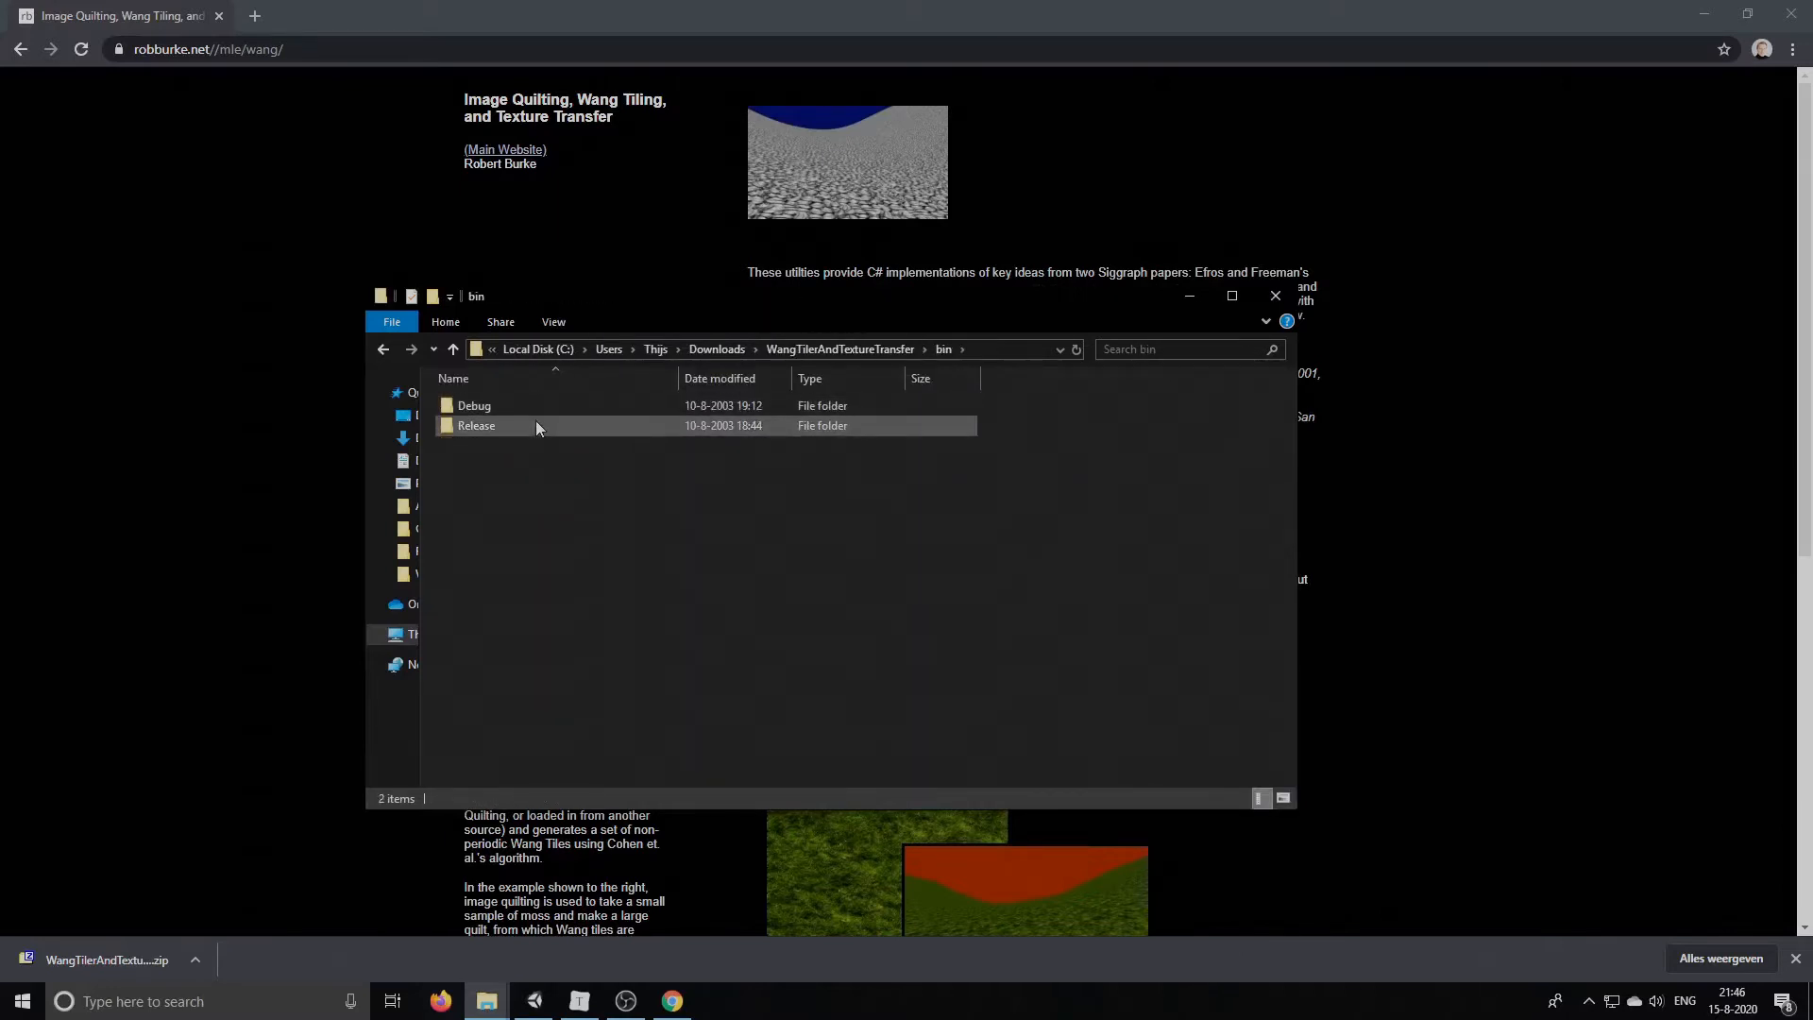
pyautogui.doubleClick(476, 425)
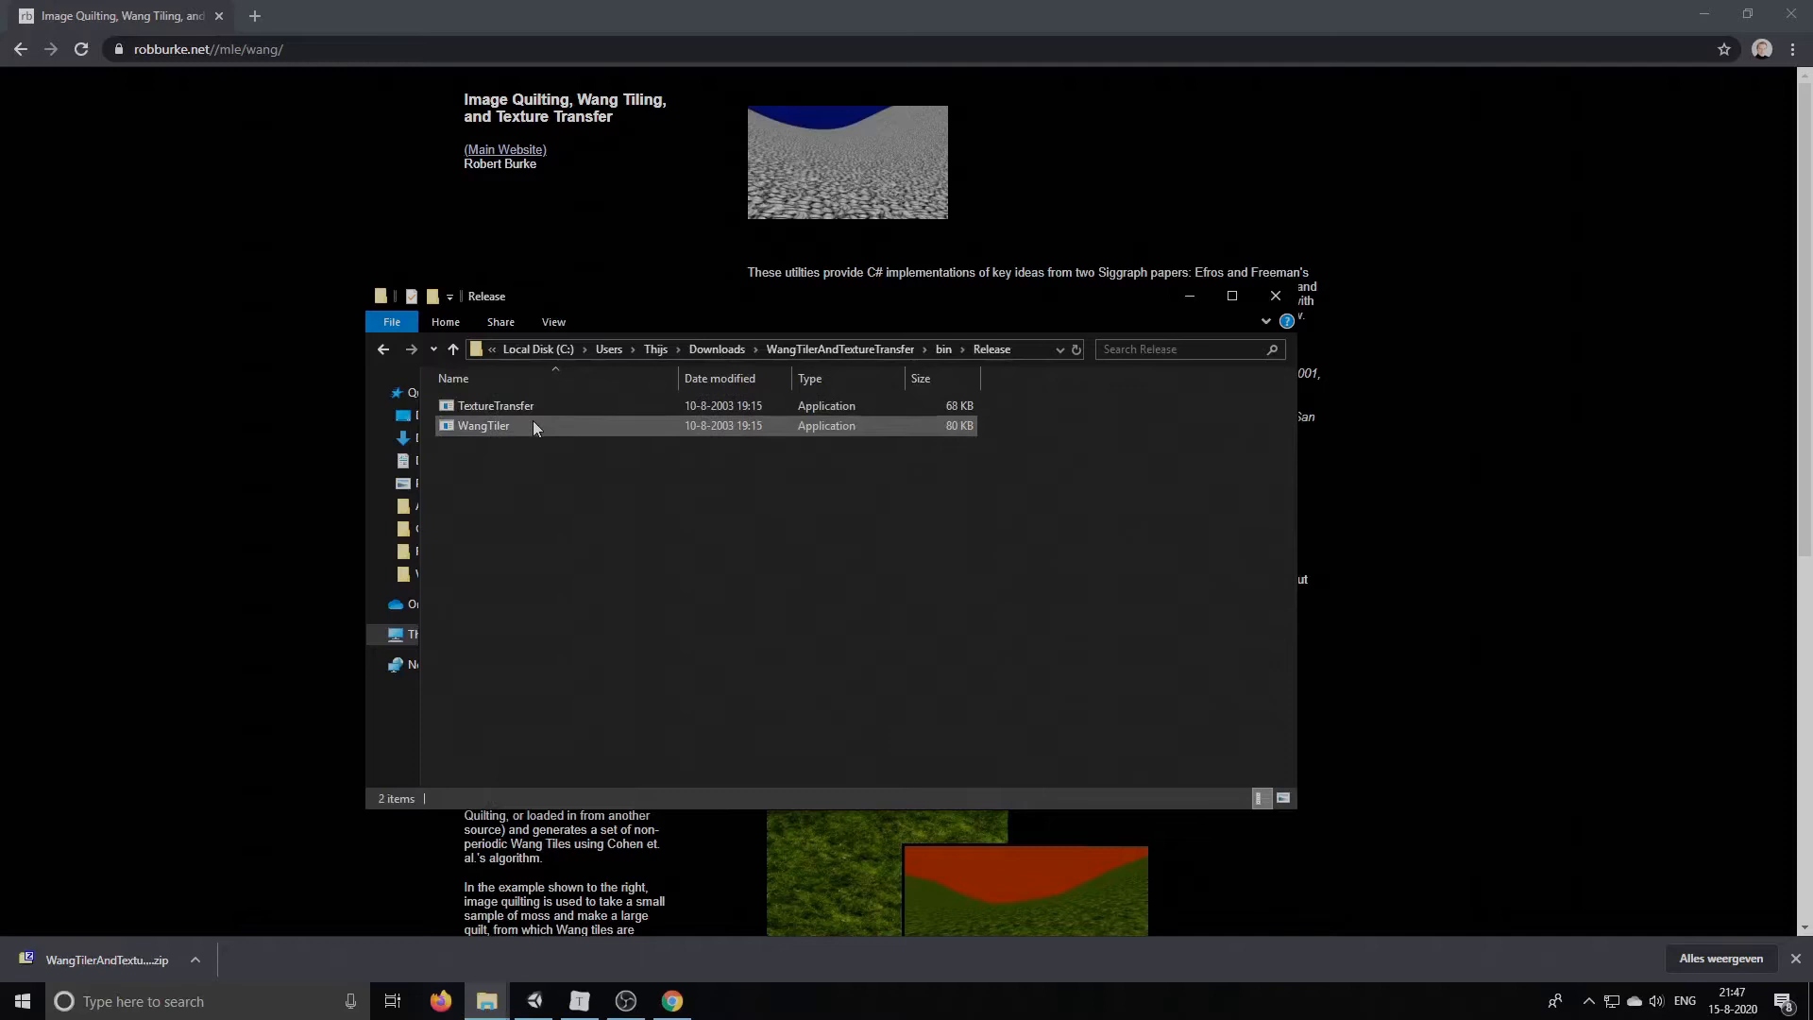
# Launch WangTiler.exe and preview the Rocks.jpg source image in Photos
pyautogui.doubleClick(483, 425)
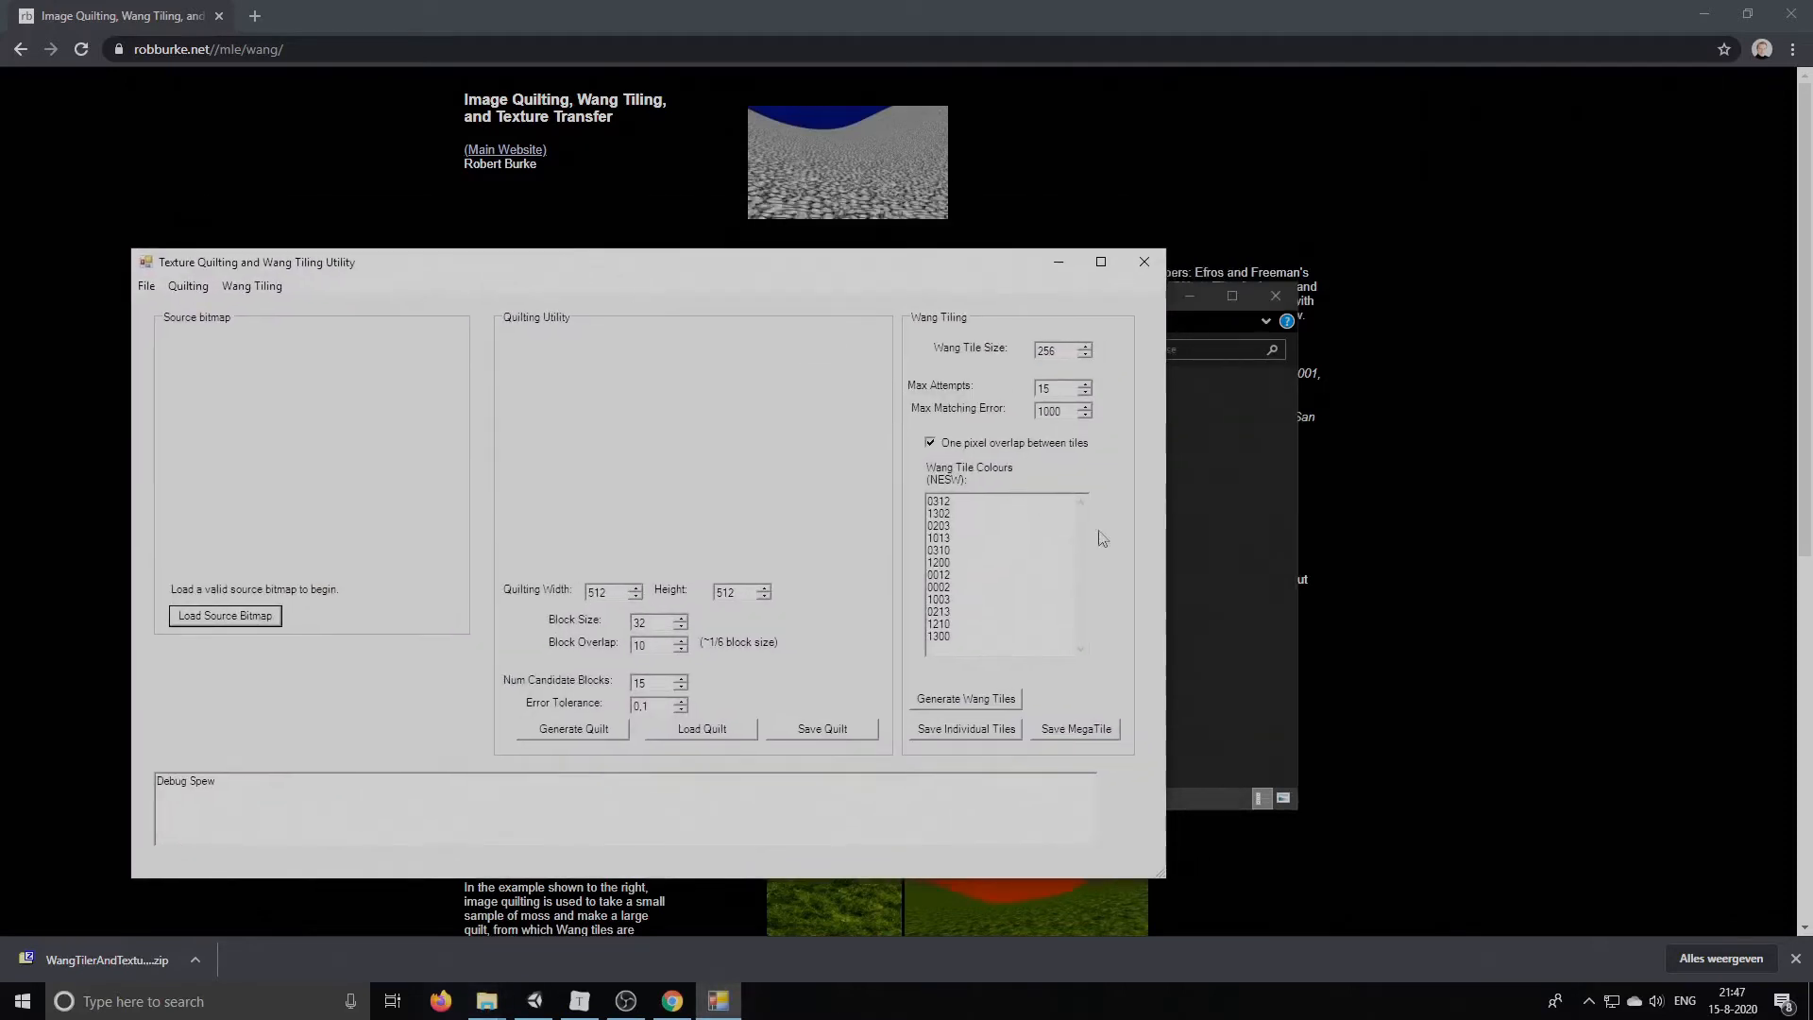
pyautogui.click(486, 1001)
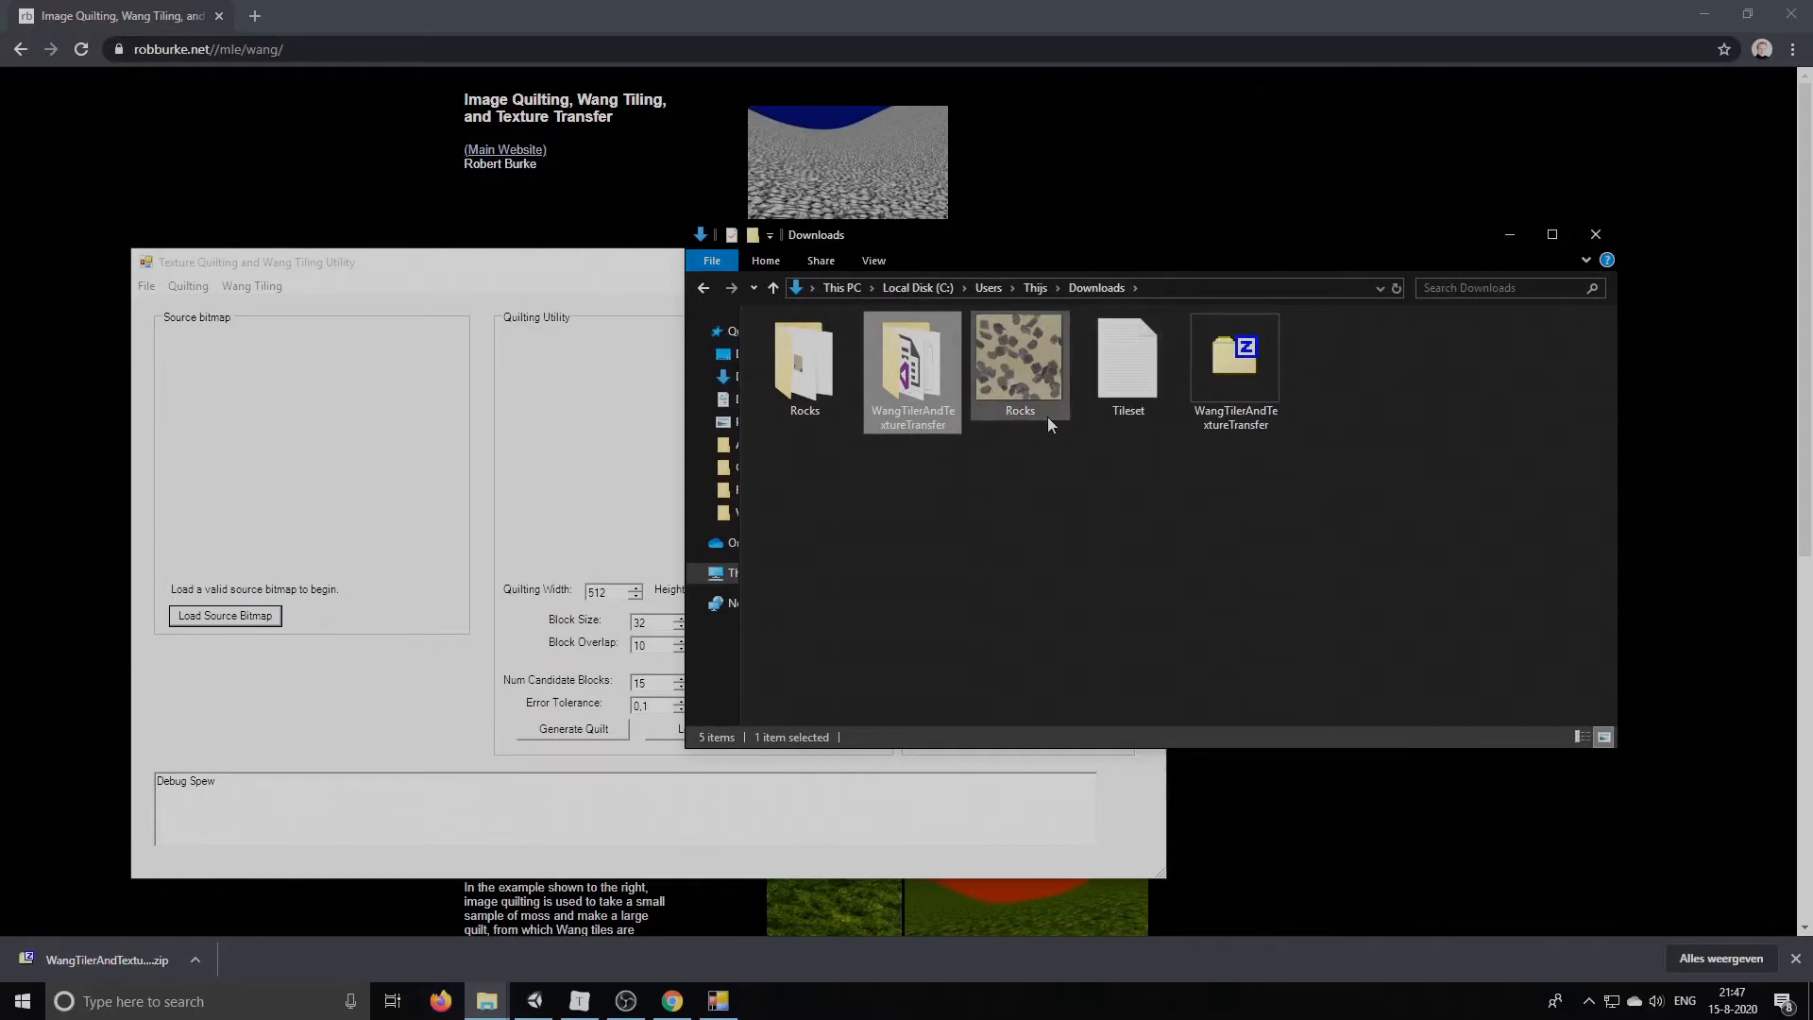
pyautogui.doubleClick(1018, 359)
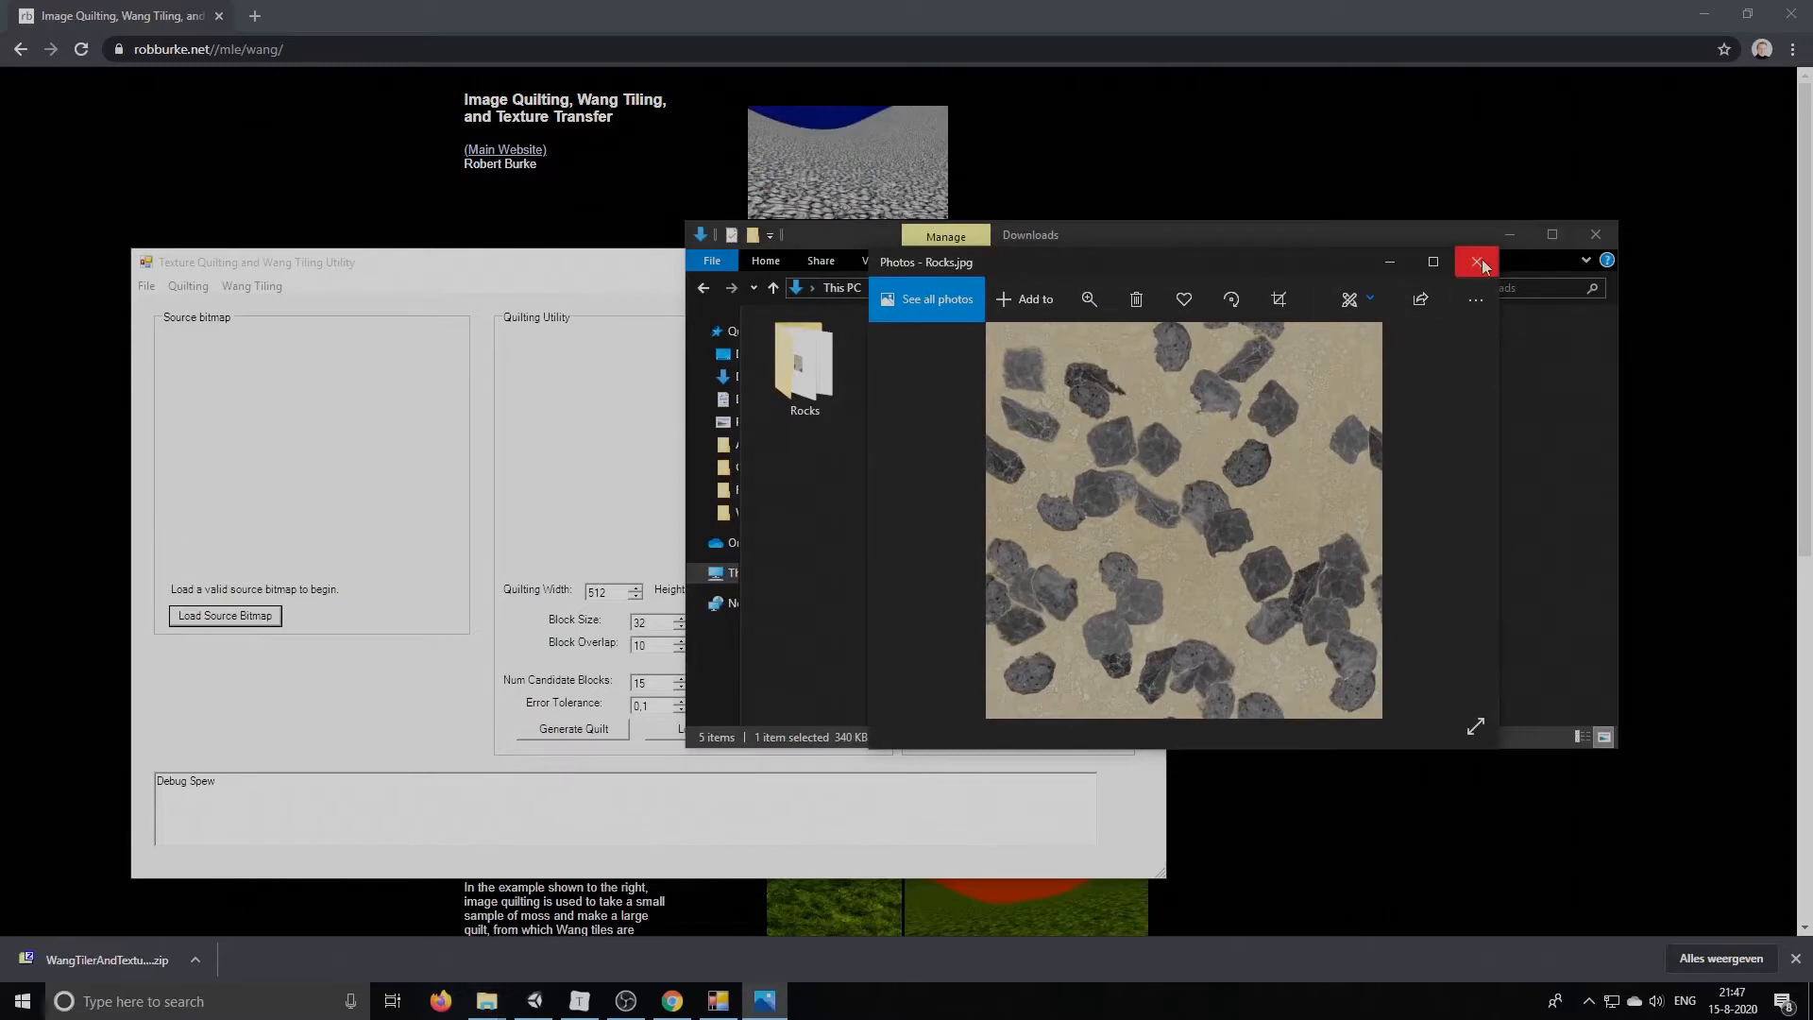
pyautogui.click(1477, 260)
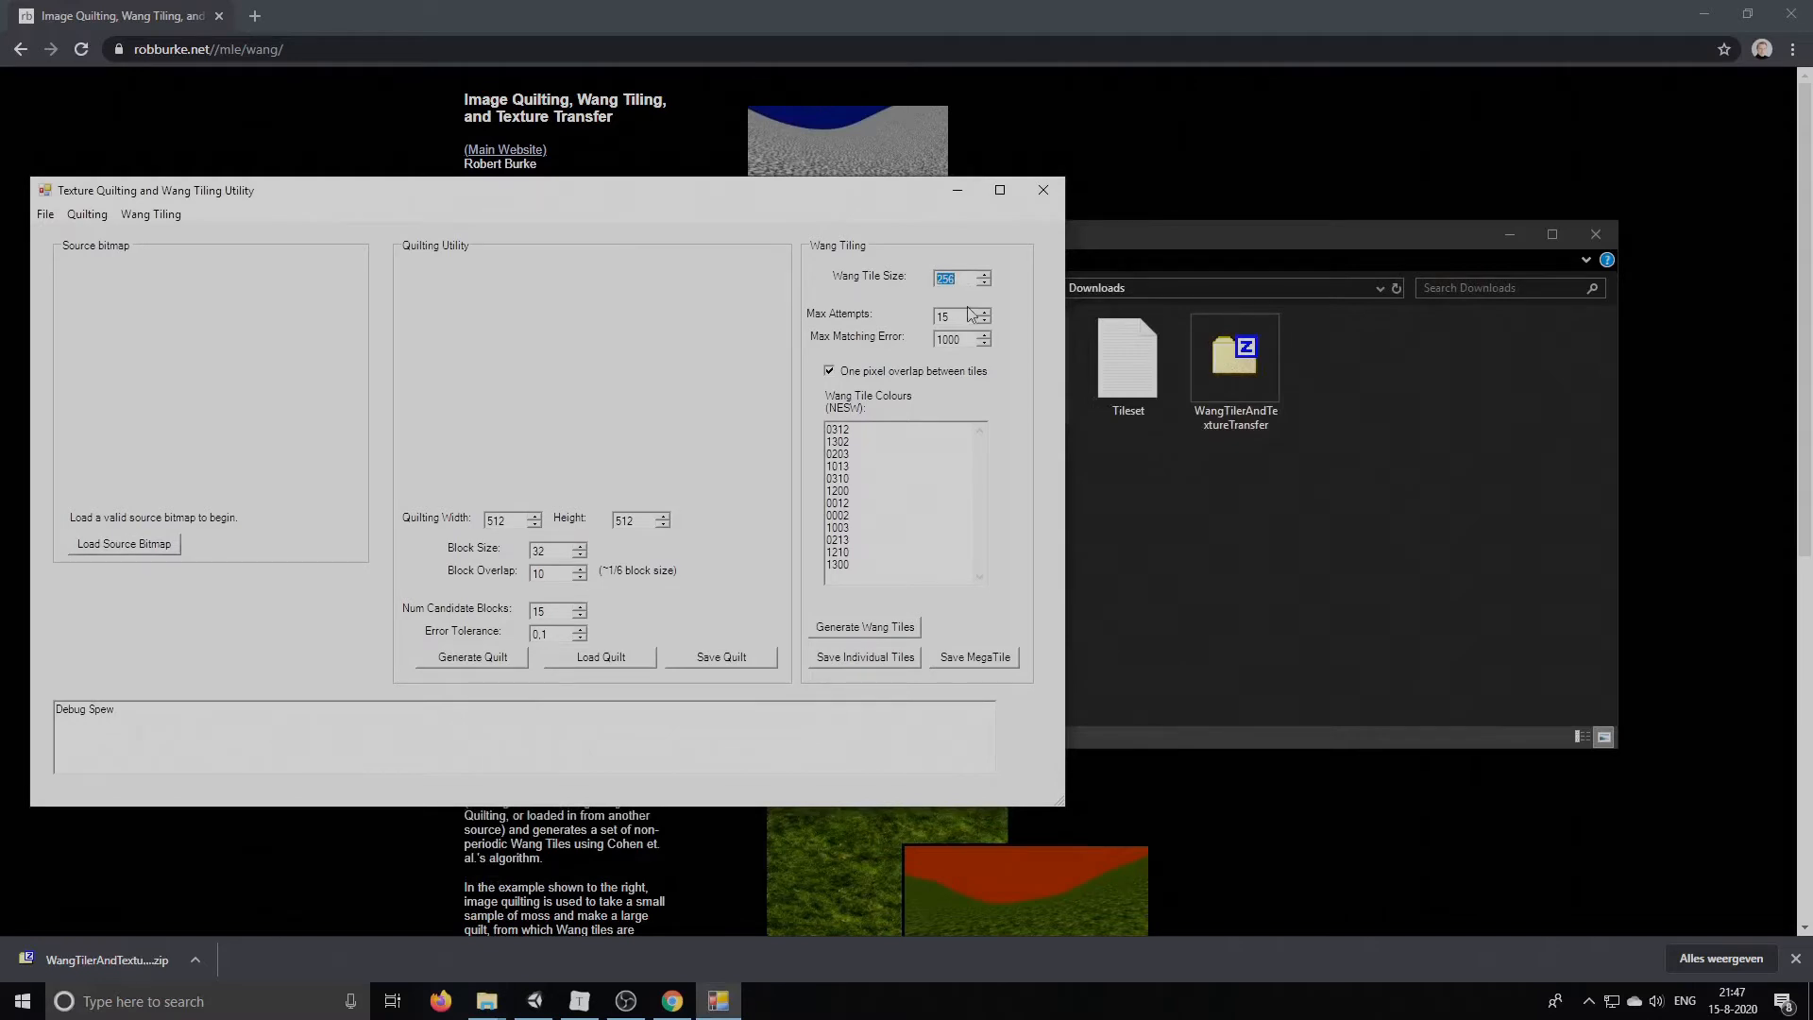
# Enter Wang Tile Size 128 and Max Attempts 1 in the utility
pyautogui.write('128')
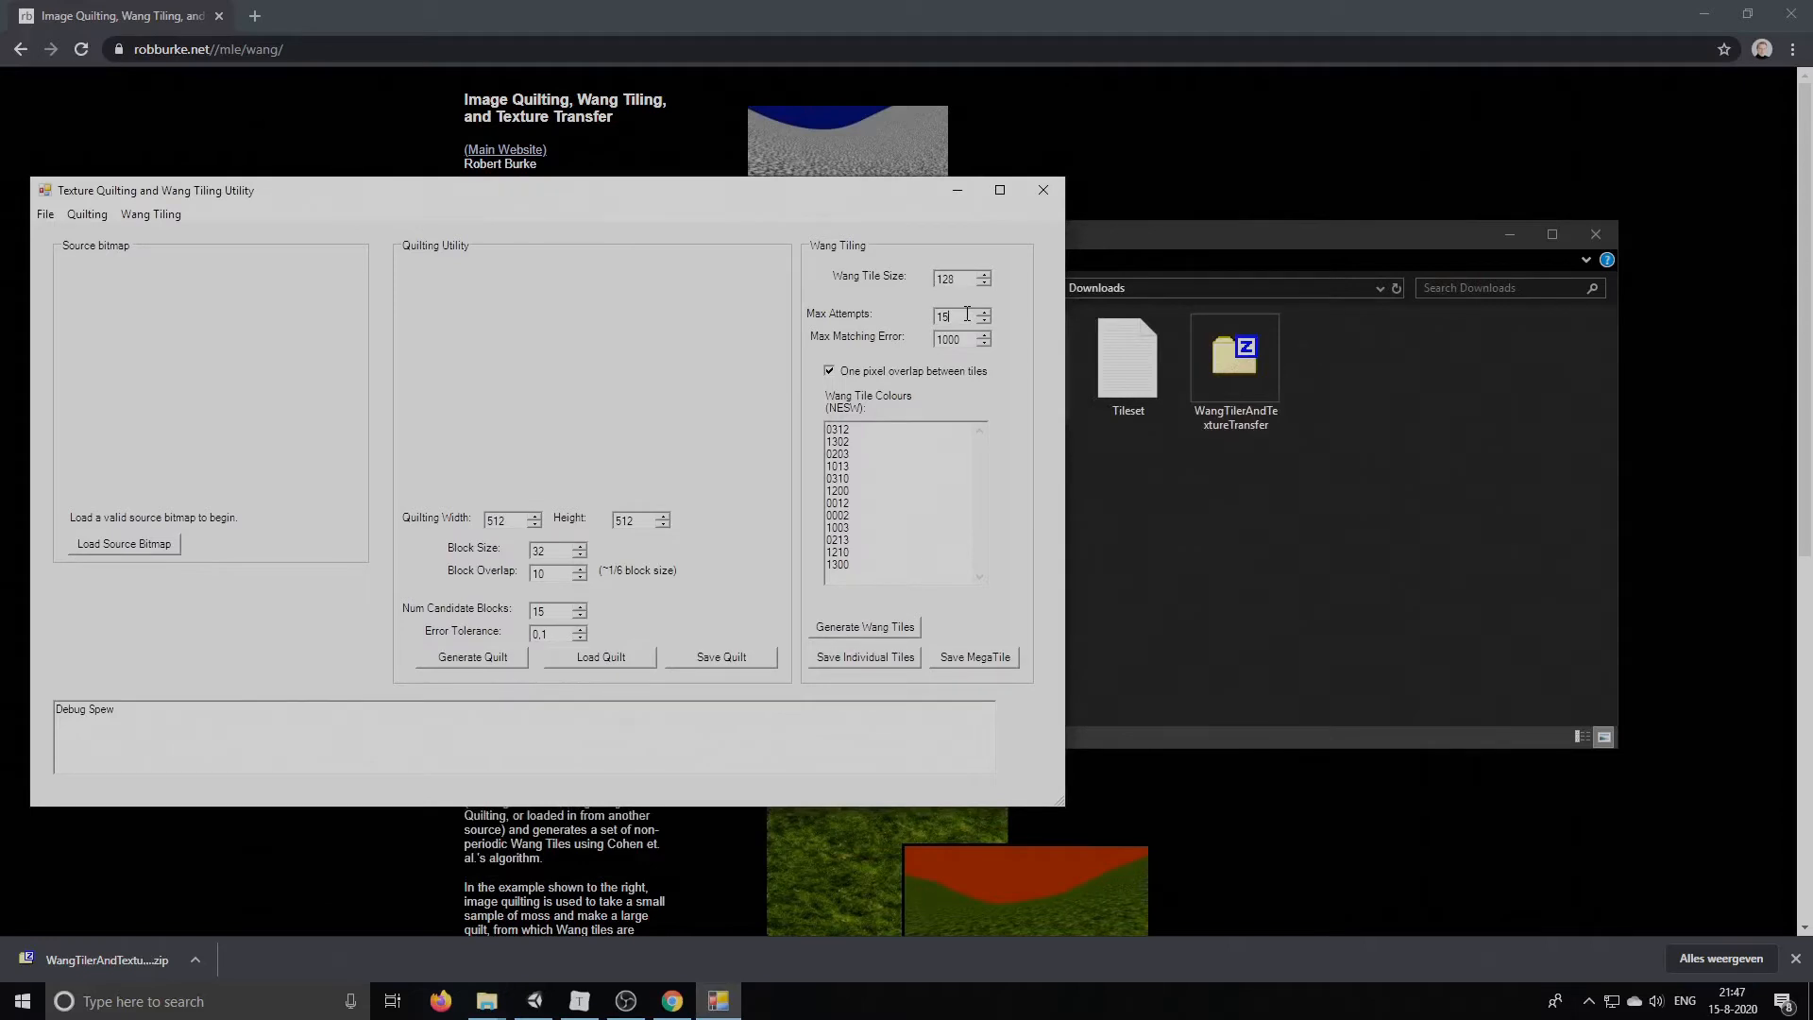
pyautogui.tripleClick(952, 315)
pyautogui.write('1')
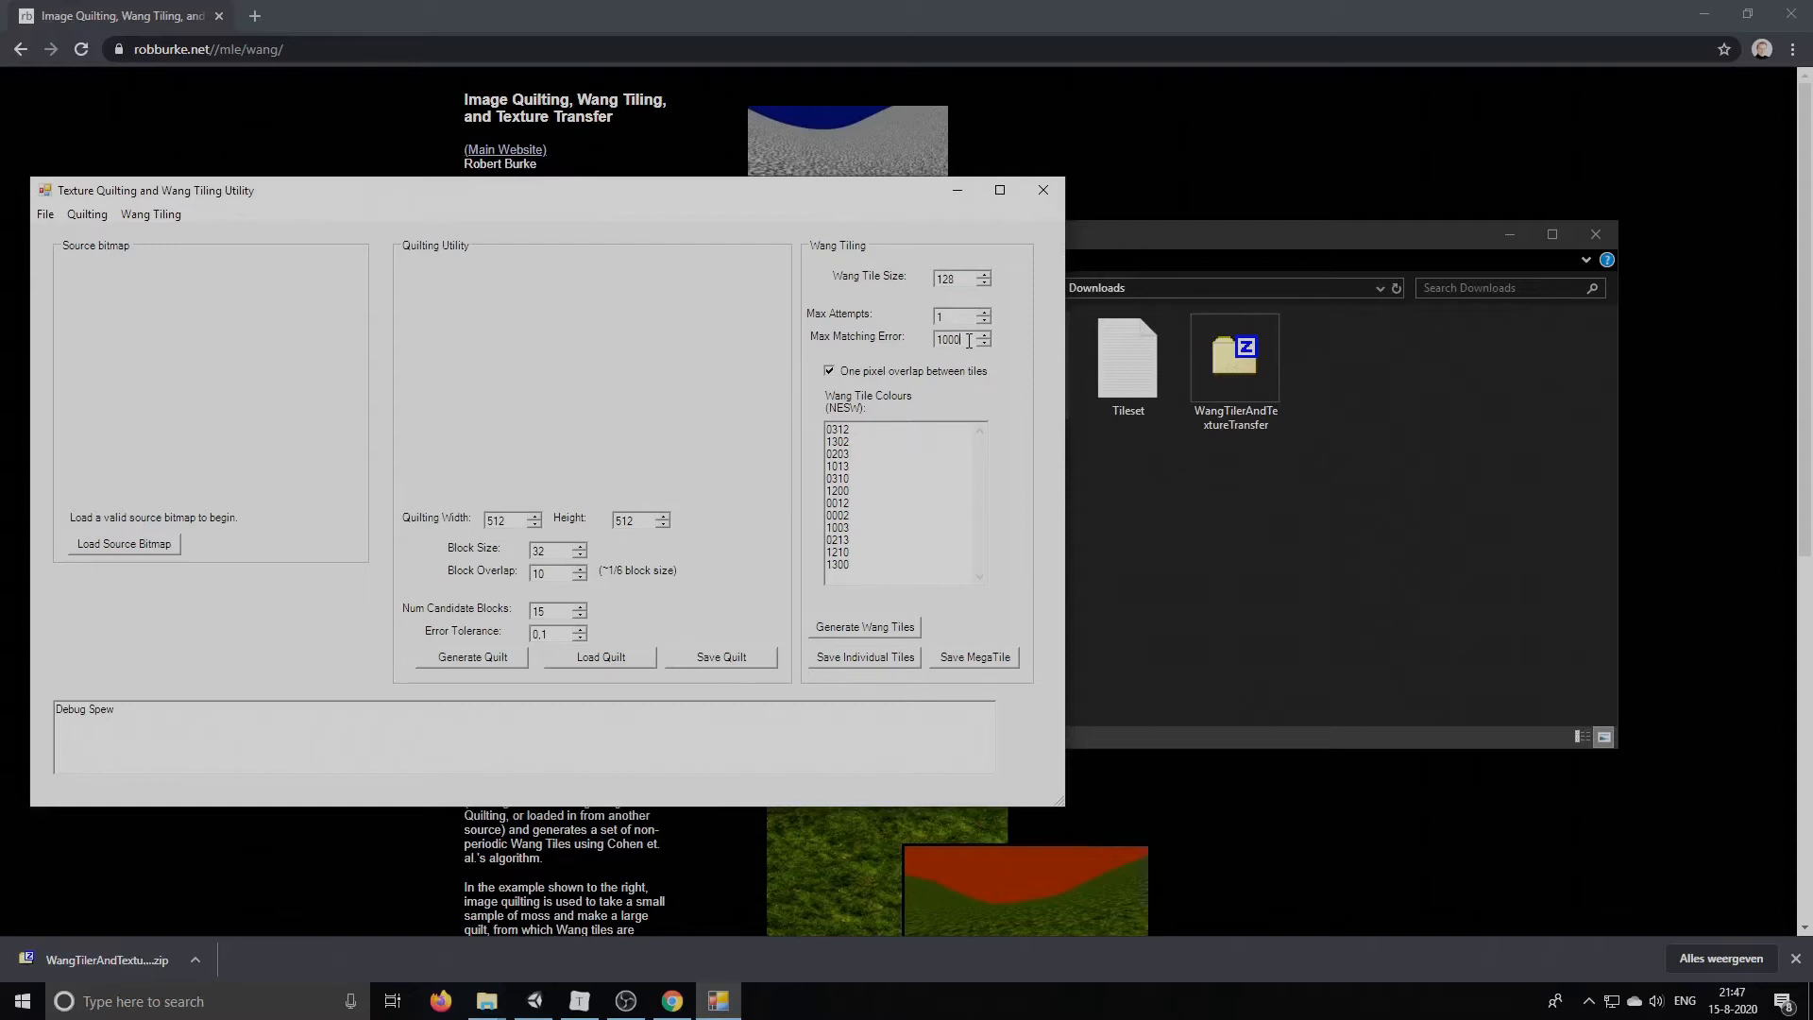
pyautogui.click(1233, 359)
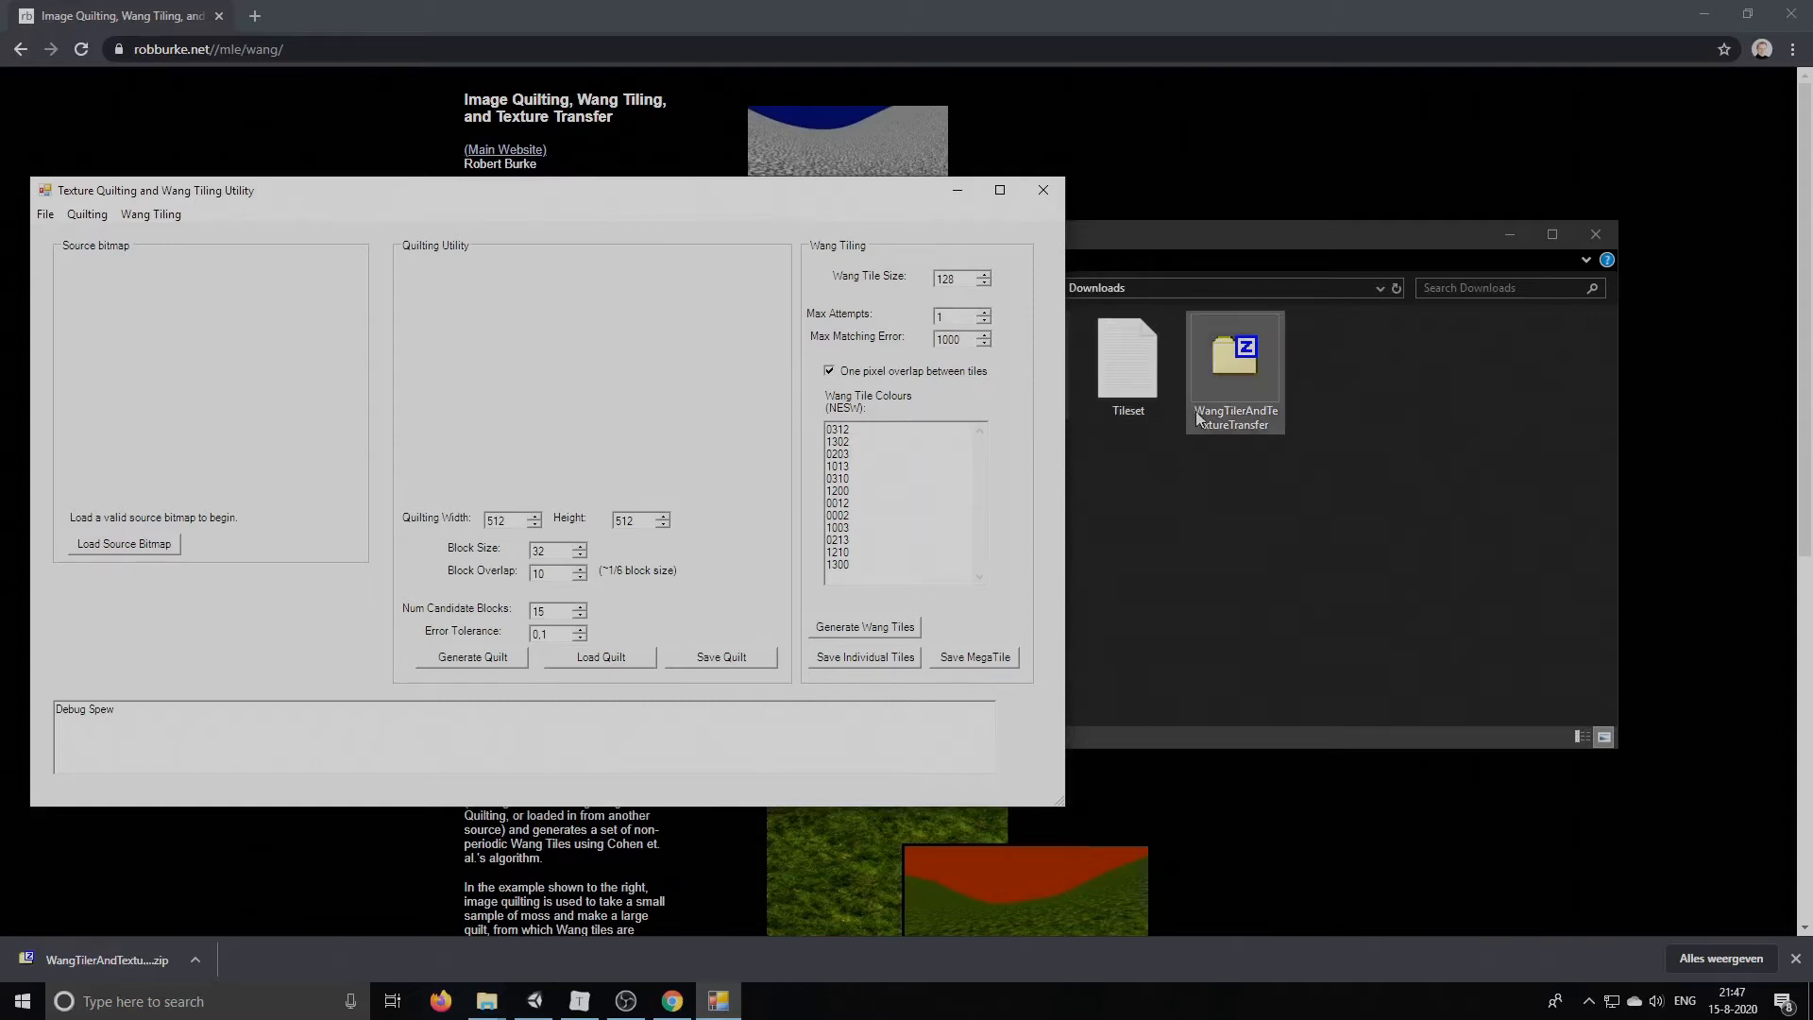
# Copy the 16 codes from Tileset.txt over the Wang Tile Colours list and close Notepad
pyautogui.doubleClick(1127, 359)
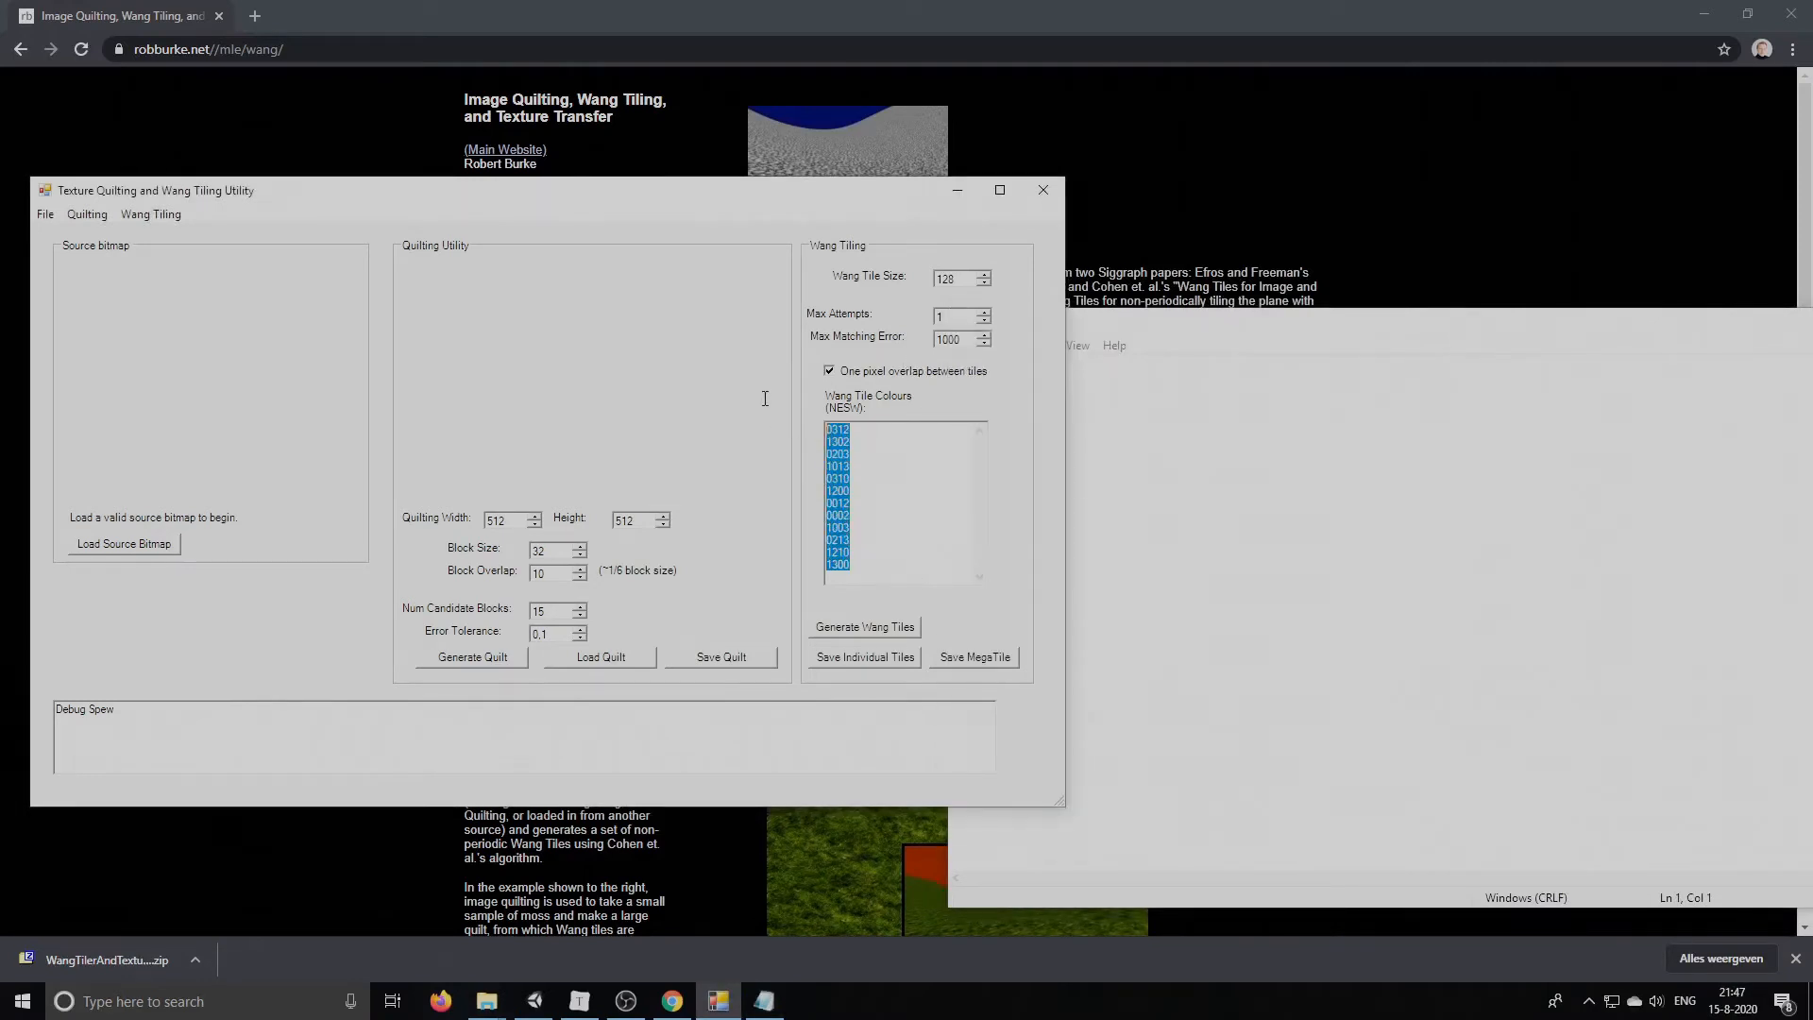
pyautogui.moveTo(930, 481)
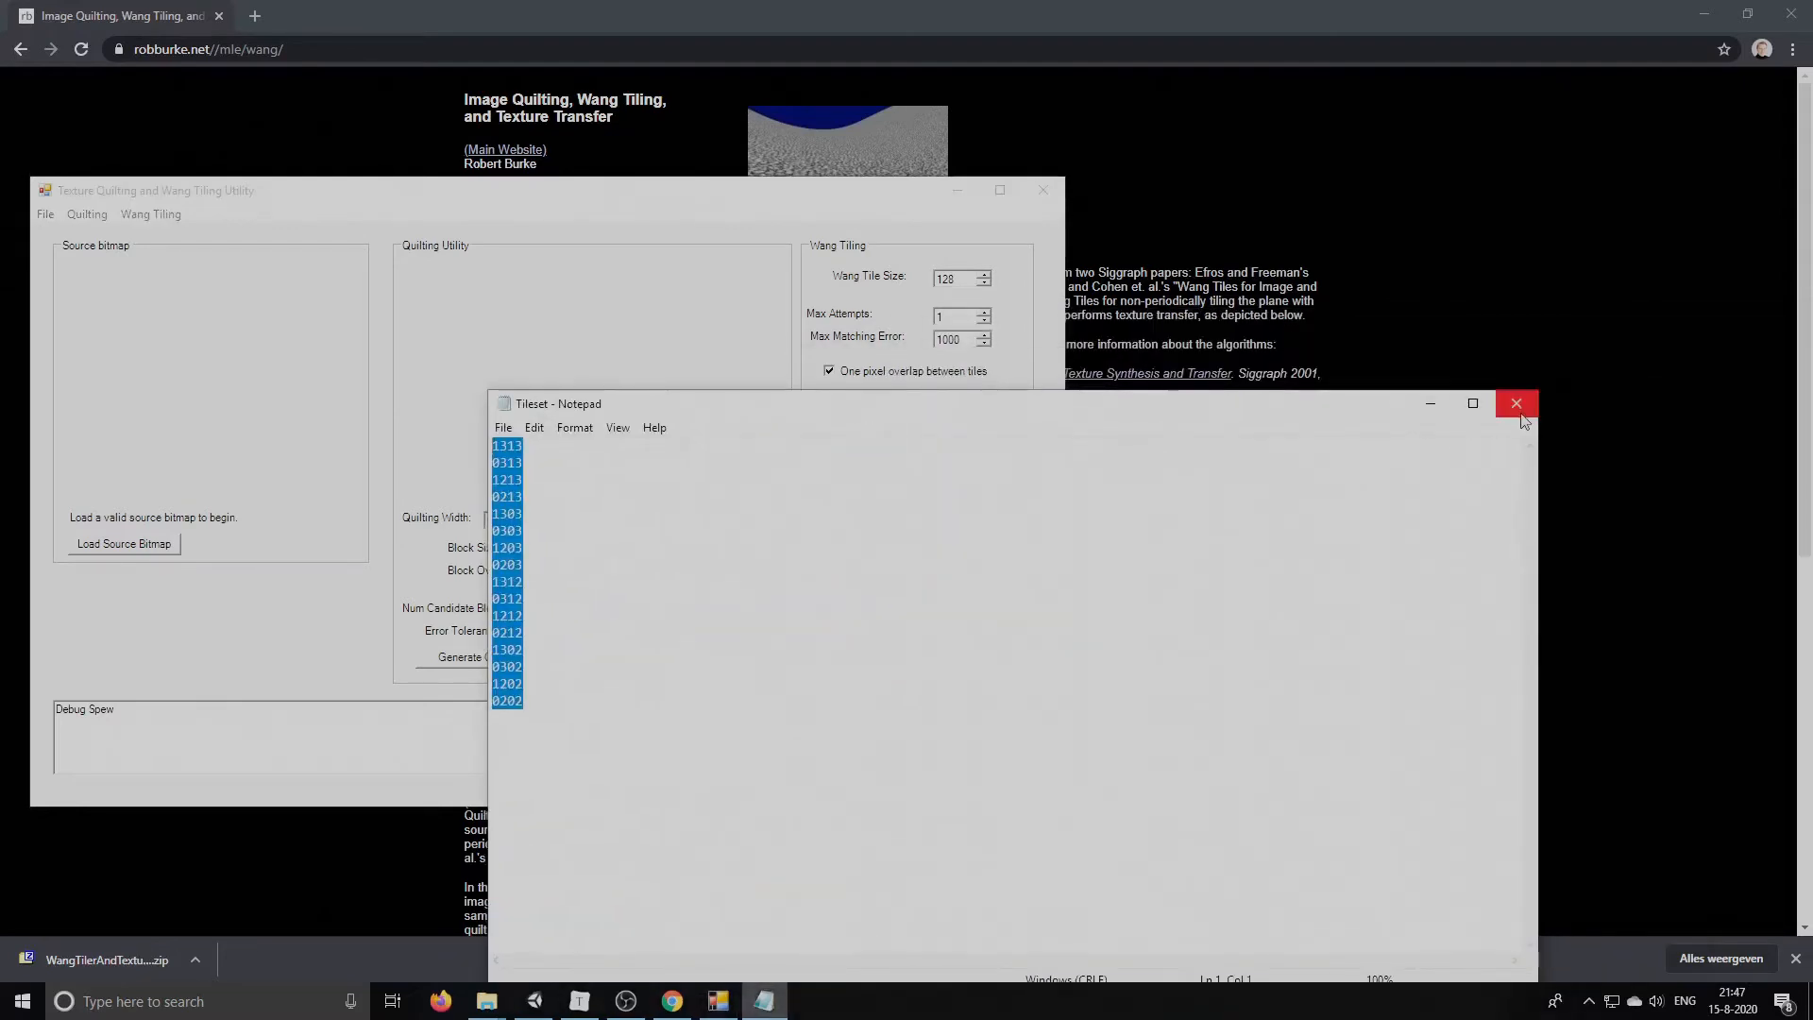
pyautogui.click(1516, 405)
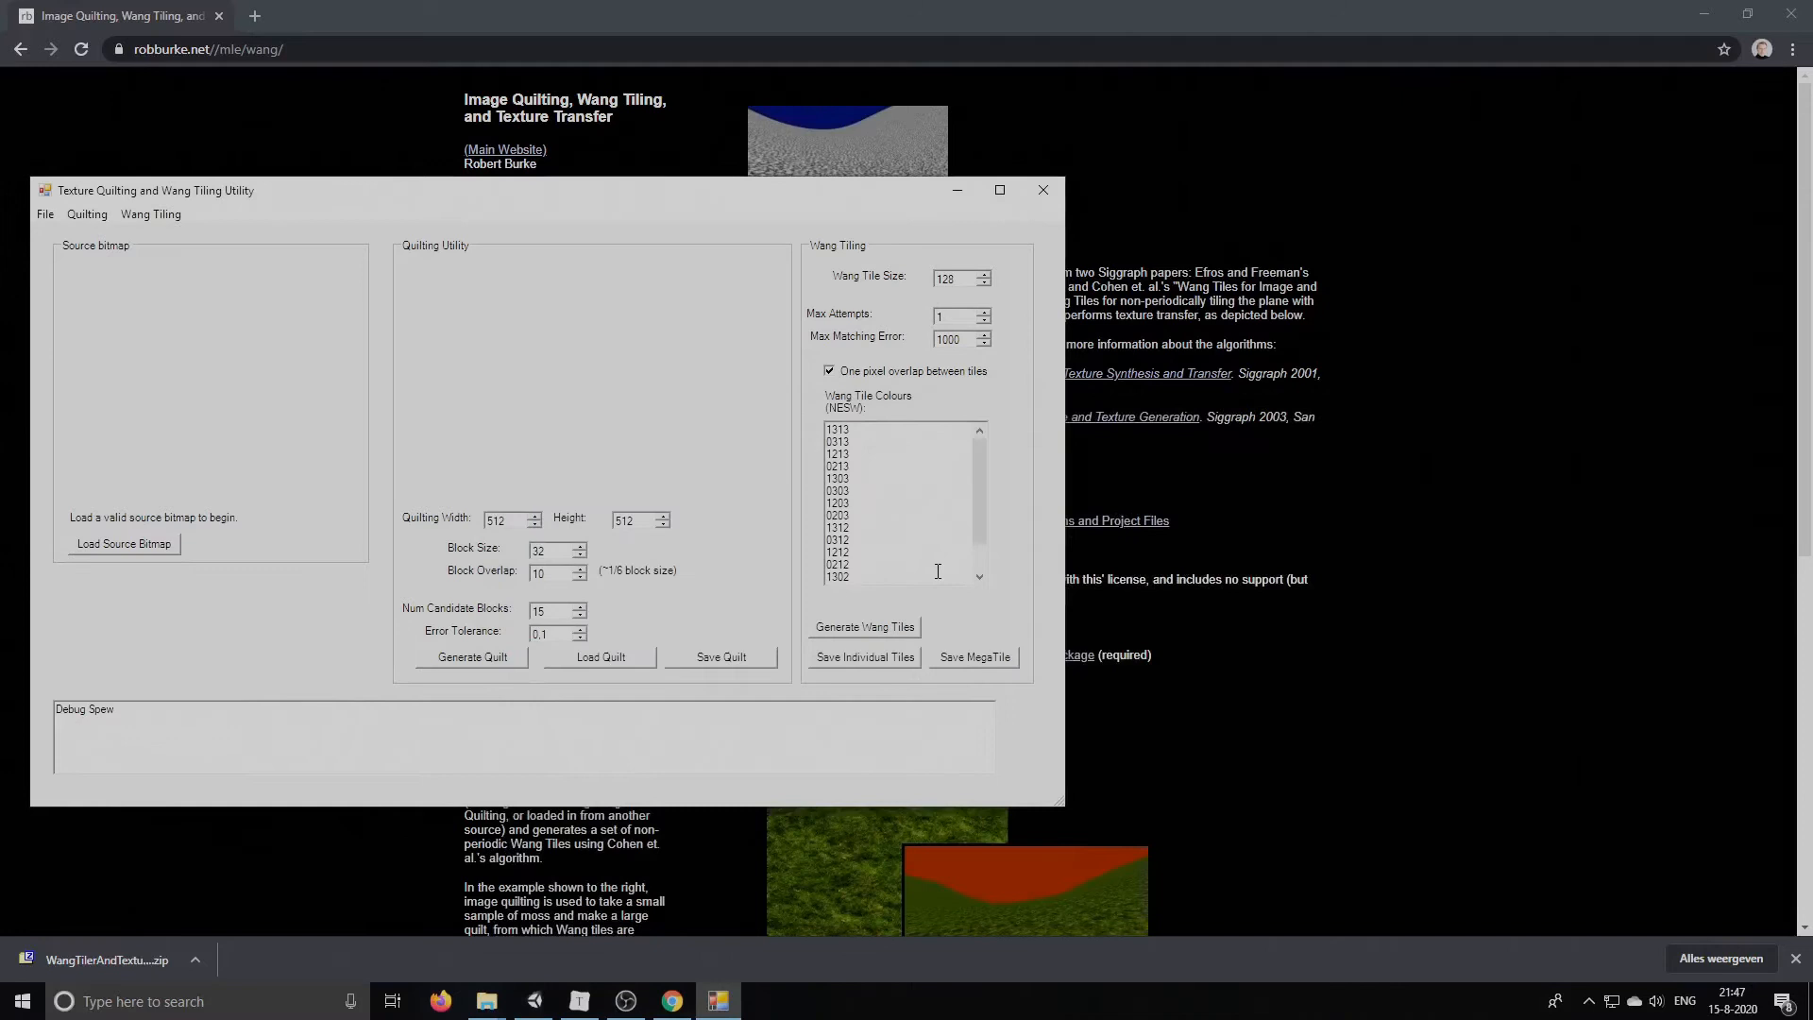
# Load Rocks.jpg from Downloads as the quilt and generate the Wang tiles
pyautogui.click(123, 544)
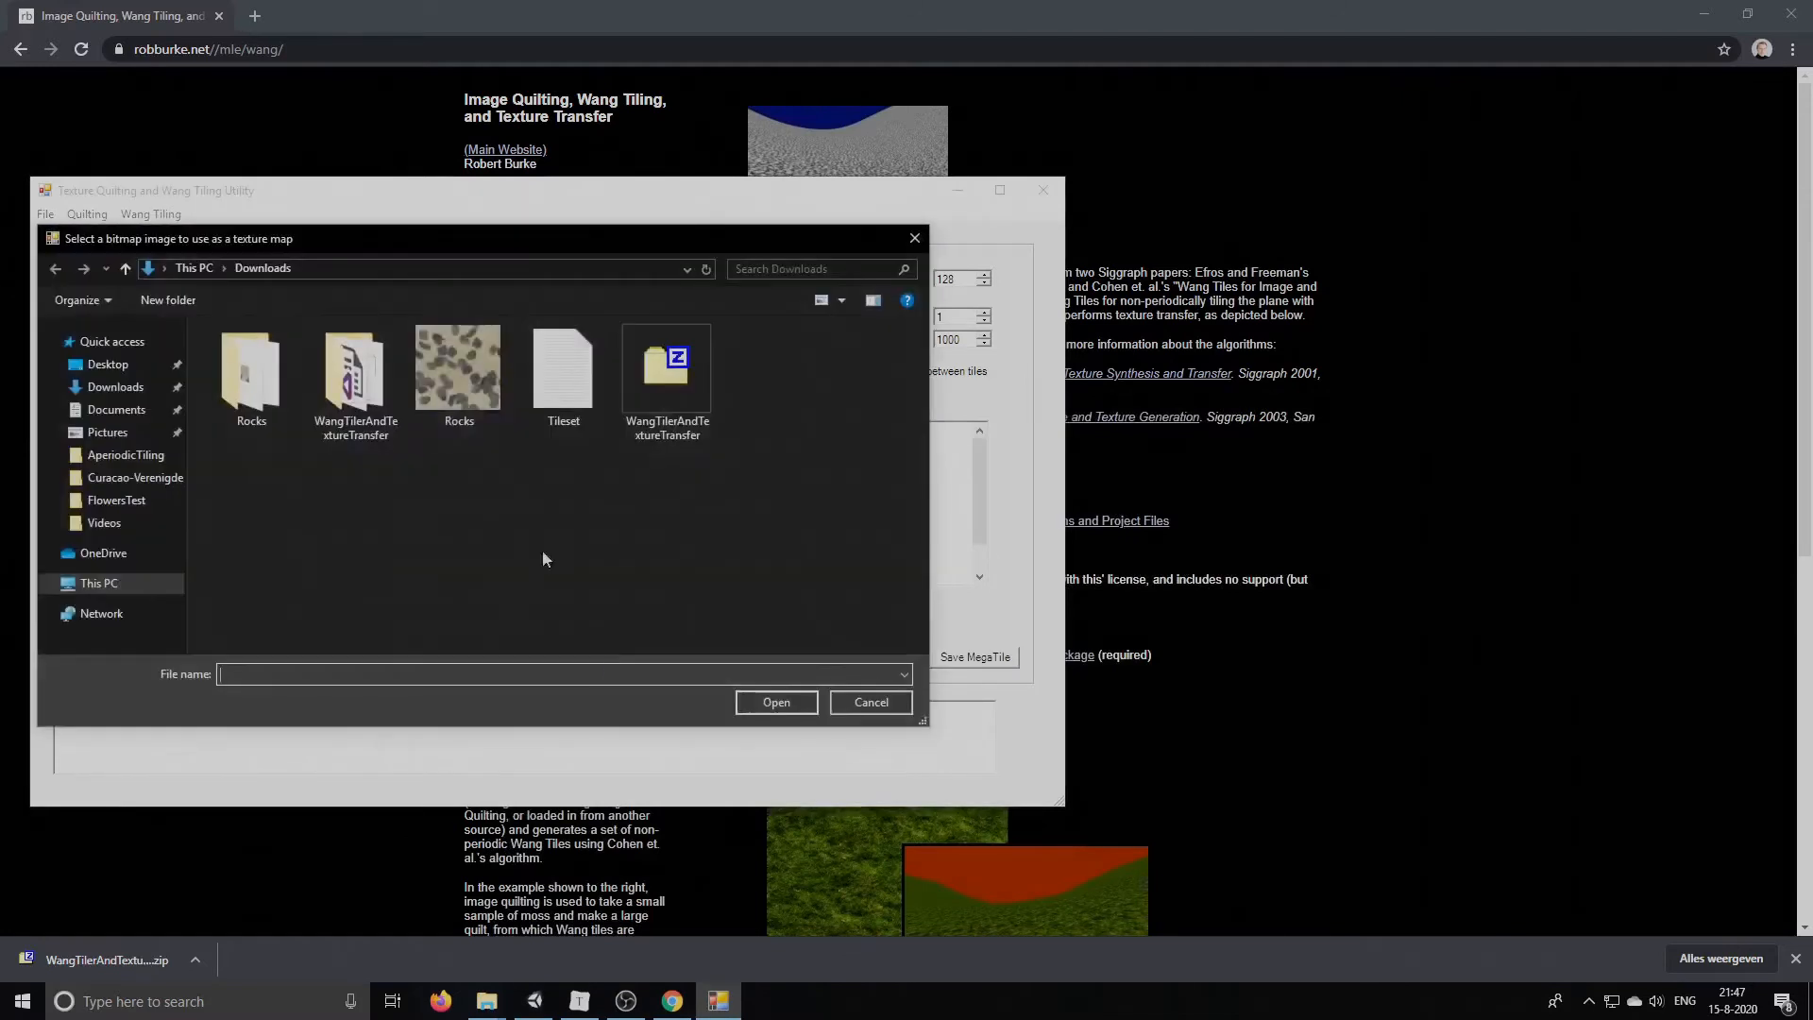
pyautogui.moveTo(459, 371)
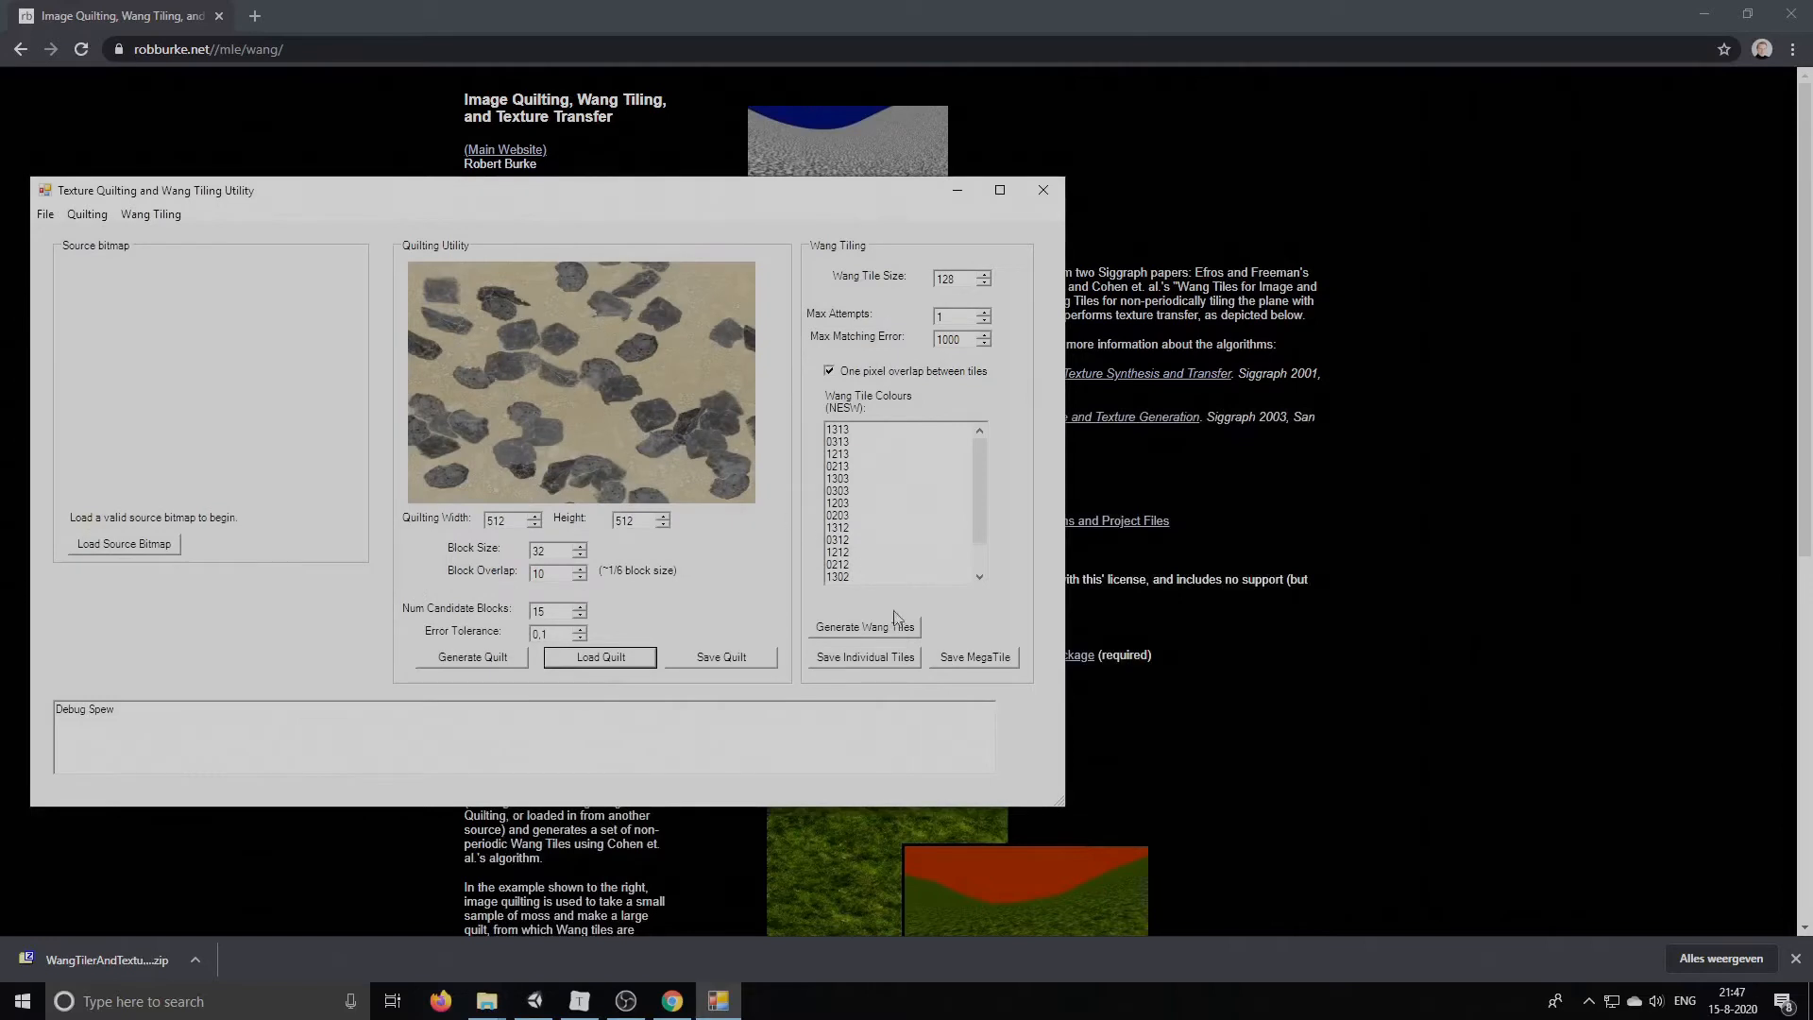
pyautogui.click(863, 627)
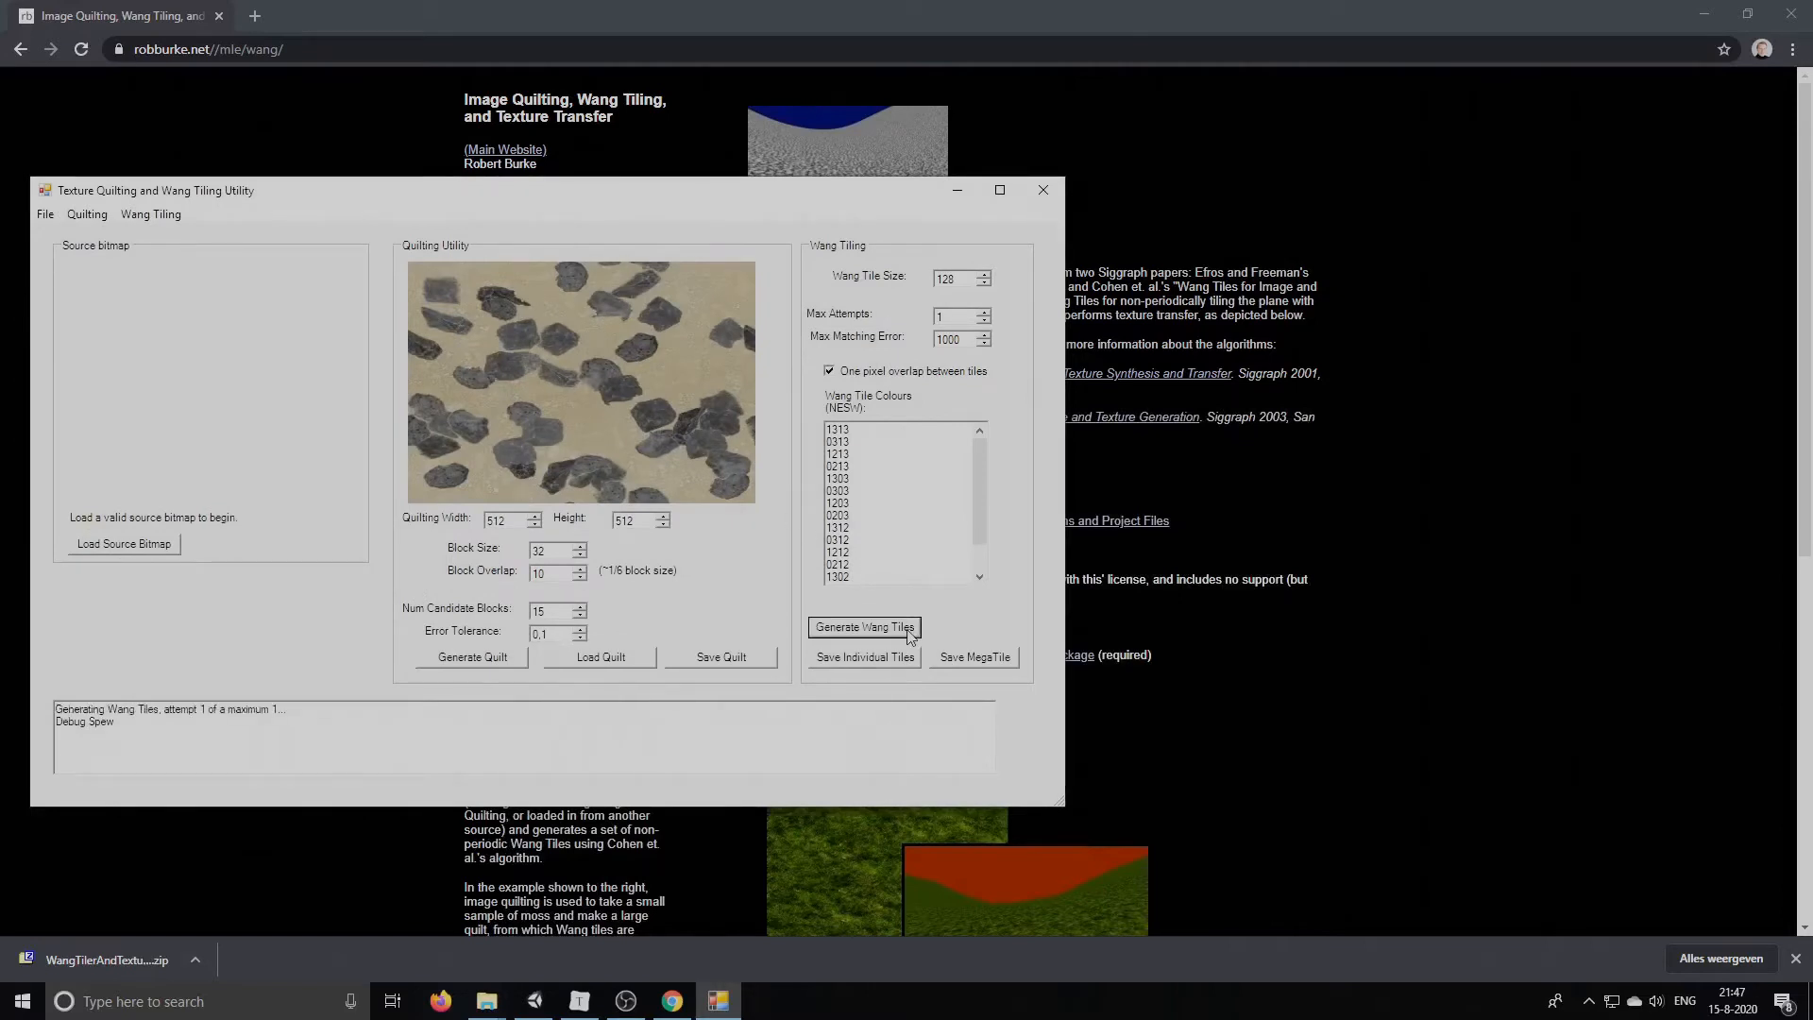
pyautogui.click(863, 627)
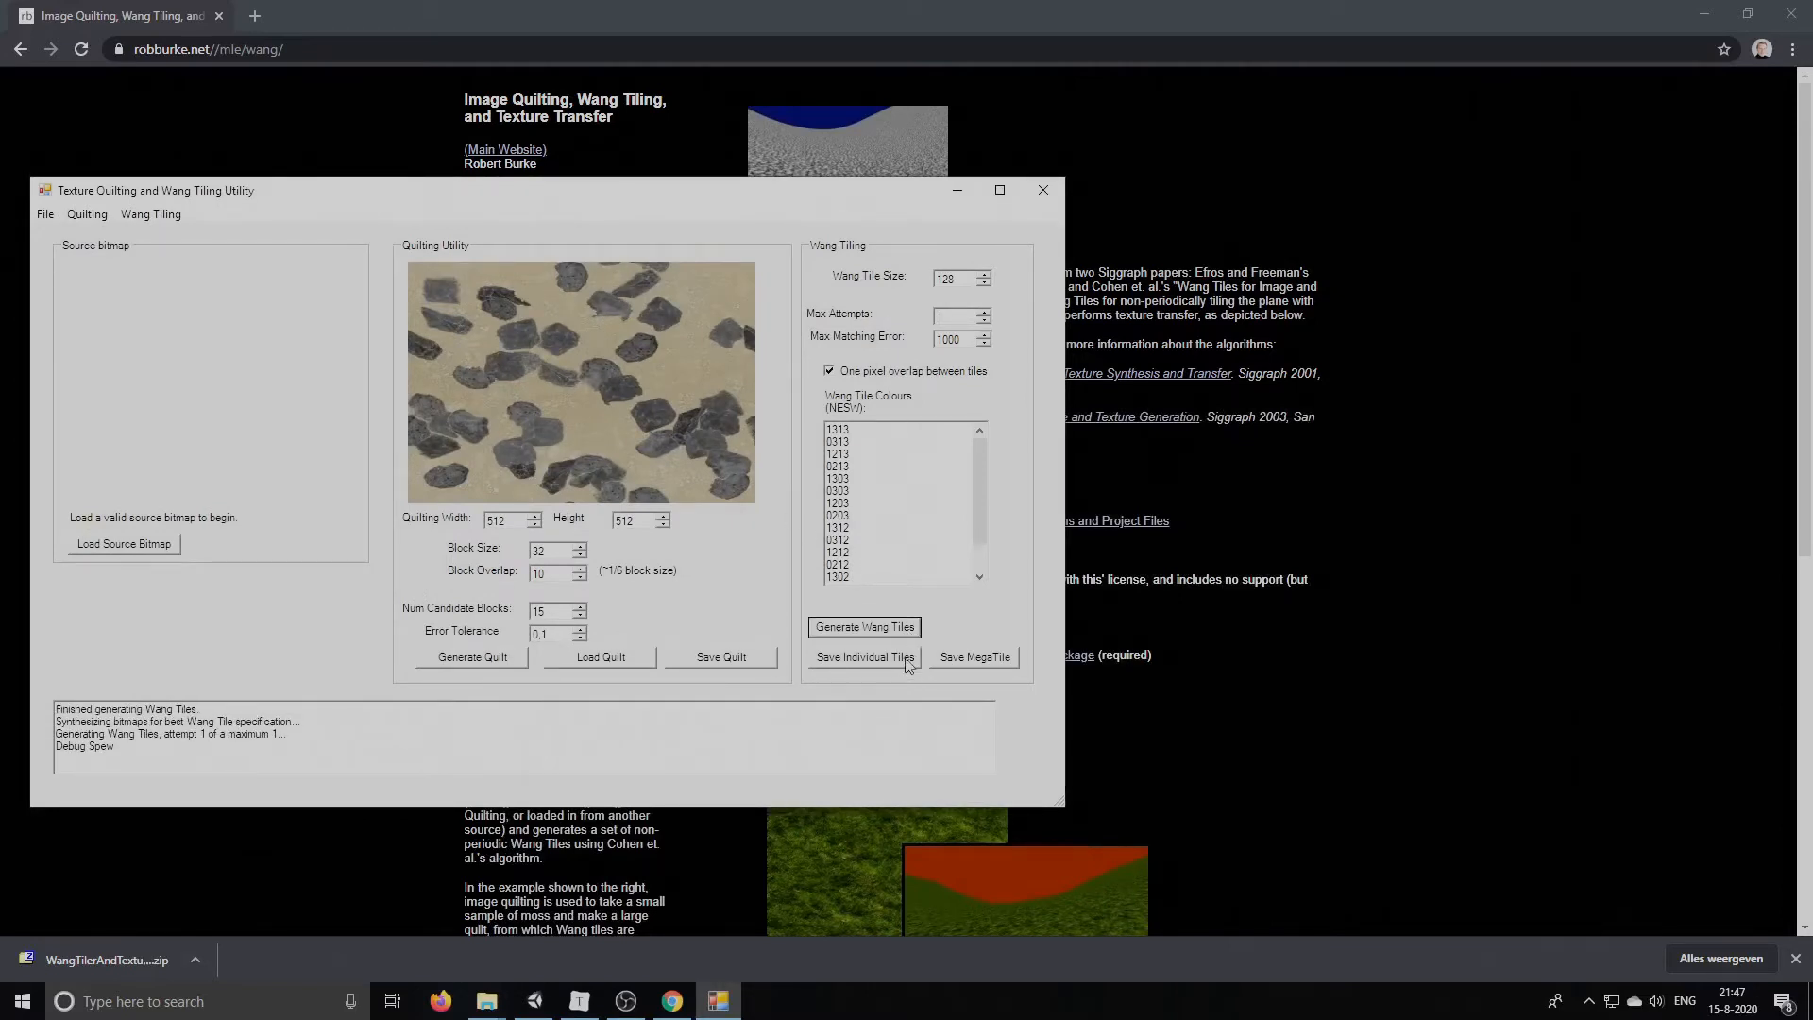
# Save the individual tiles as images named Rocks into the Rocks folder
pyautogui.click(863, 657)
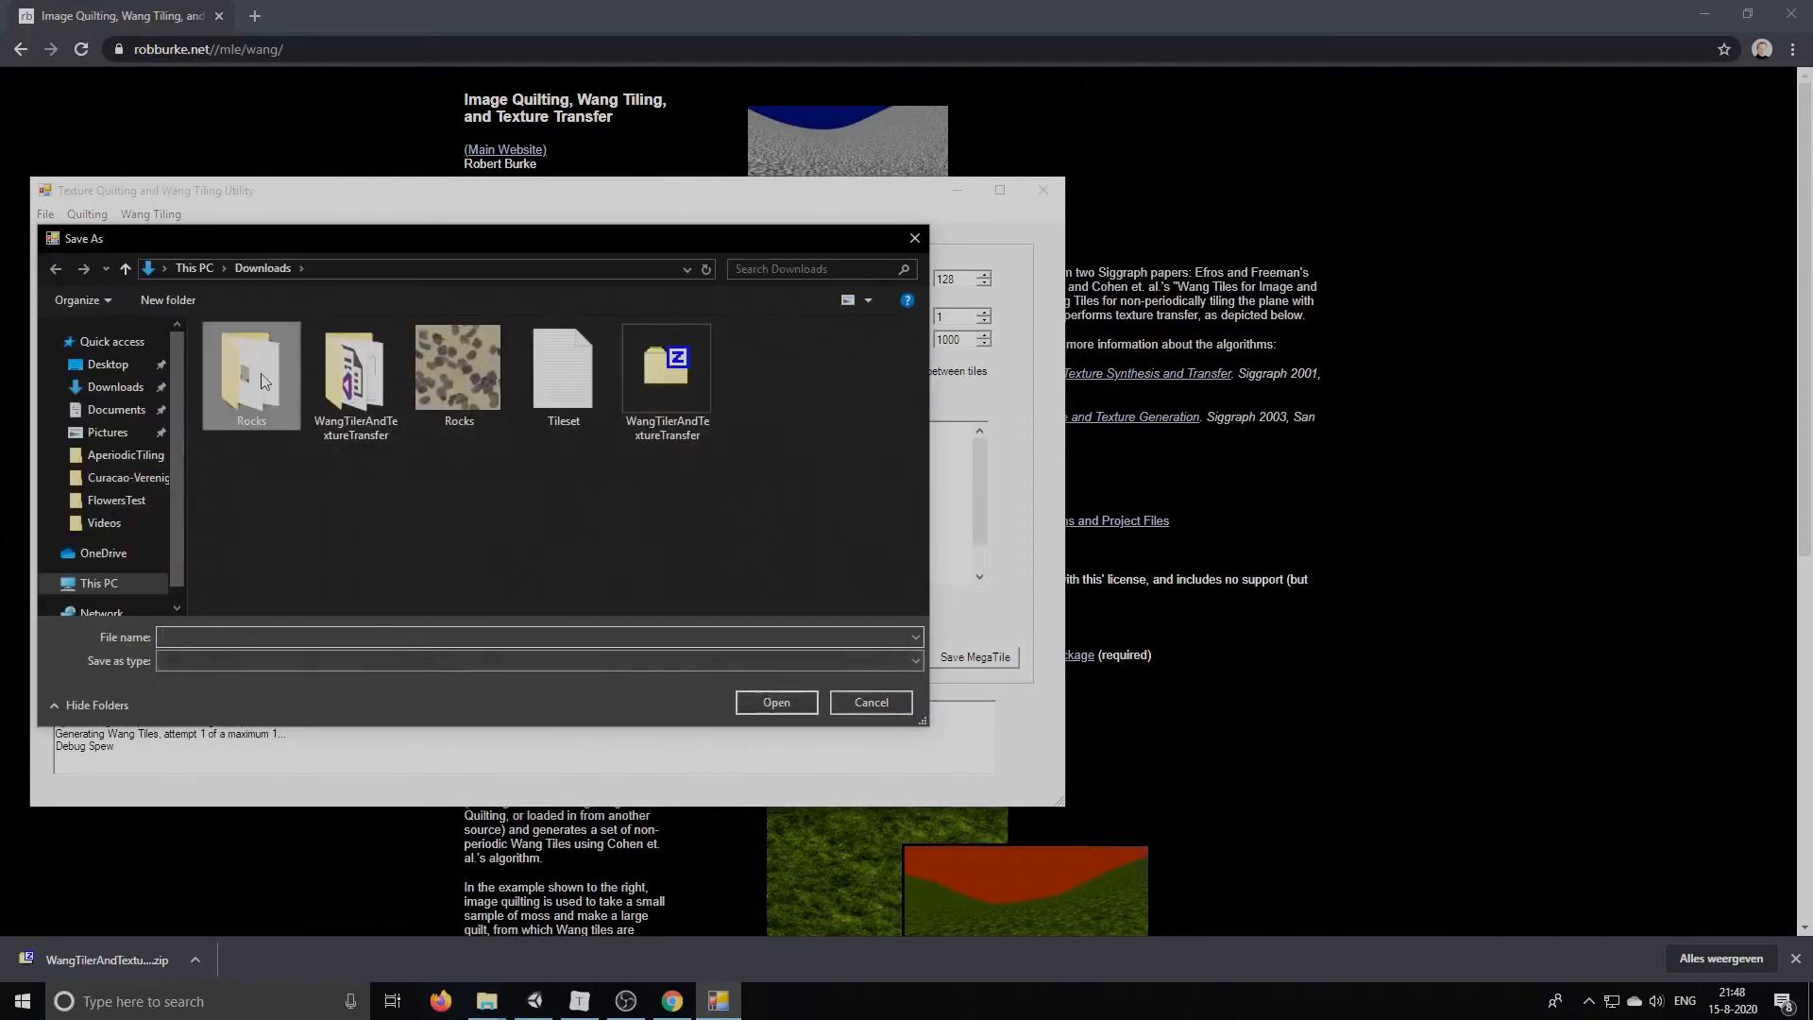
pyautogui.doubleClick(251, 370)
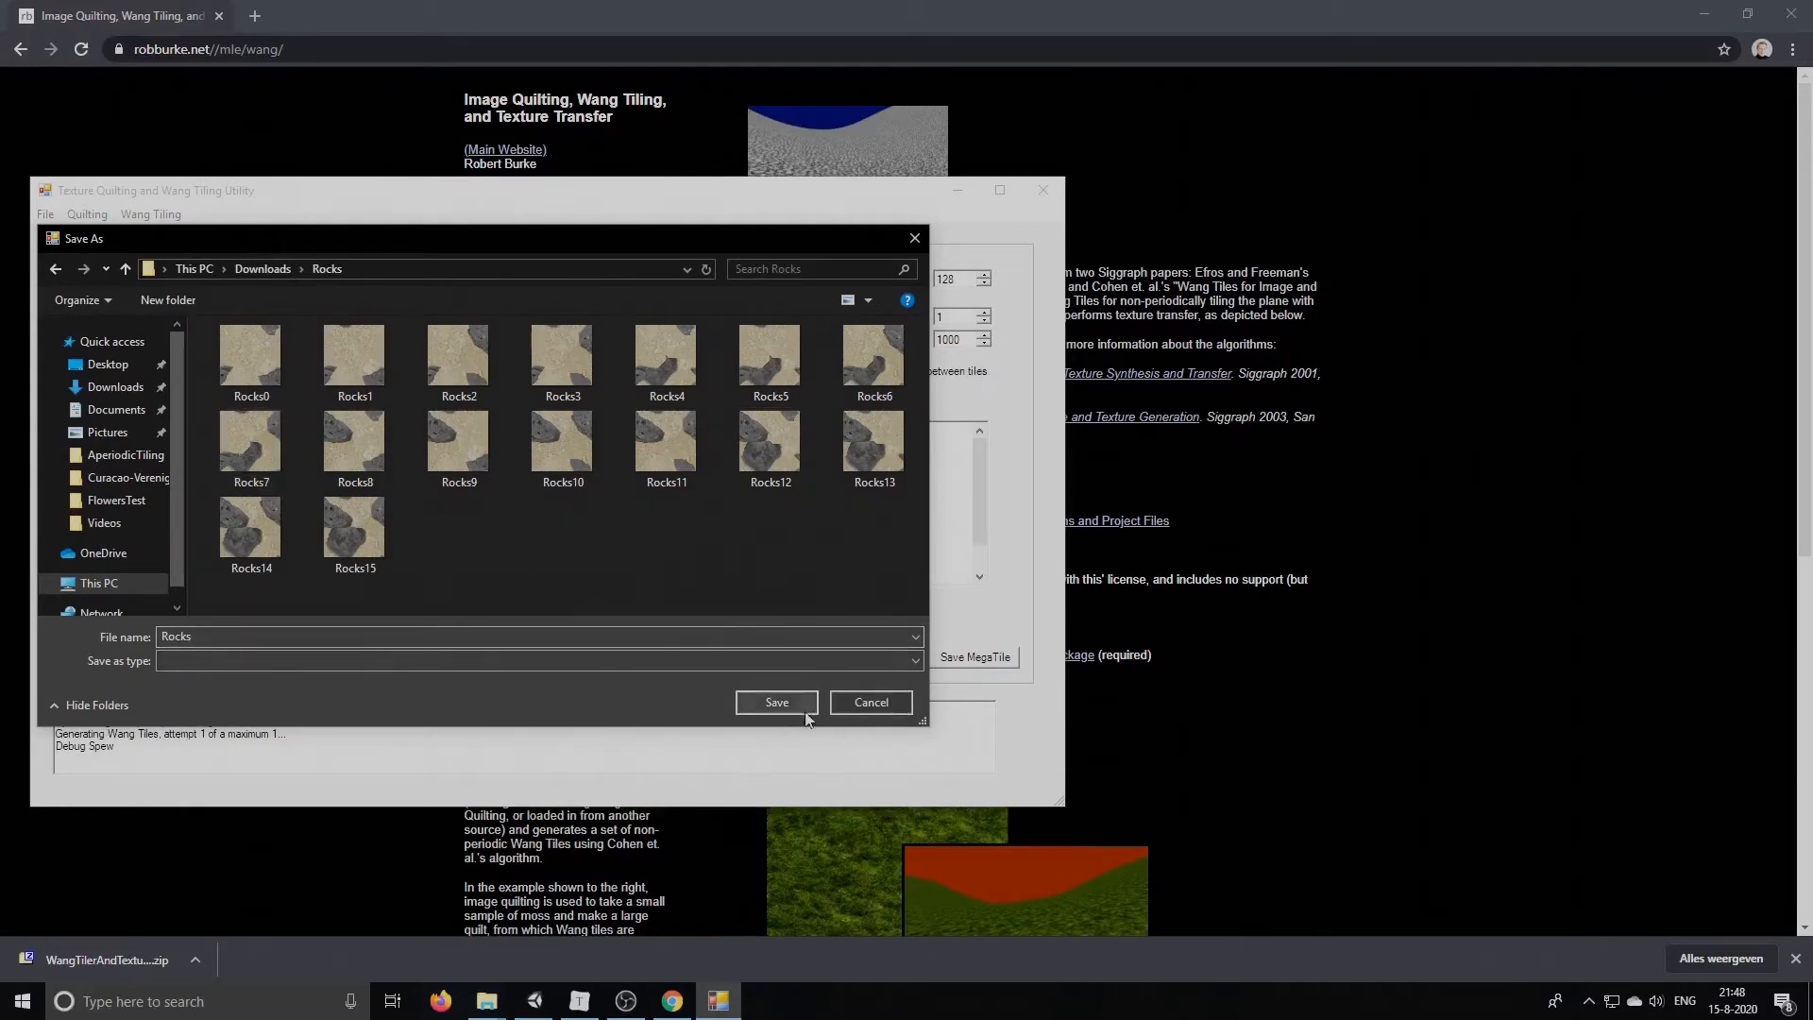
pyautogui.click(776, 703)
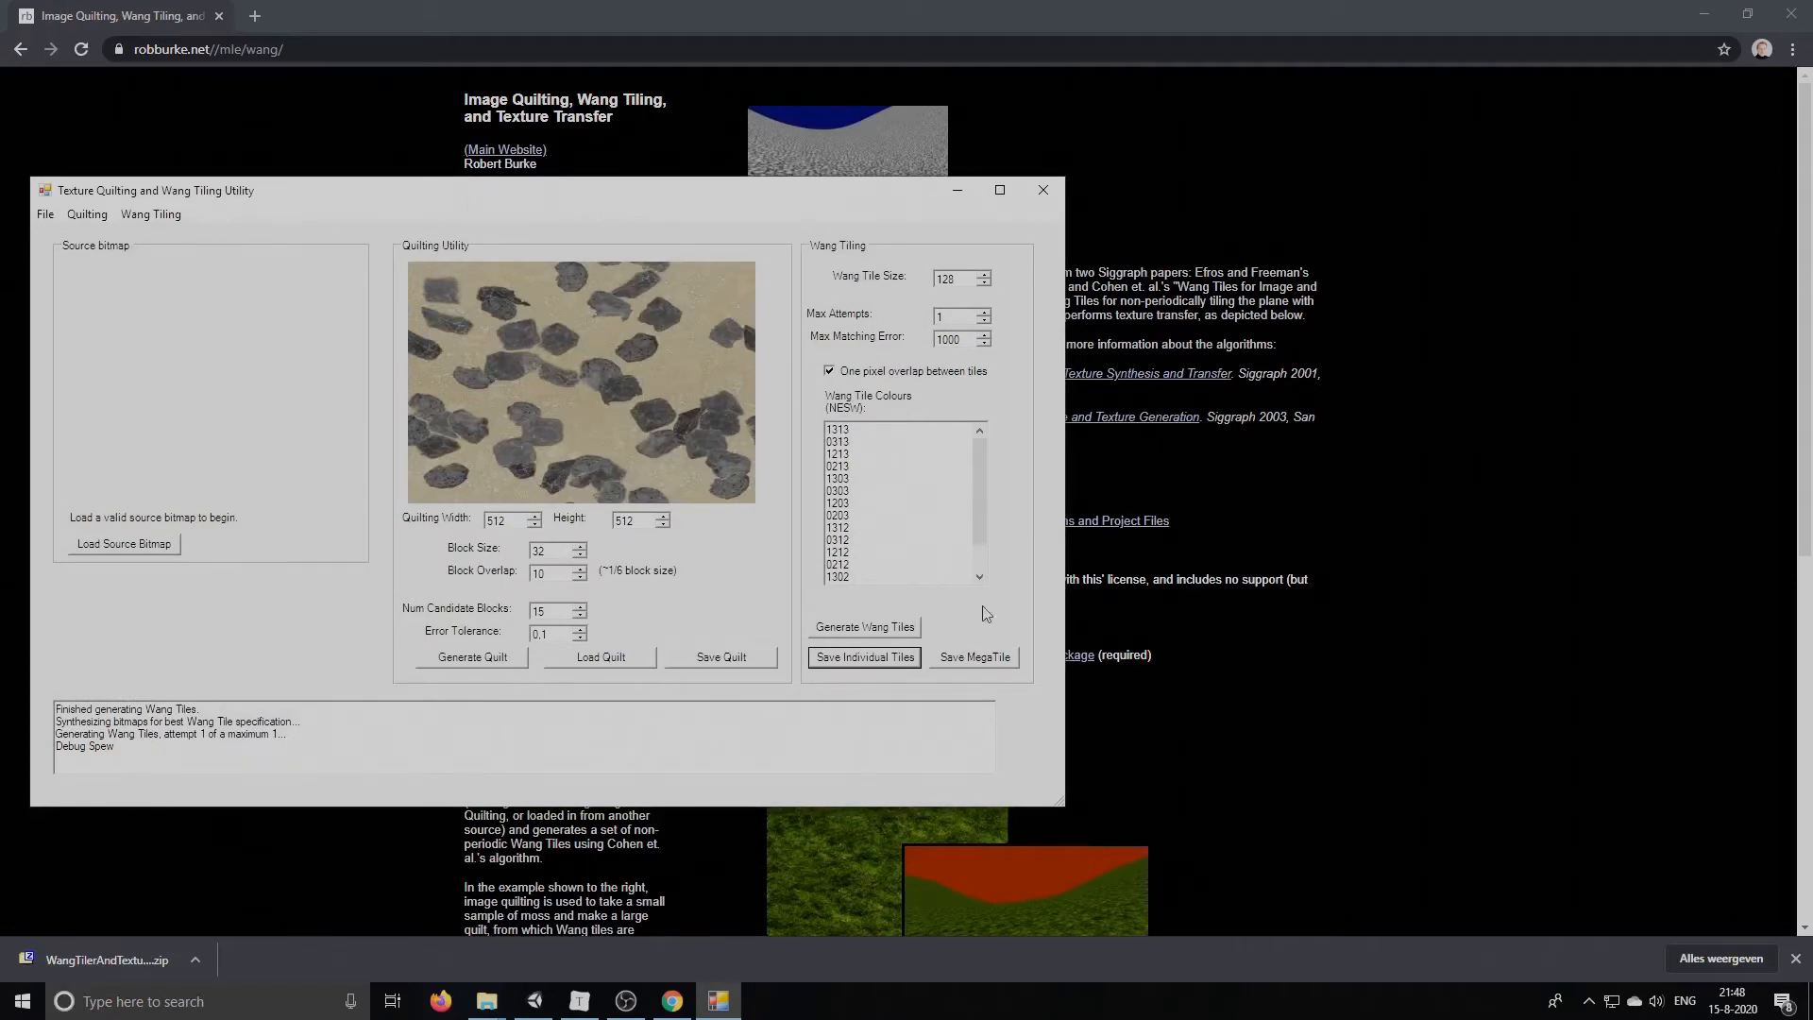
pyautogui.moveTo(1018, 631)
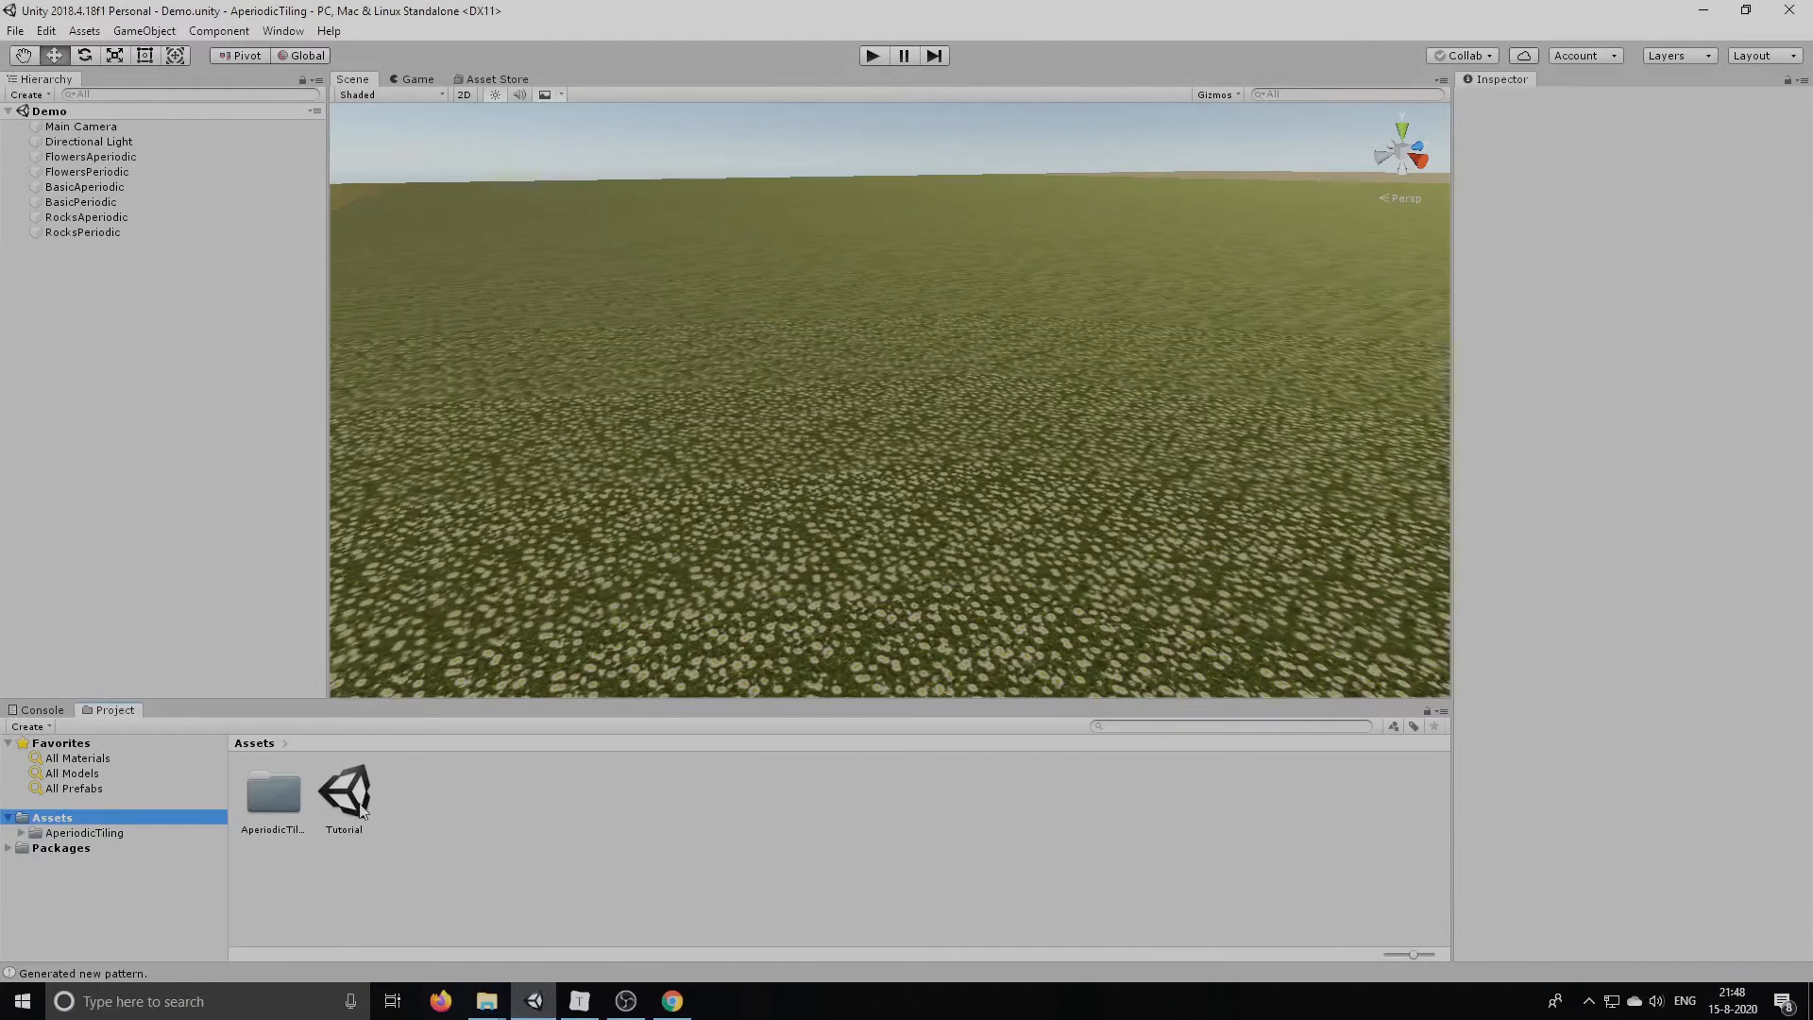
# In the Tutorial scene add a Plane with Scale X and Z set to 25
pyautogui.doubleClick(344, 791)
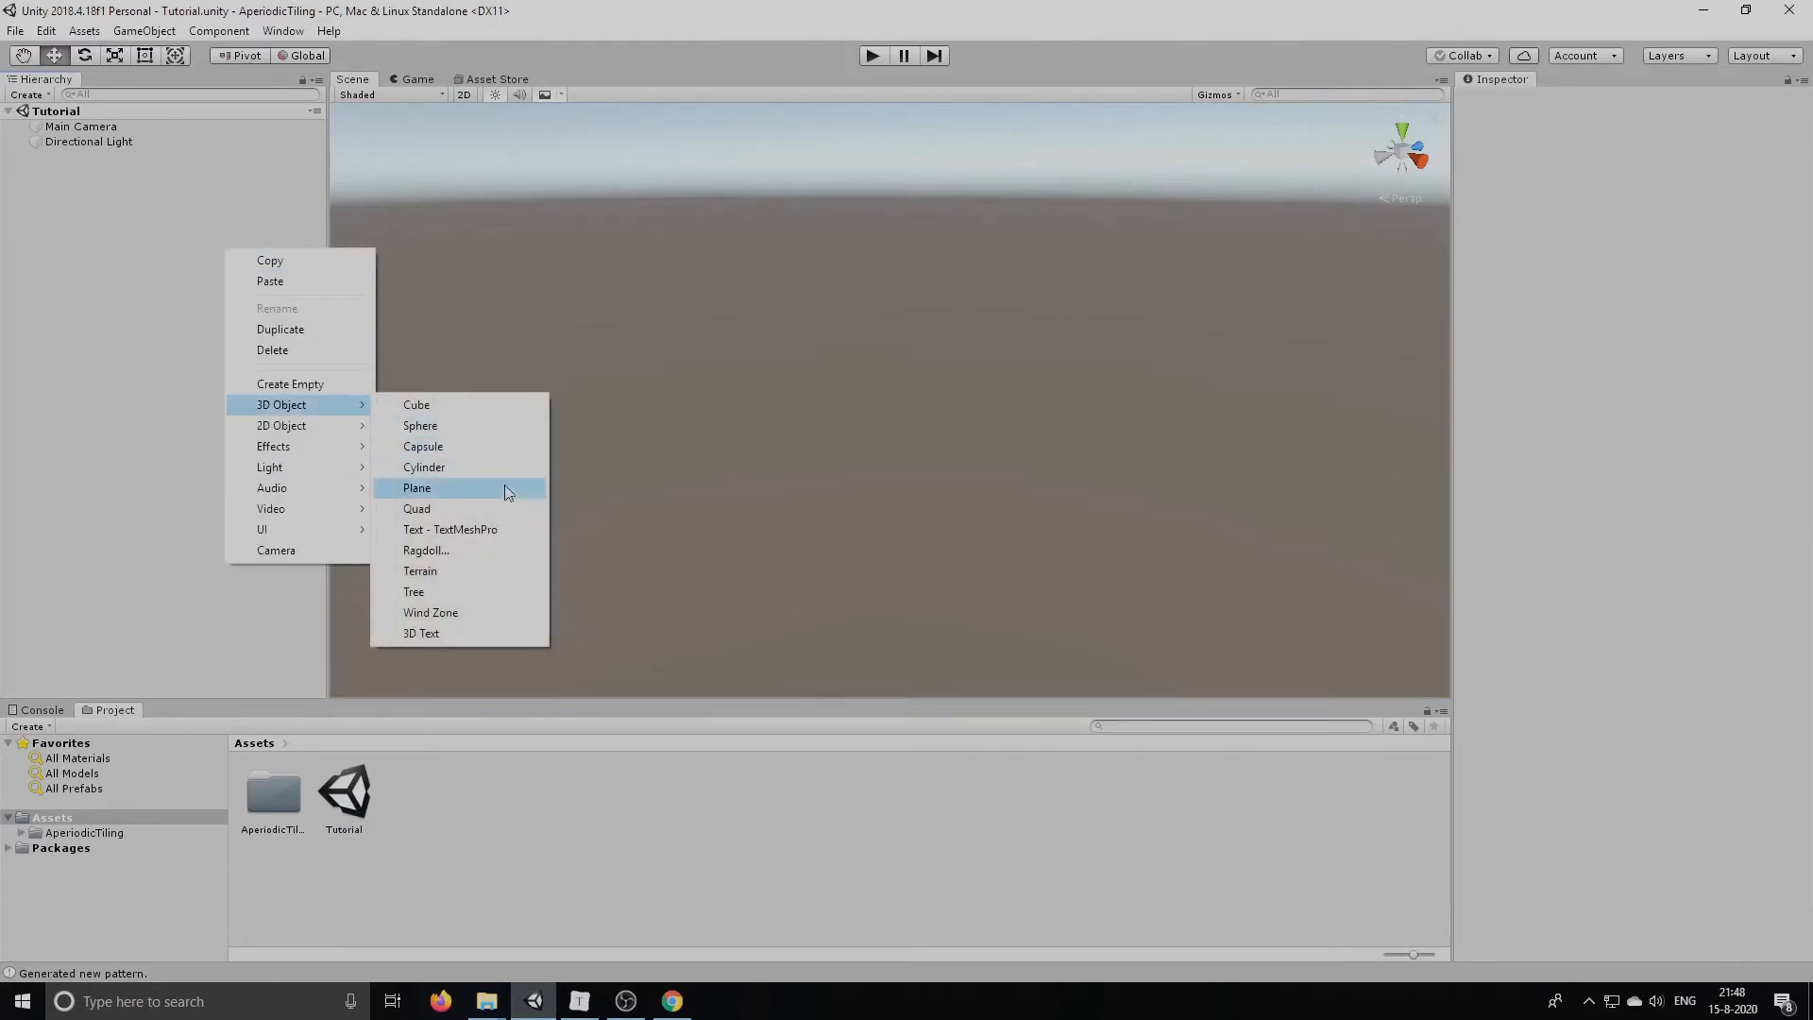
pyautogui.click(416, 487)
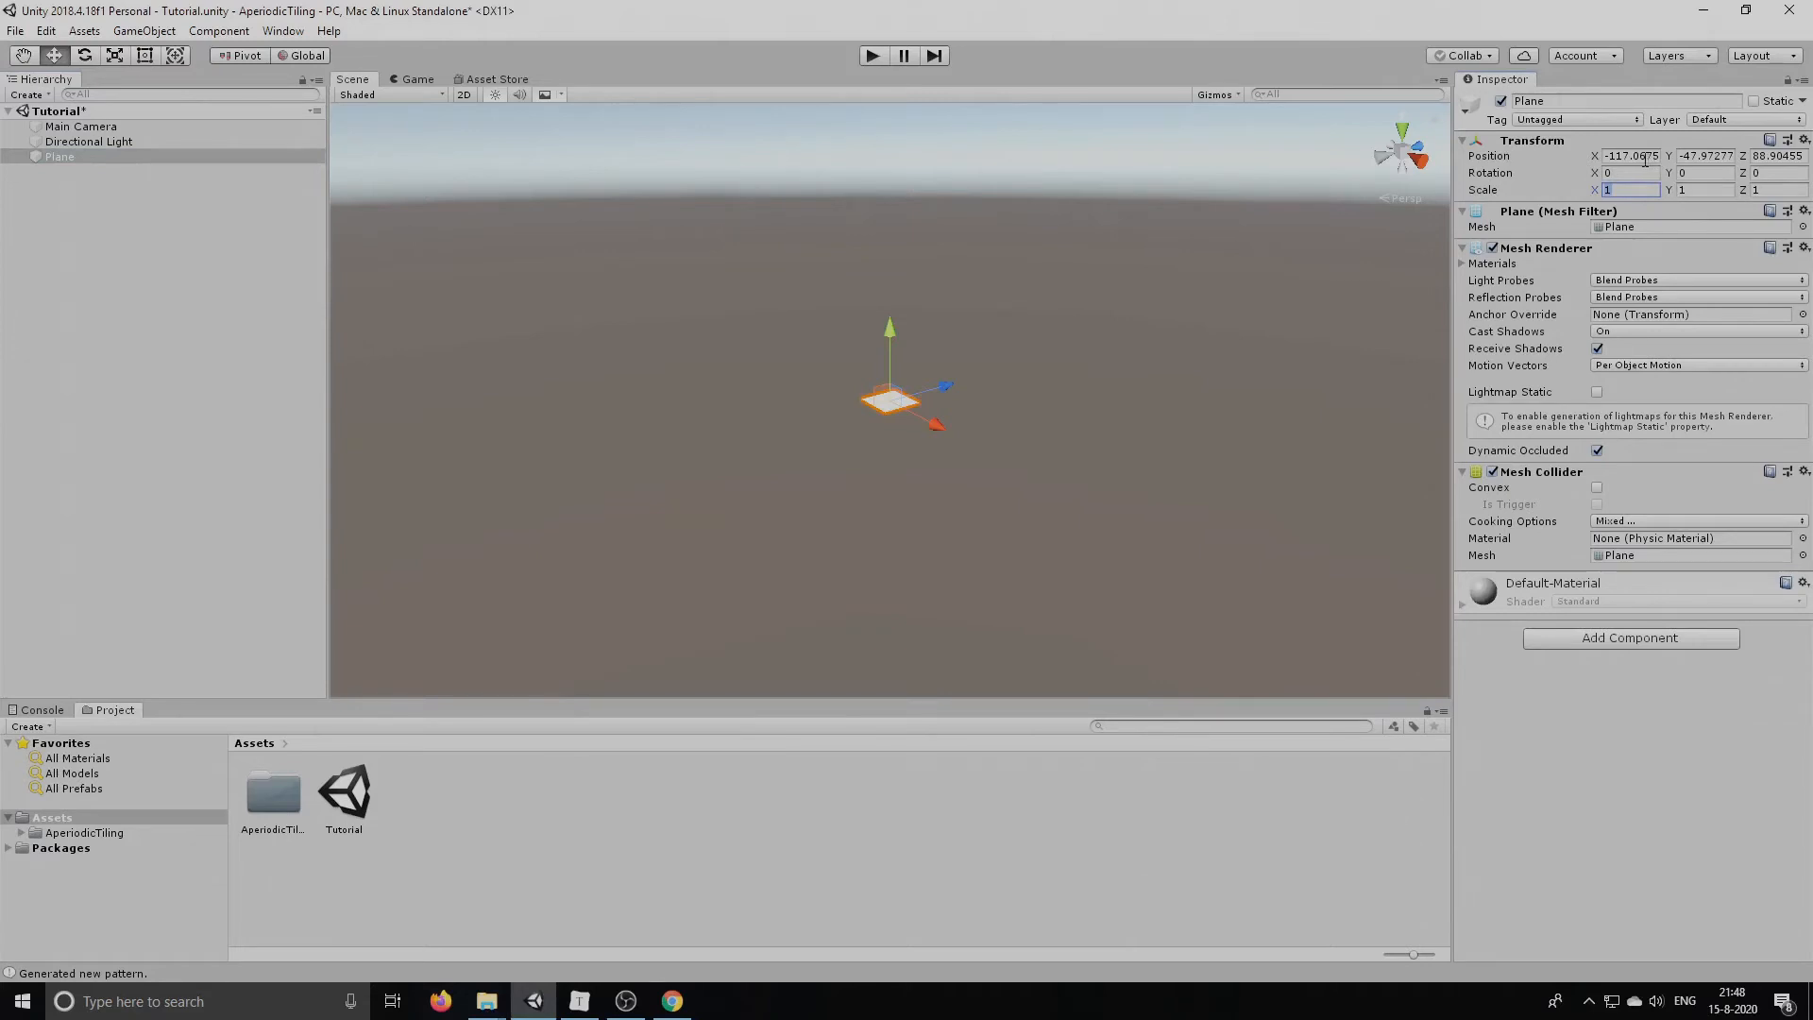
pyautogui.write('25')
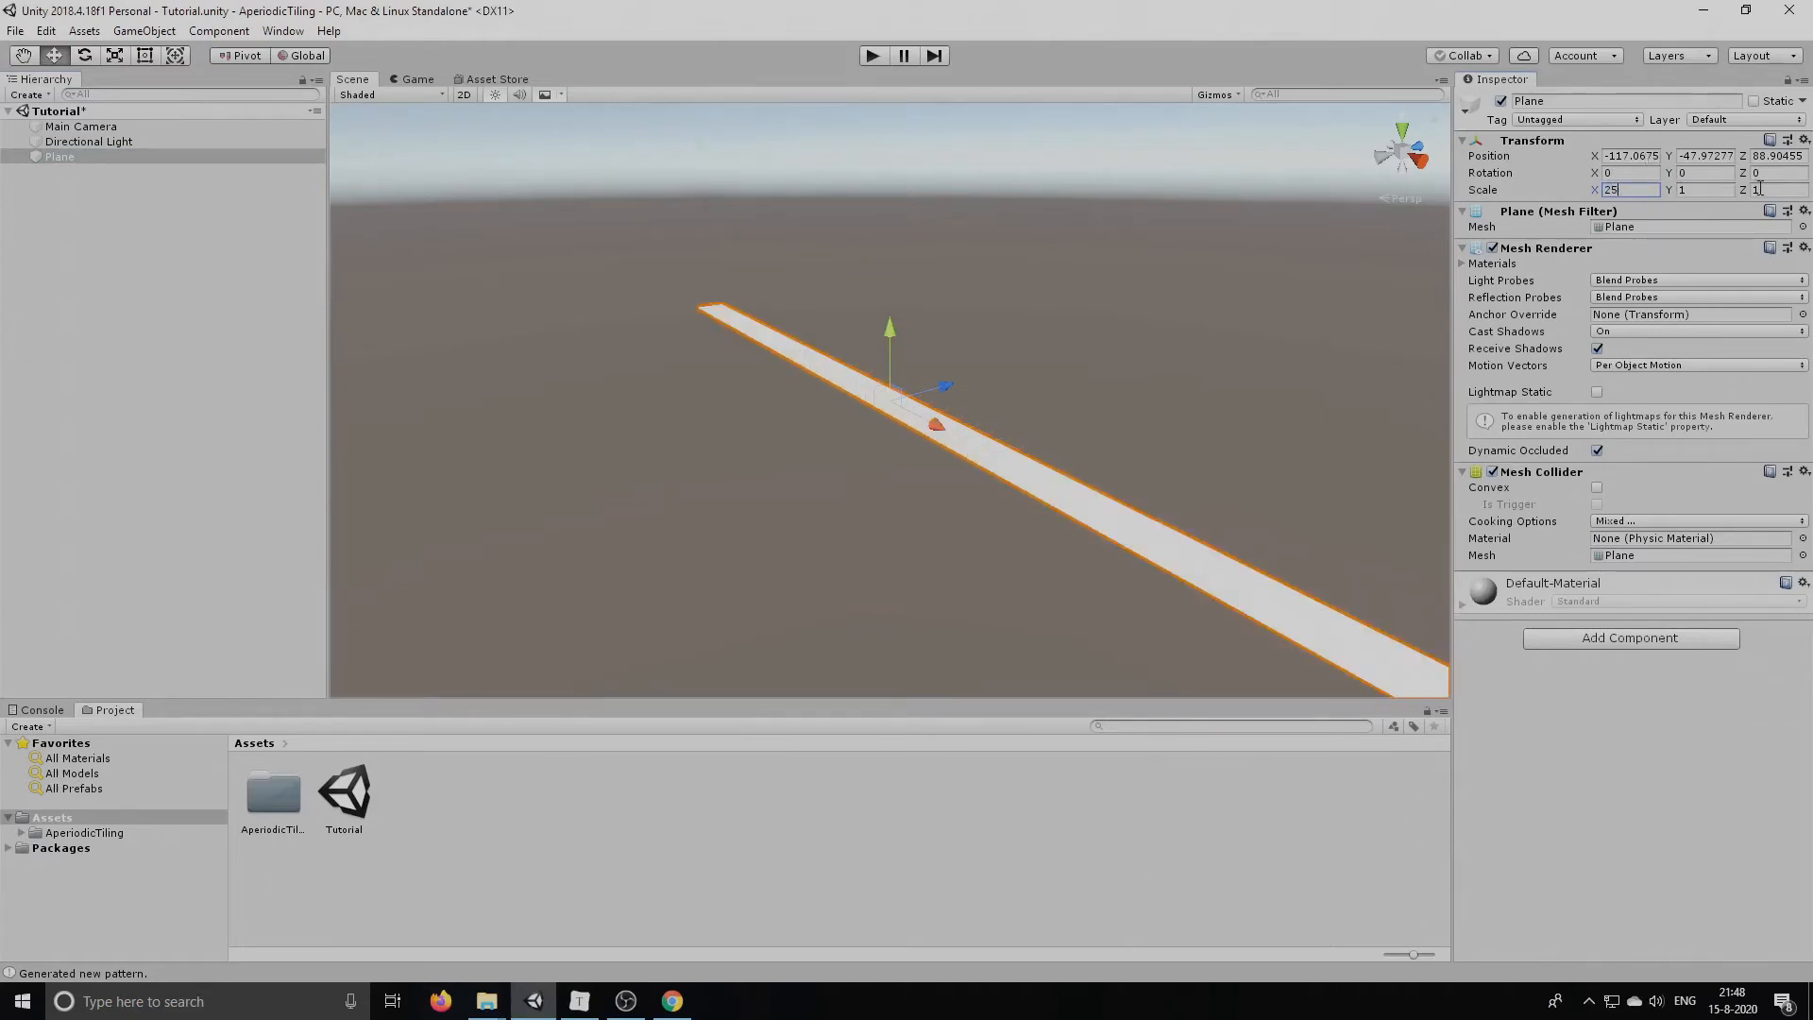
pyautogui.write('25')
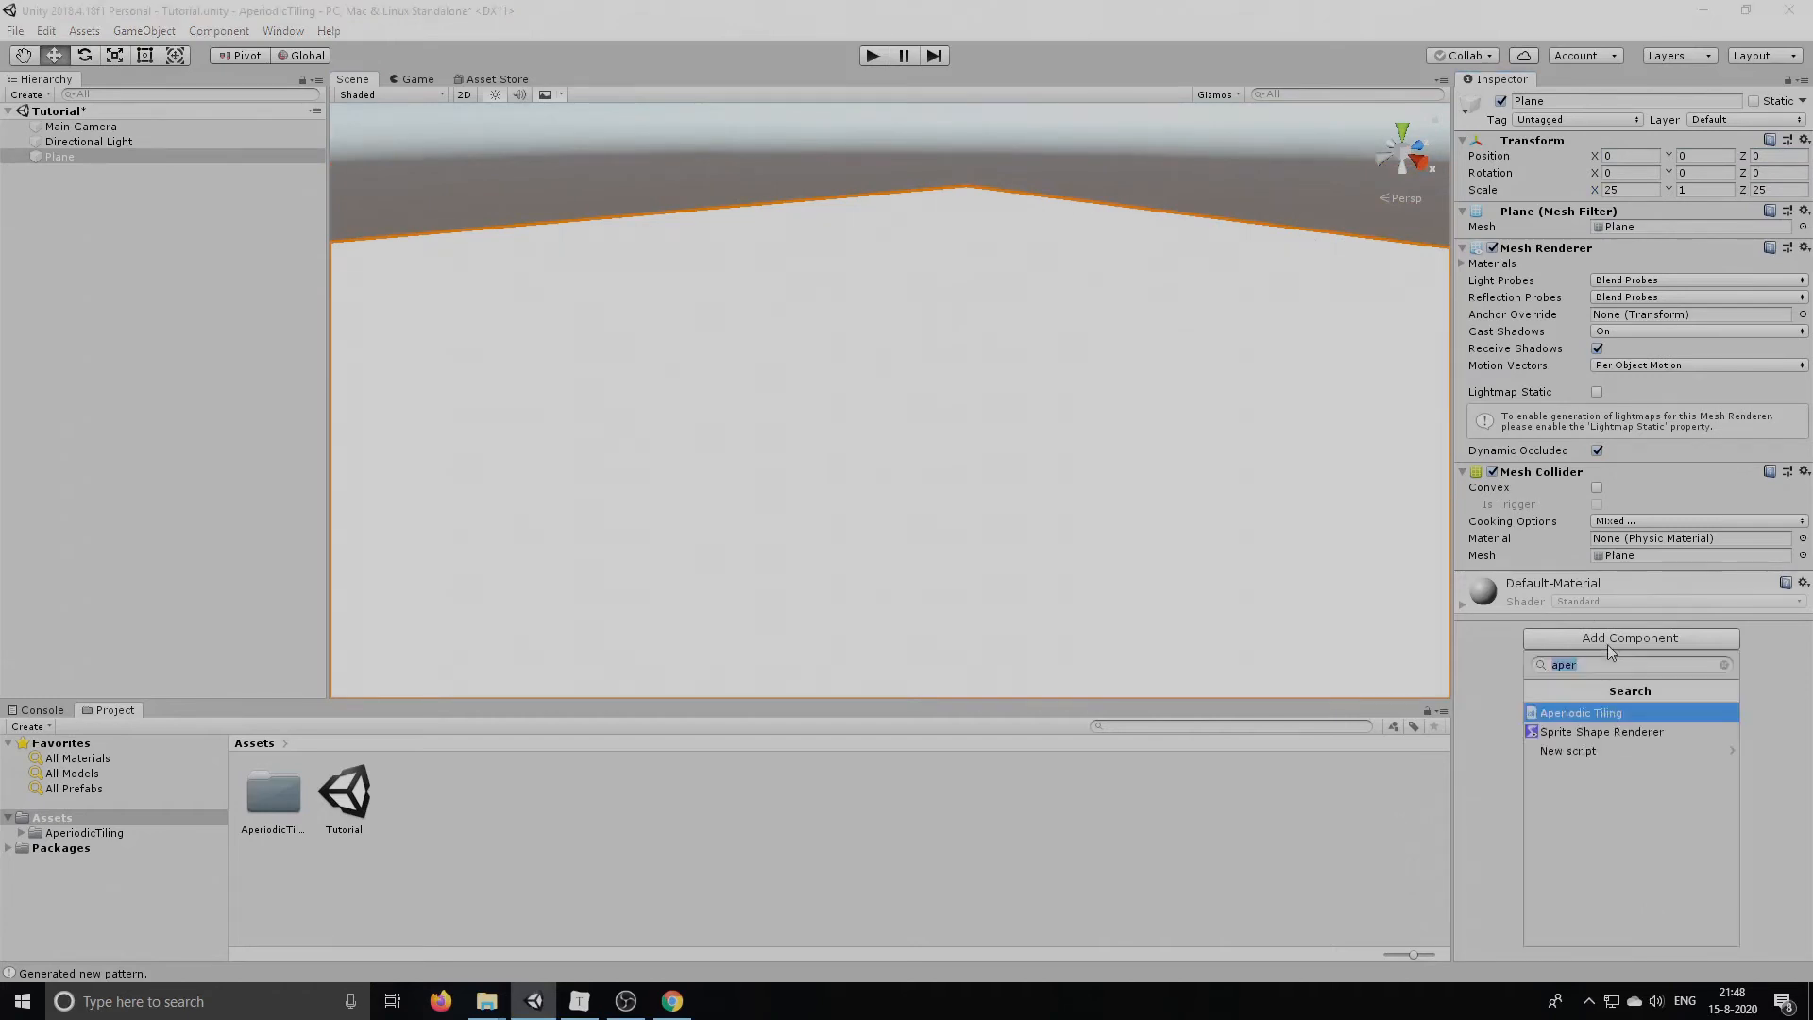
# Add the Aperiodic Tiling component to the Plane via an 'aper' search
pyautogui.click(1580, 712)
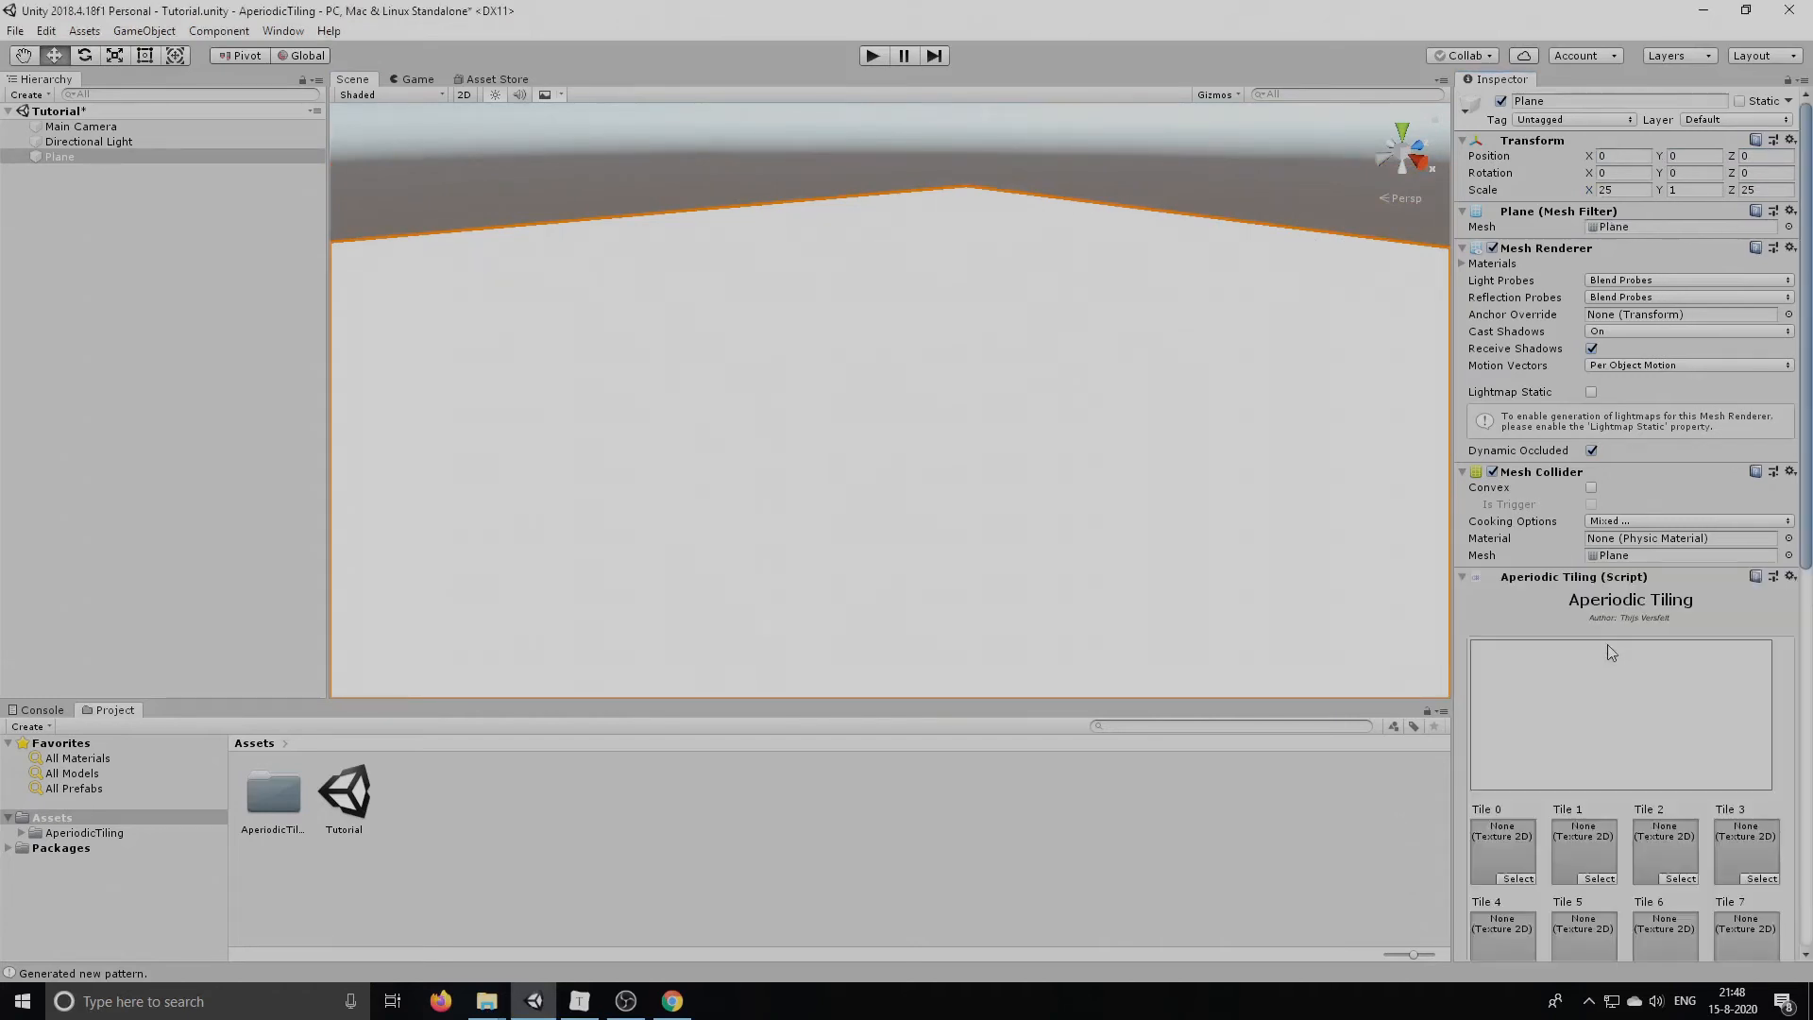
pyautogui.scroll(-3)
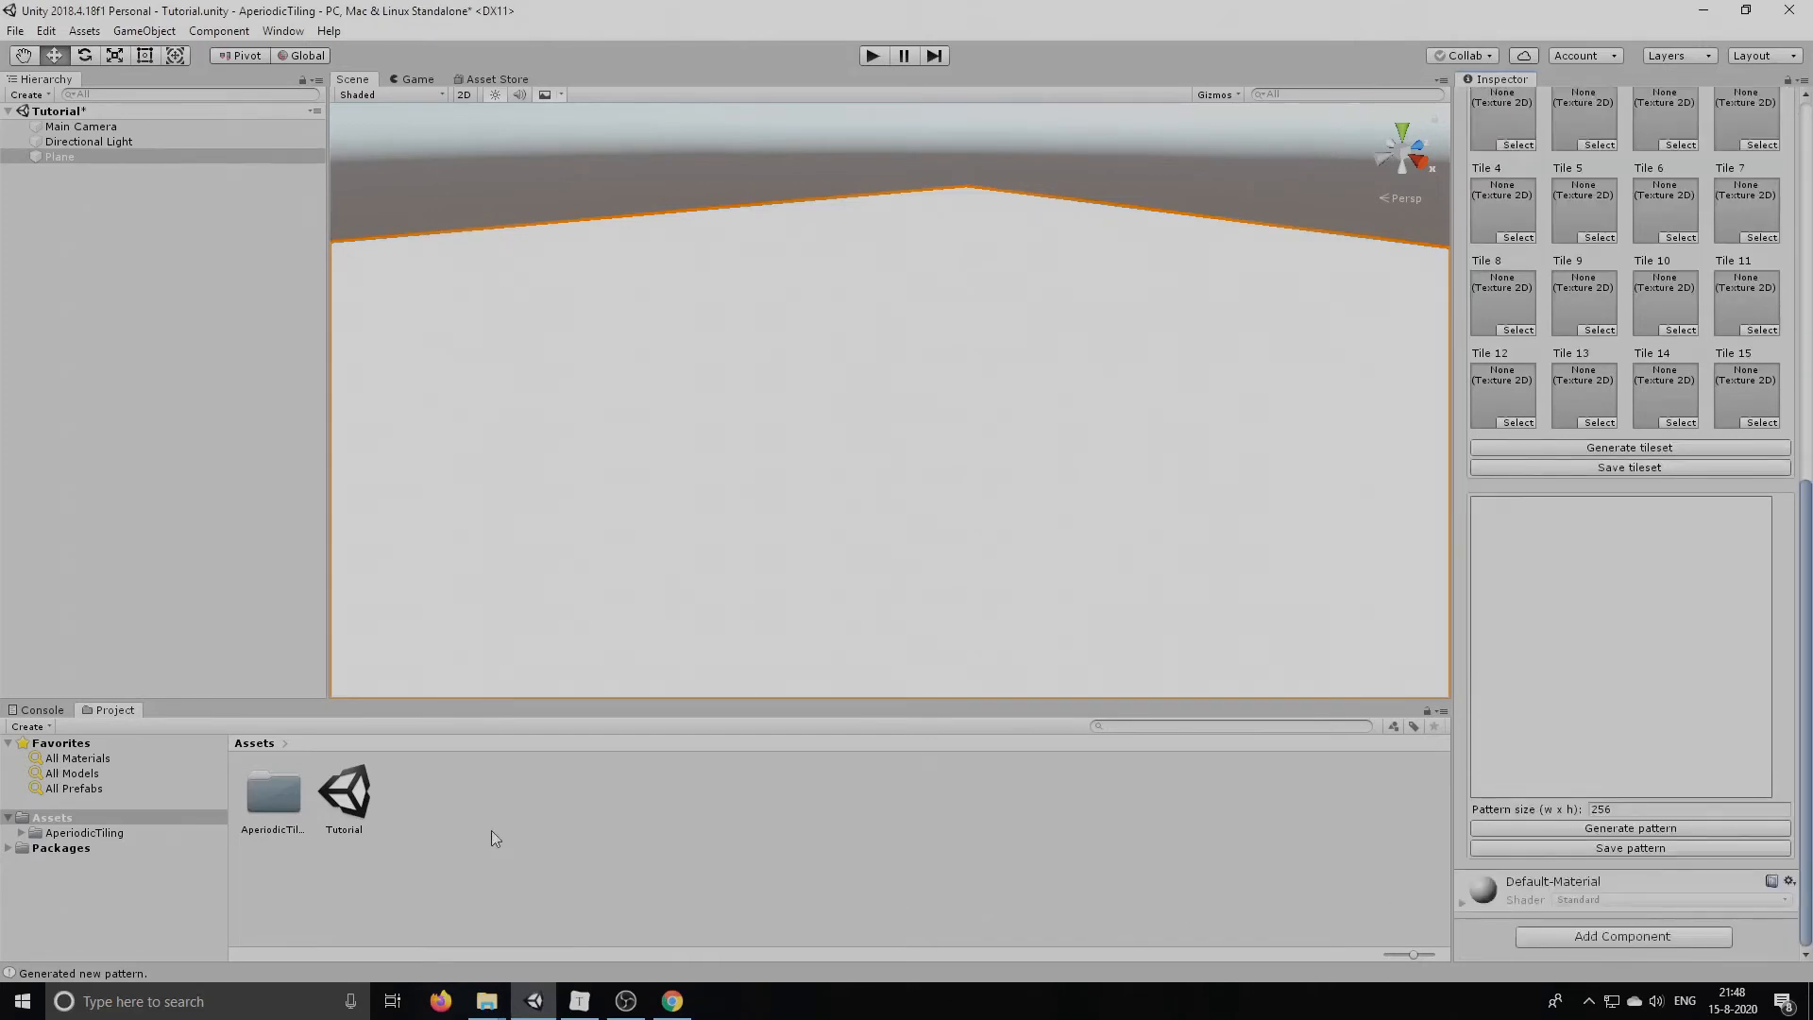
# Create a Rocks material with the AperiodicTiling/Standard shader and reselect the Plane
pyautogui.rightClick(491, 838)
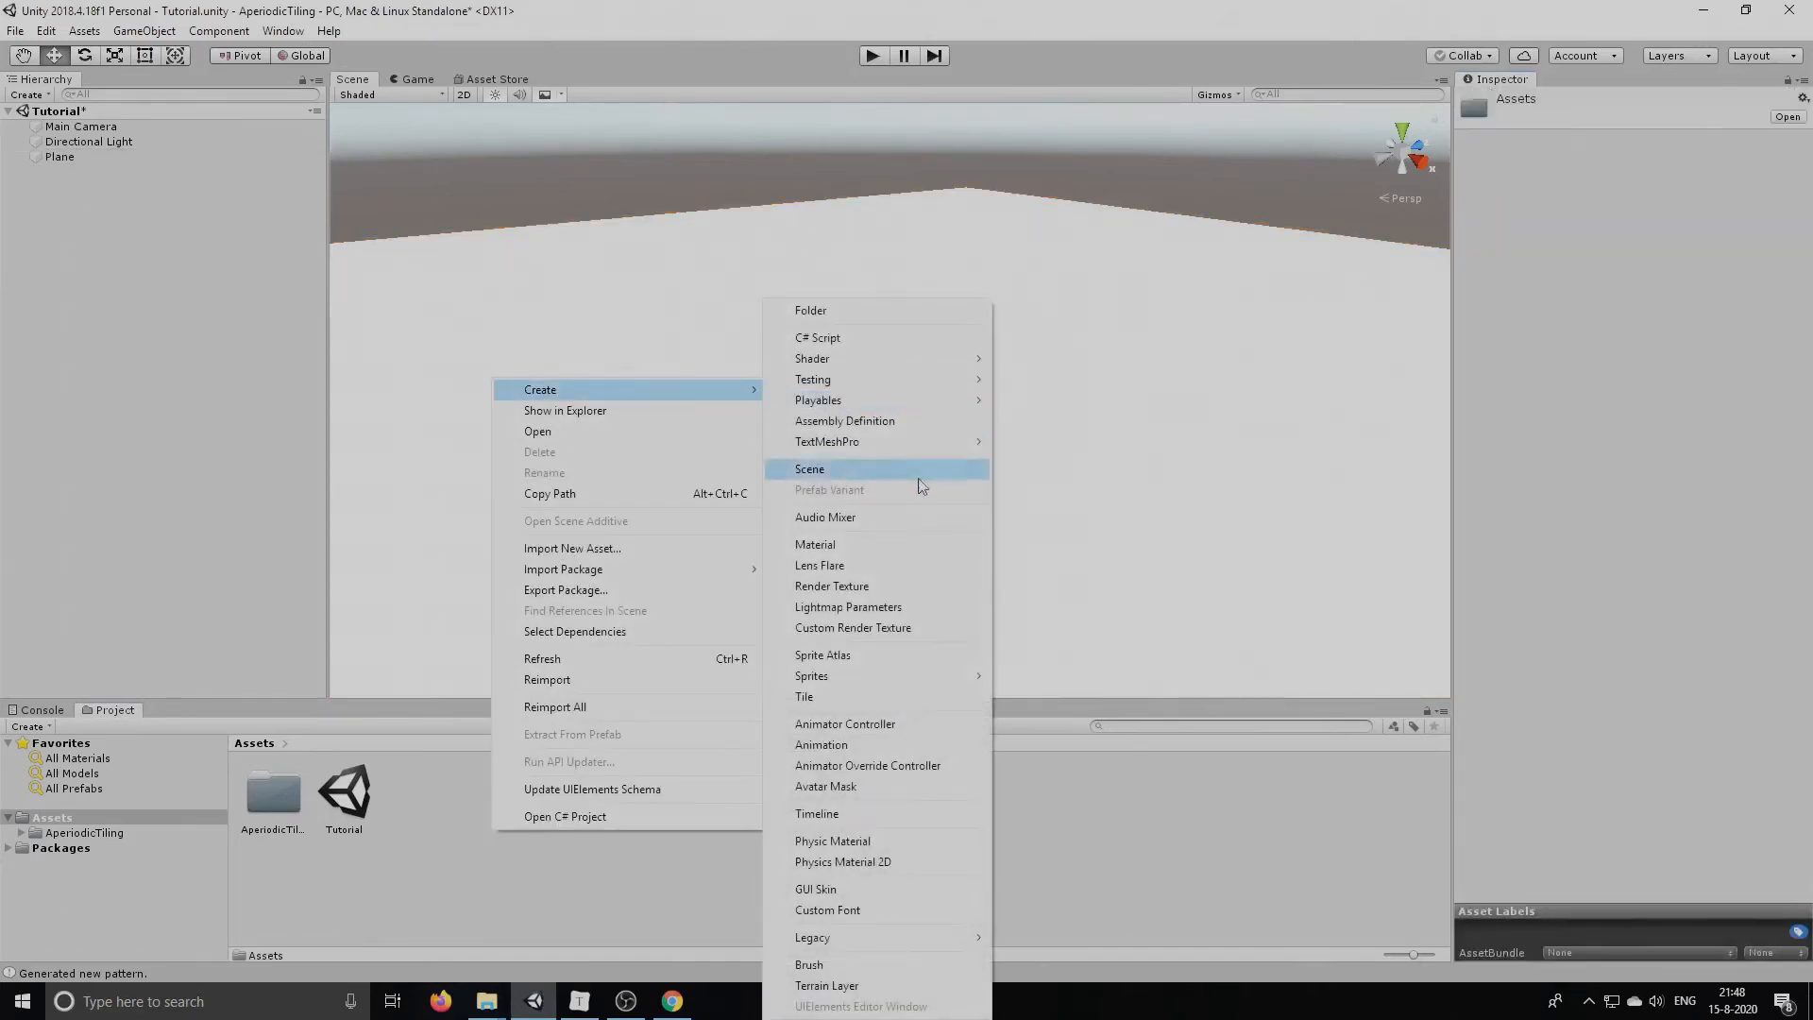
pyautogui.click(816, 544)
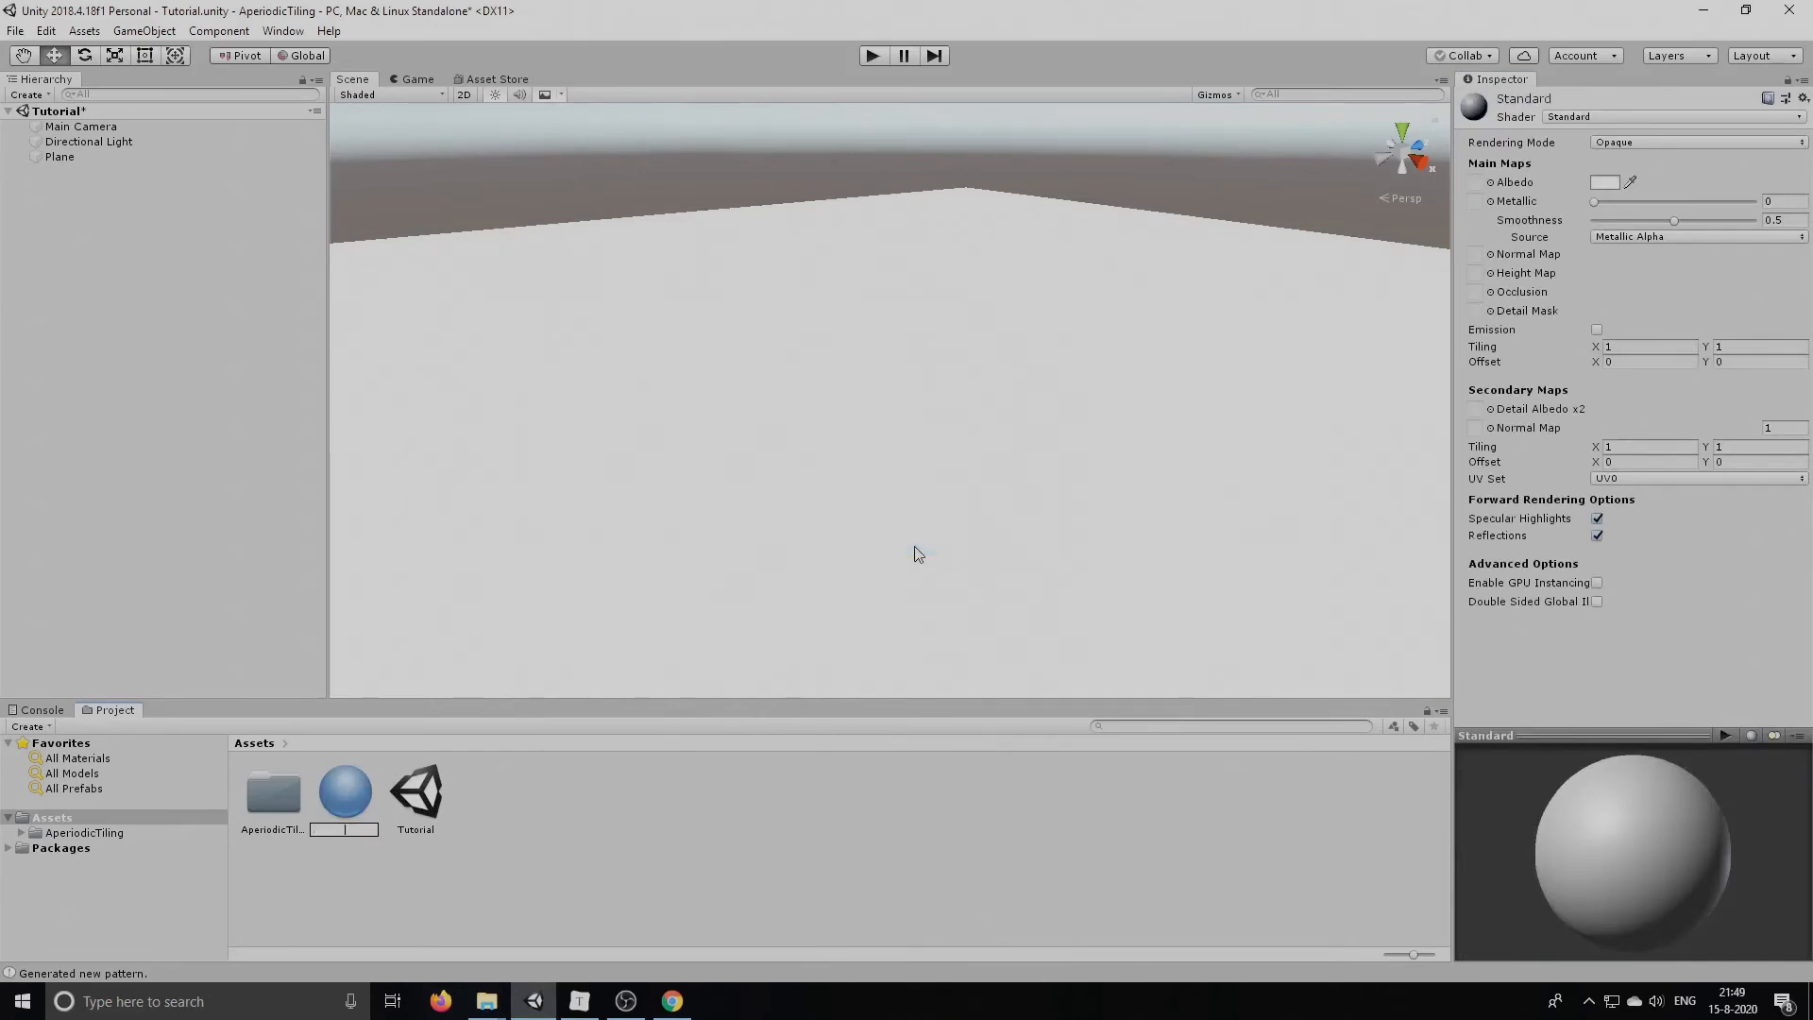
pyautogui.click(344, 795)
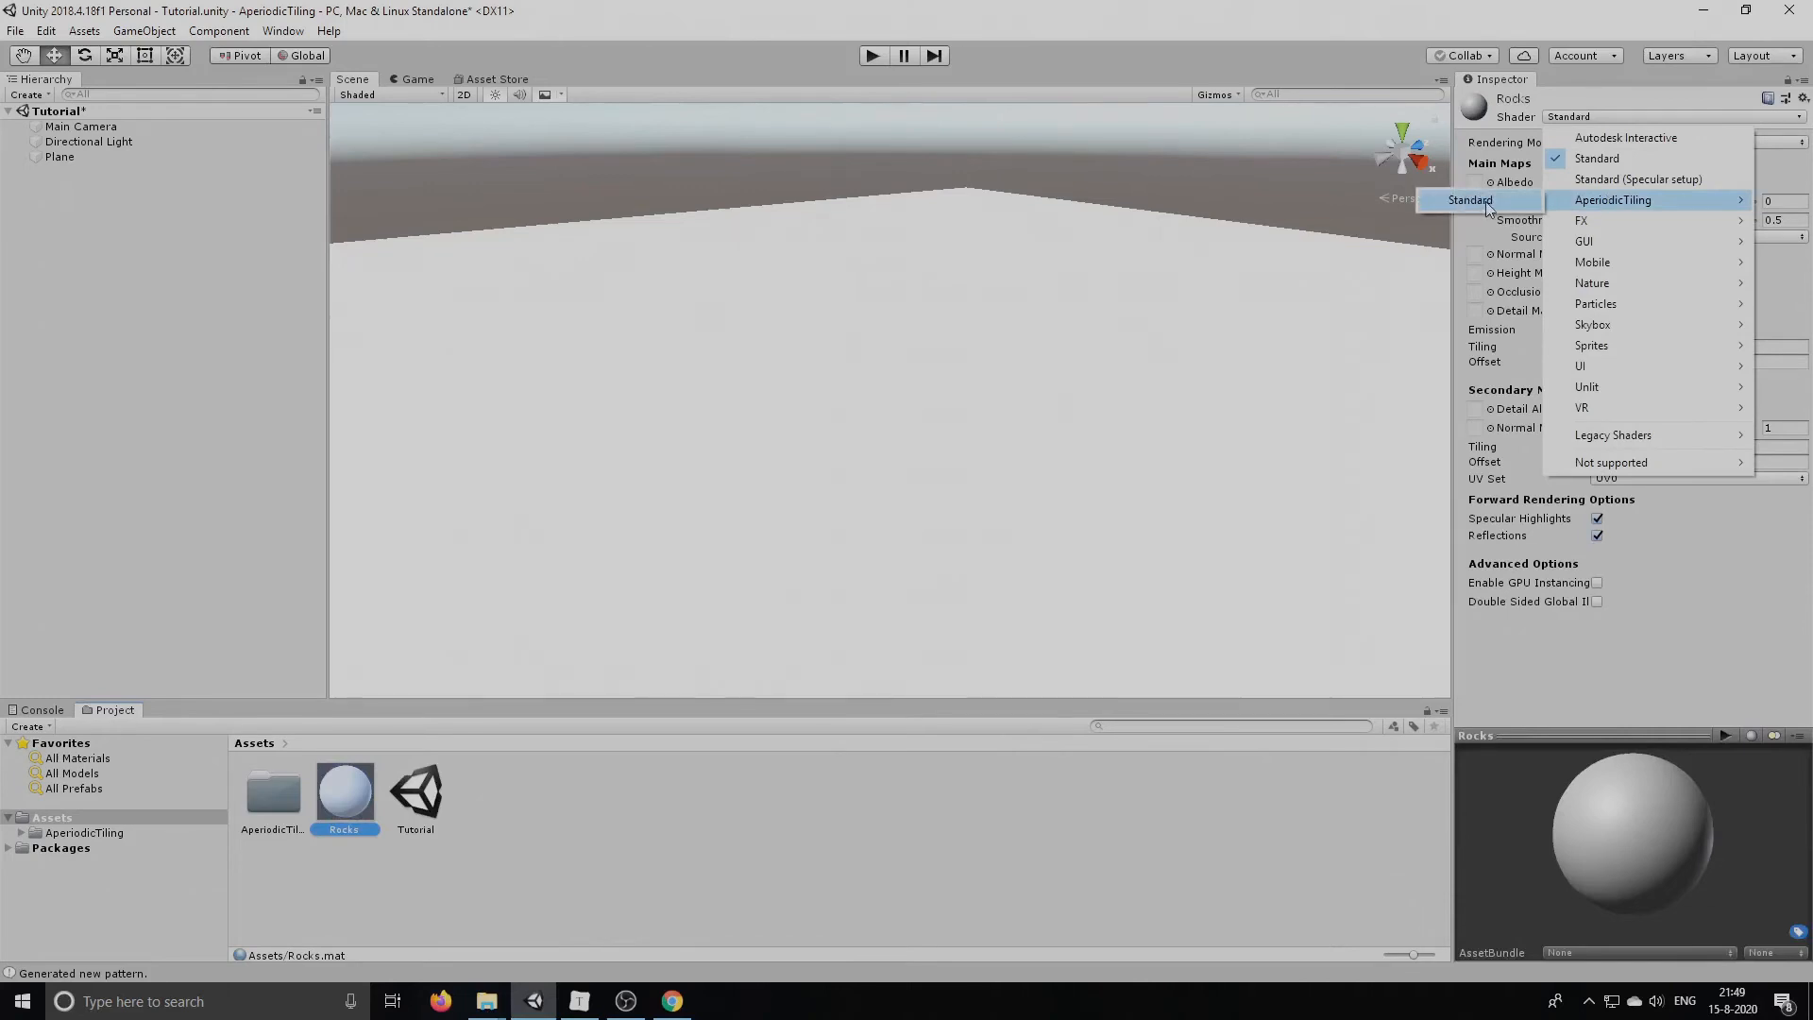
pyautogui.click(1611, 199)
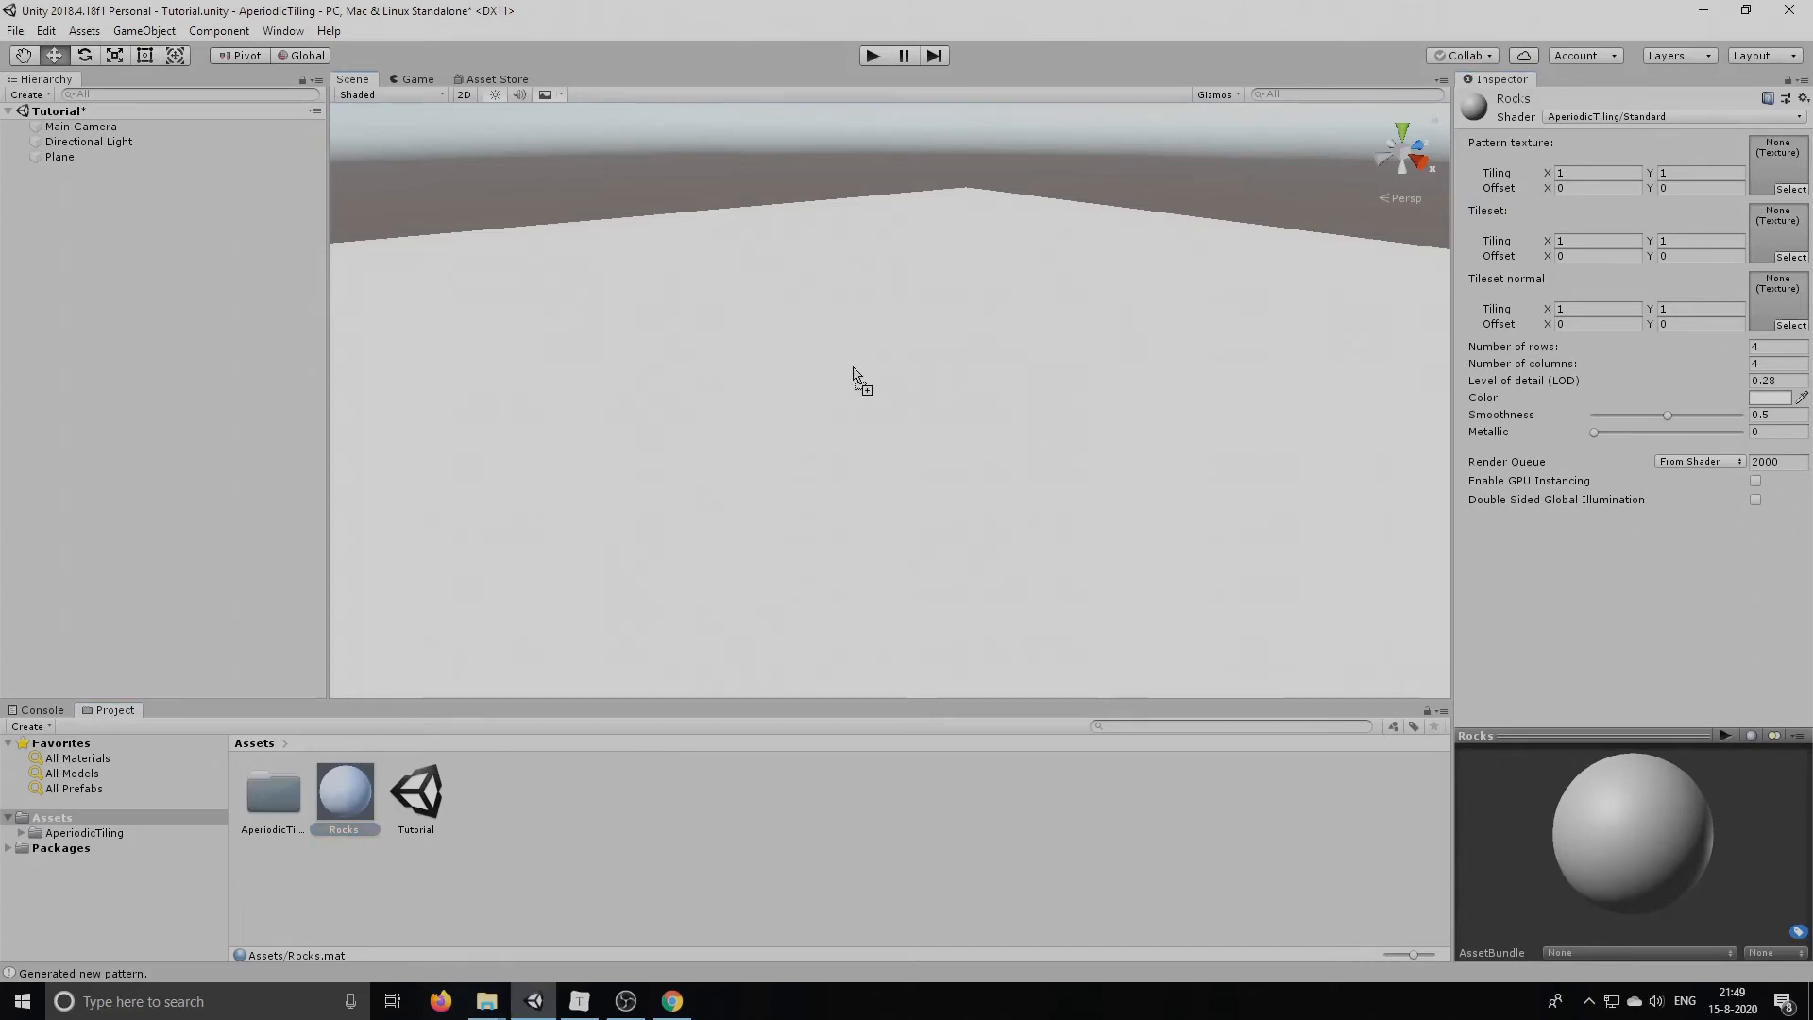
pyautogui.click(59, 157)
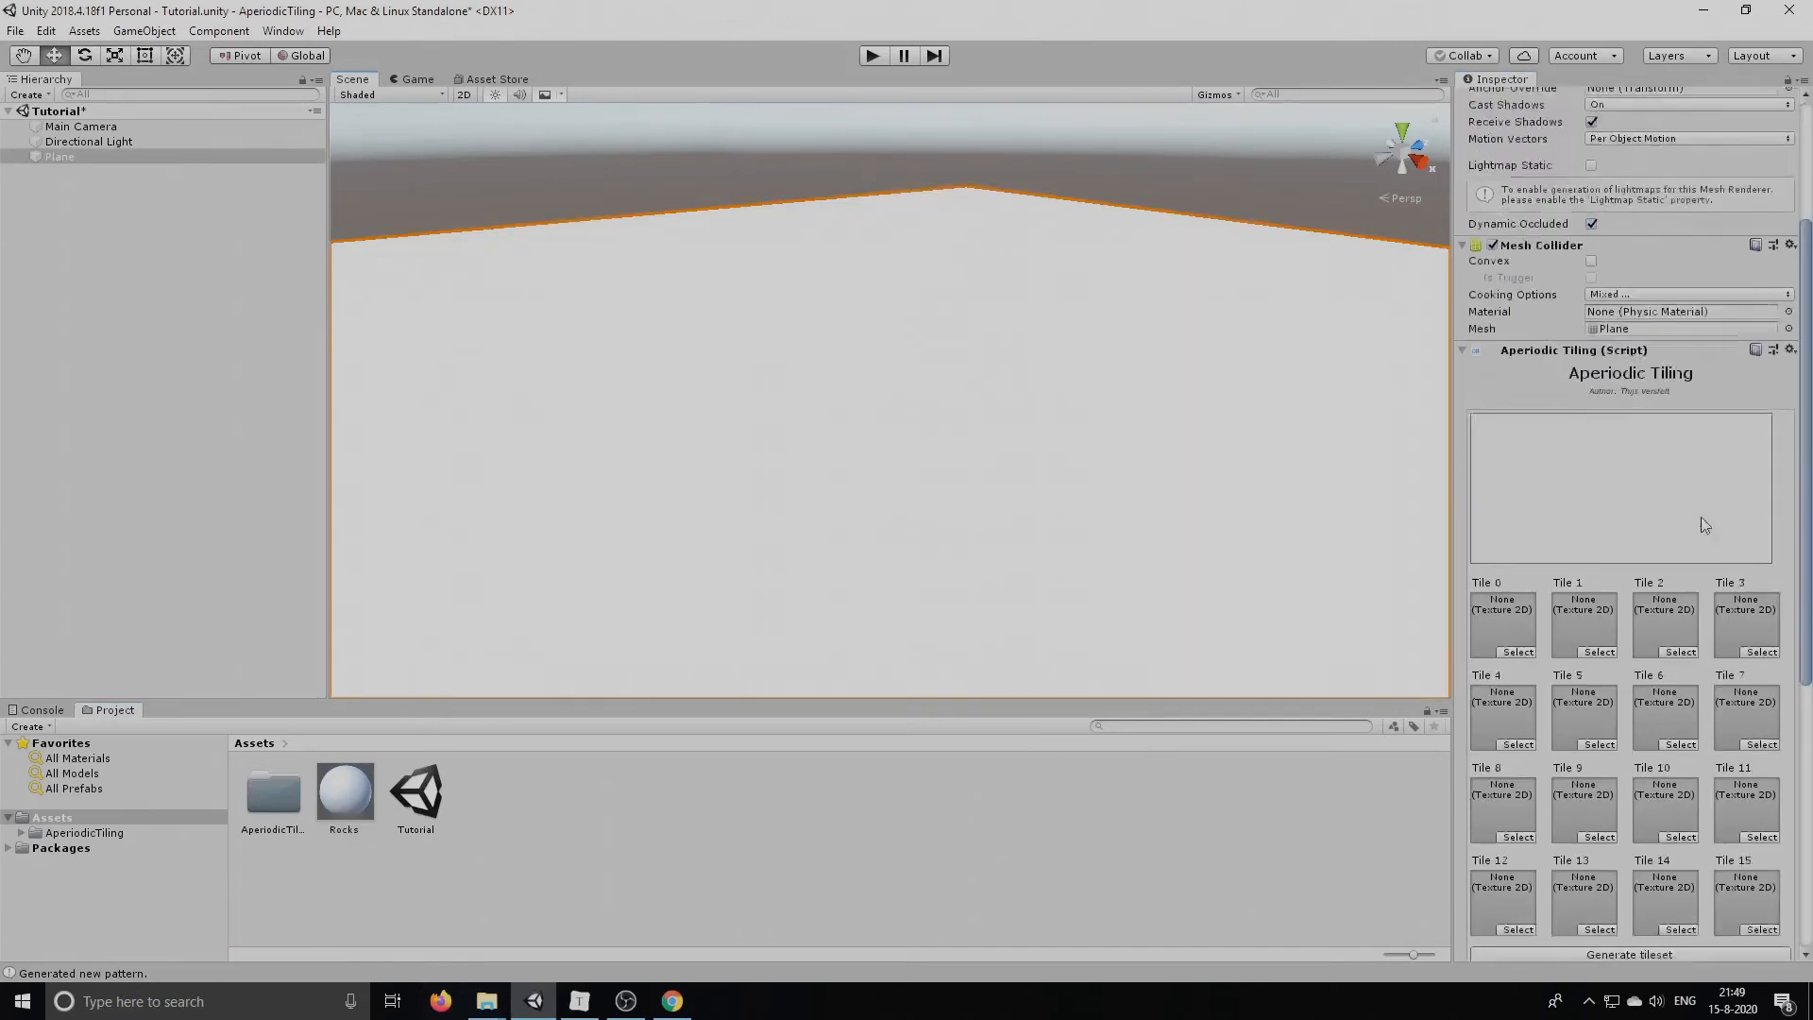
pyautogui.scroll(-3)
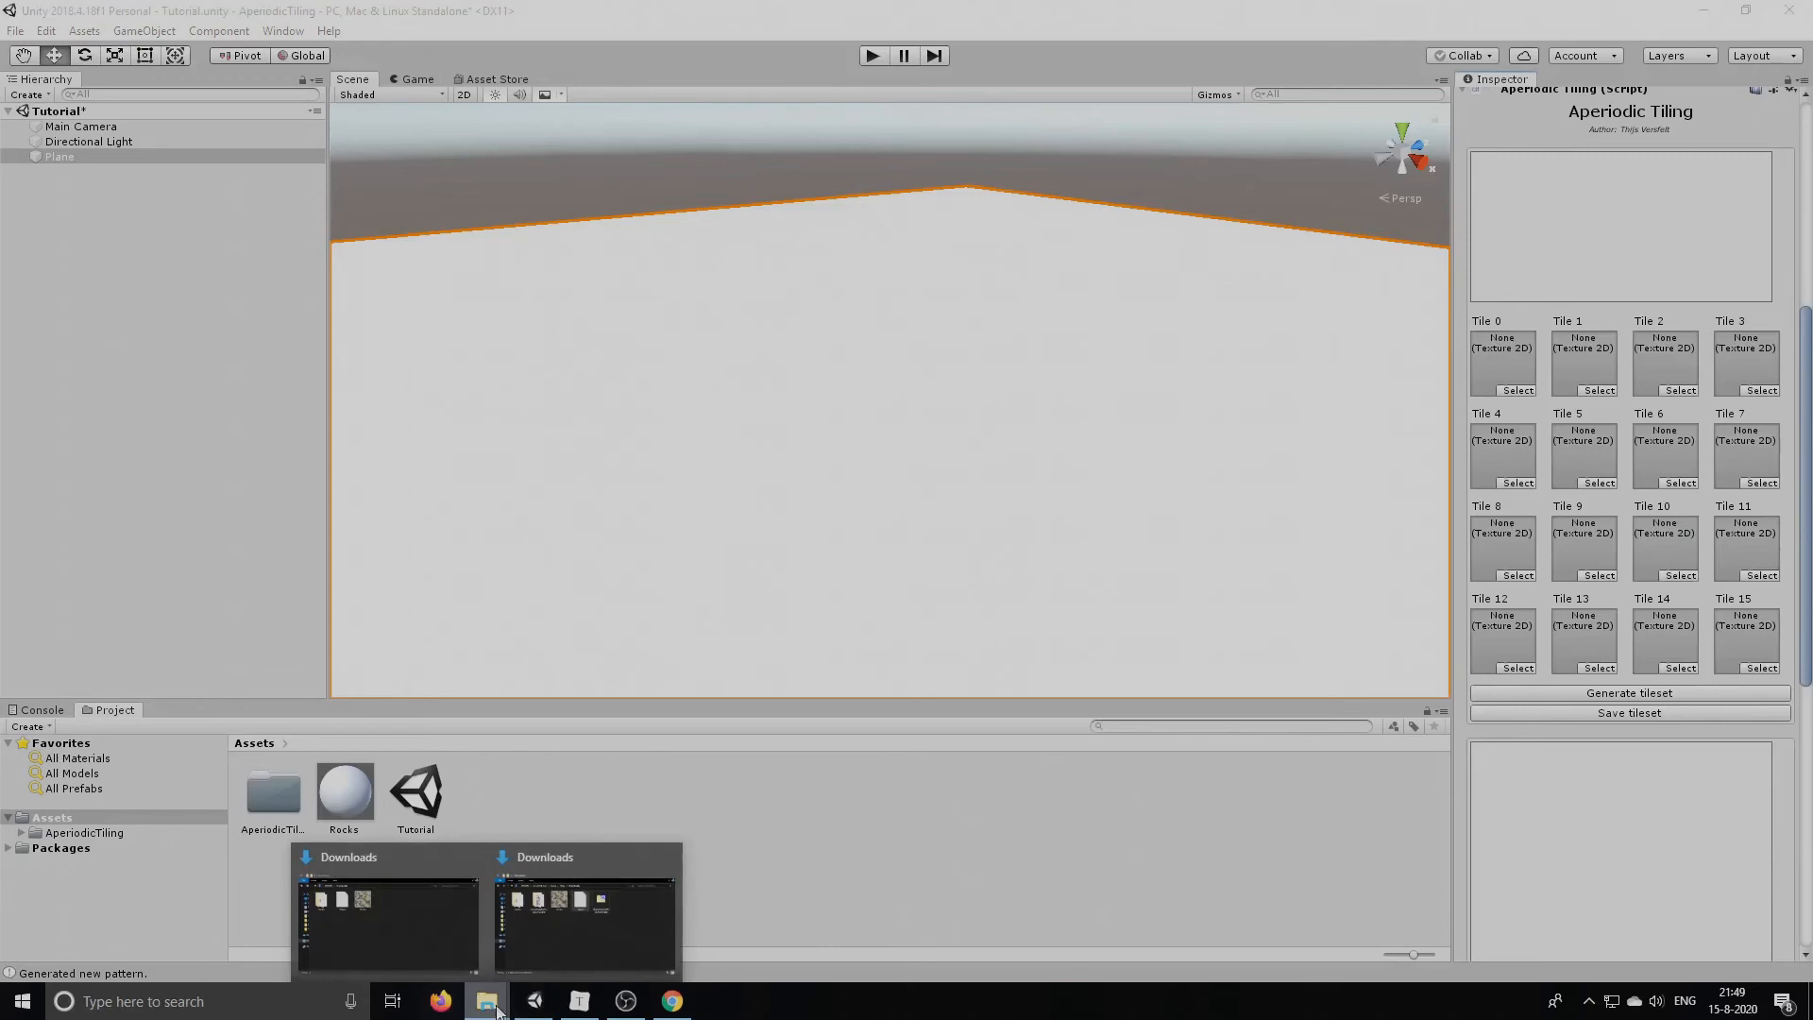
# Drag the sixteen Rocks tiles into Assets, enable Read/Write and apply, then reselect the Plane
pyautogui.click(387, 914)
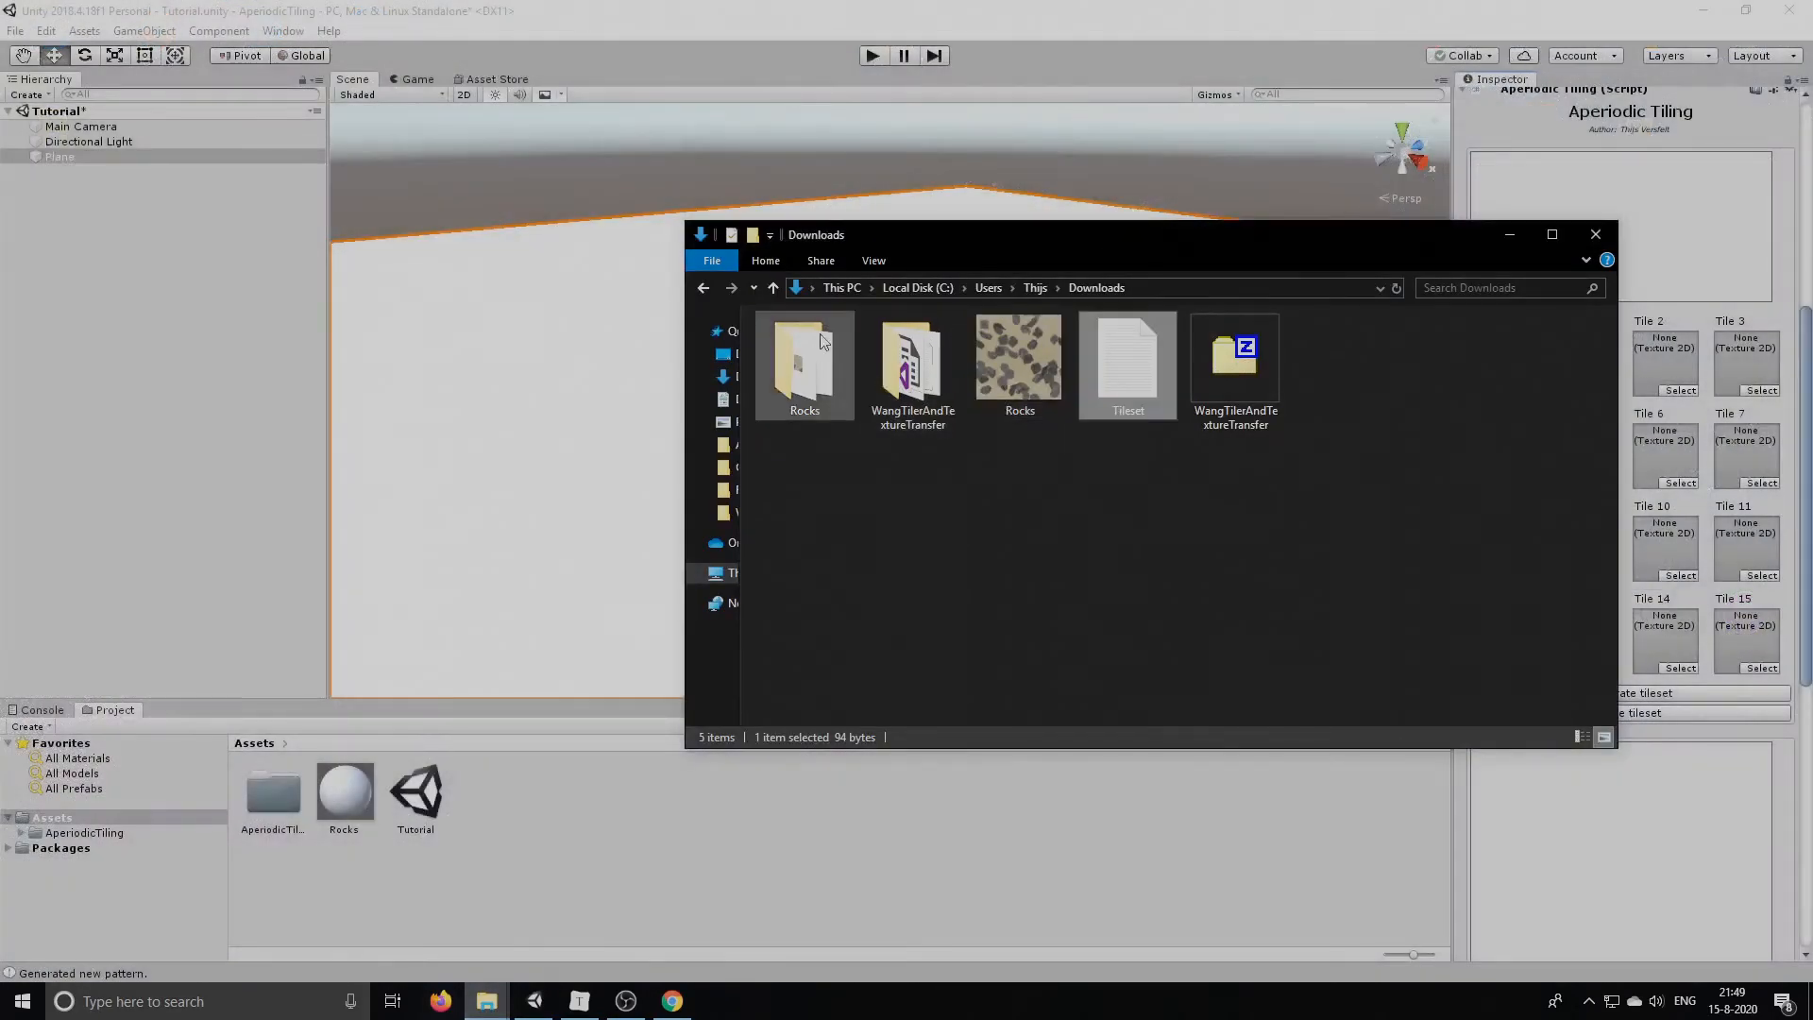
pyautogui.doubleClick(805, 365)
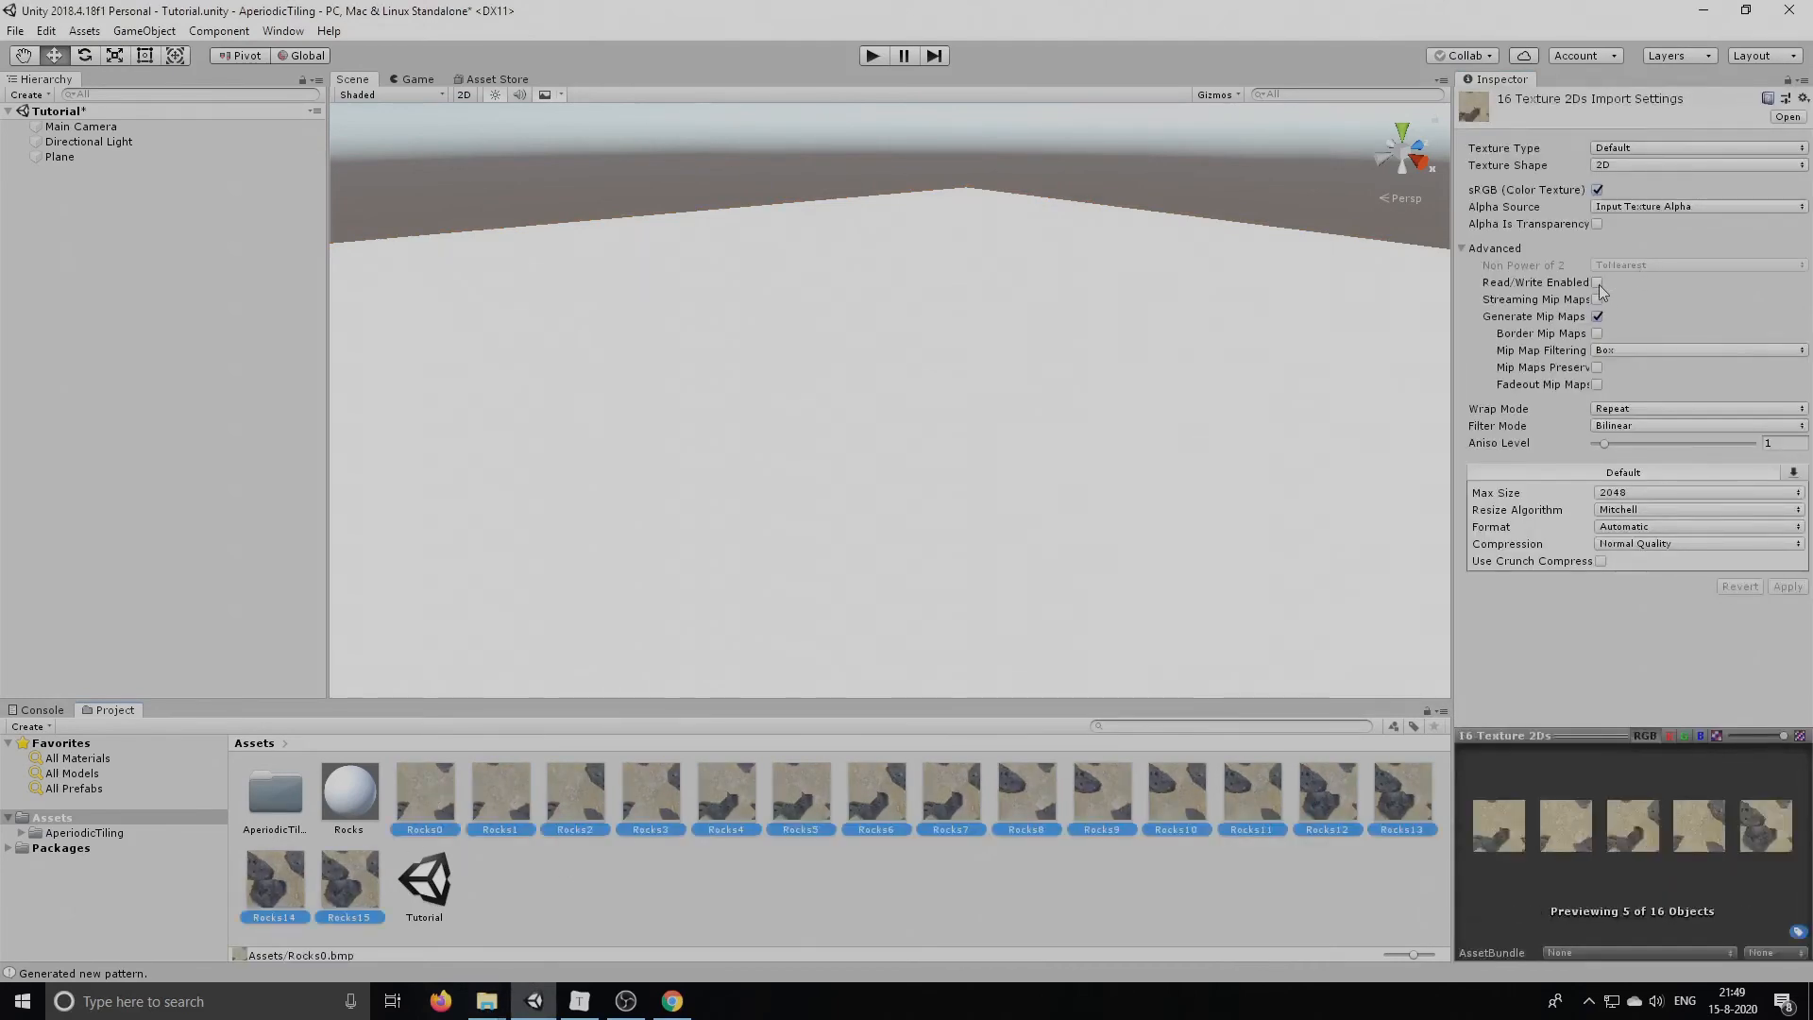
pyautogui.click(1598, 281)
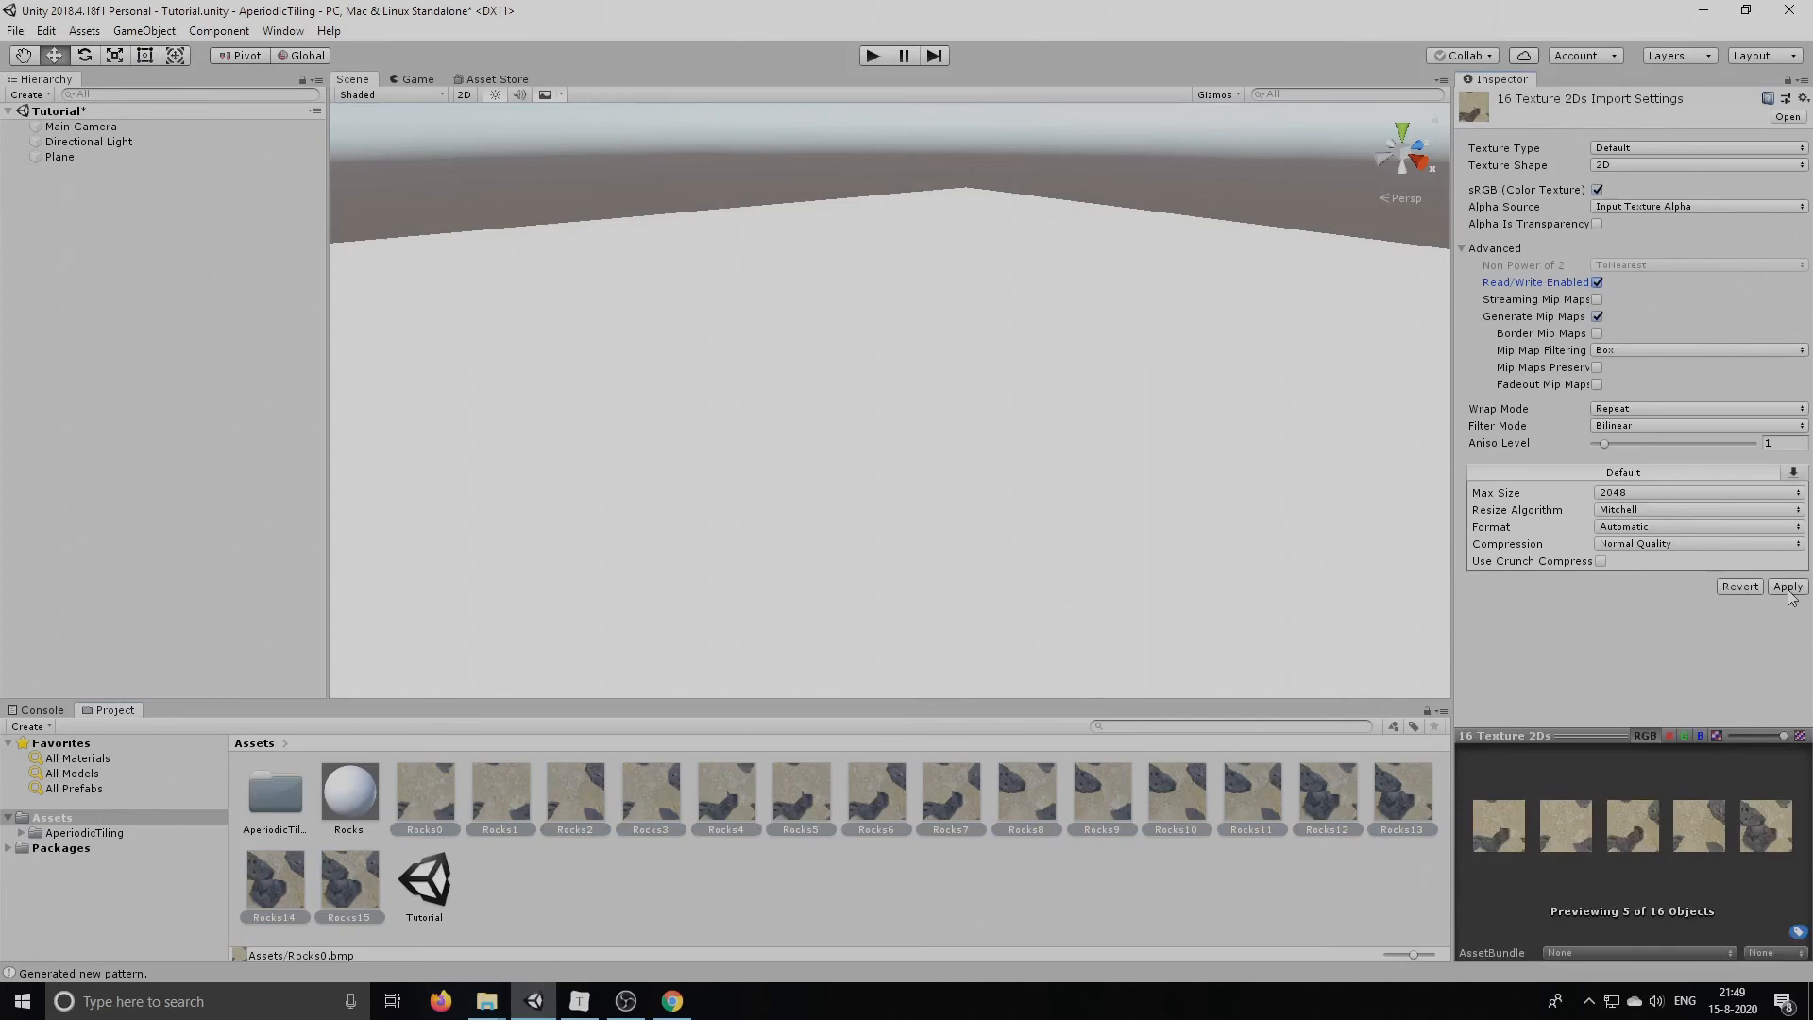
pyautogui.click(1788, 585)
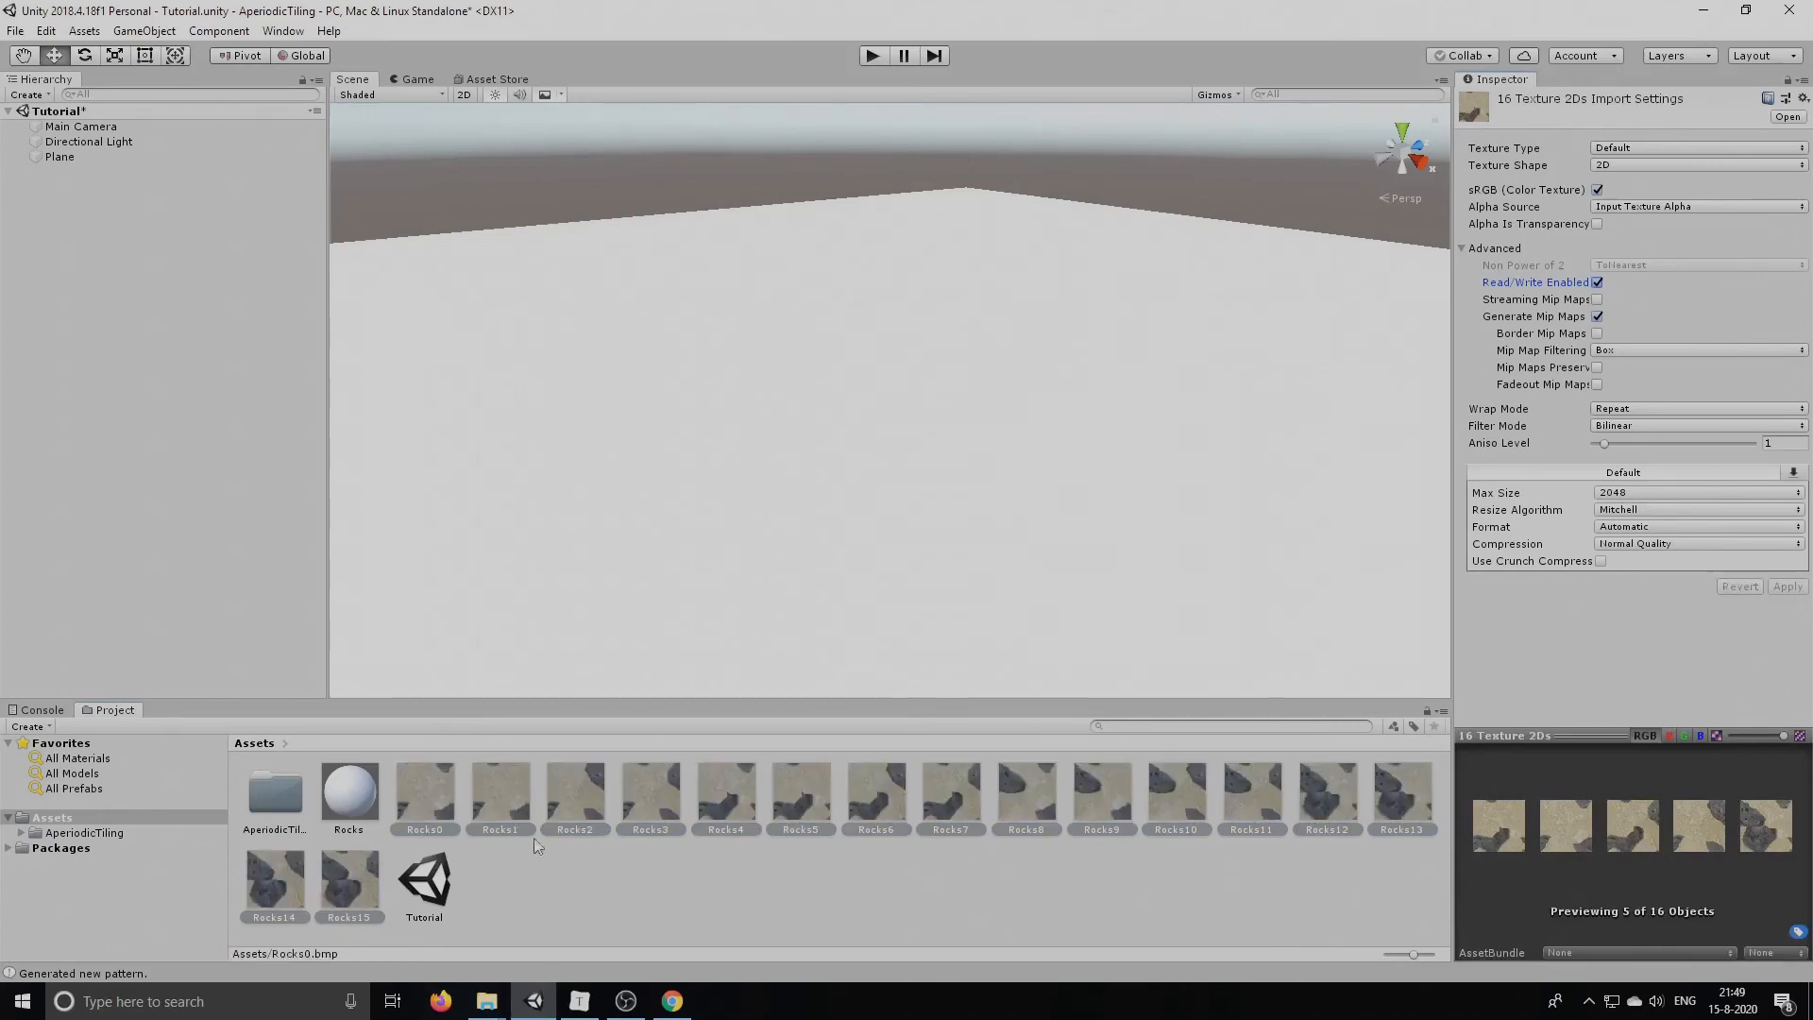
pyautogui.click(59, 157)
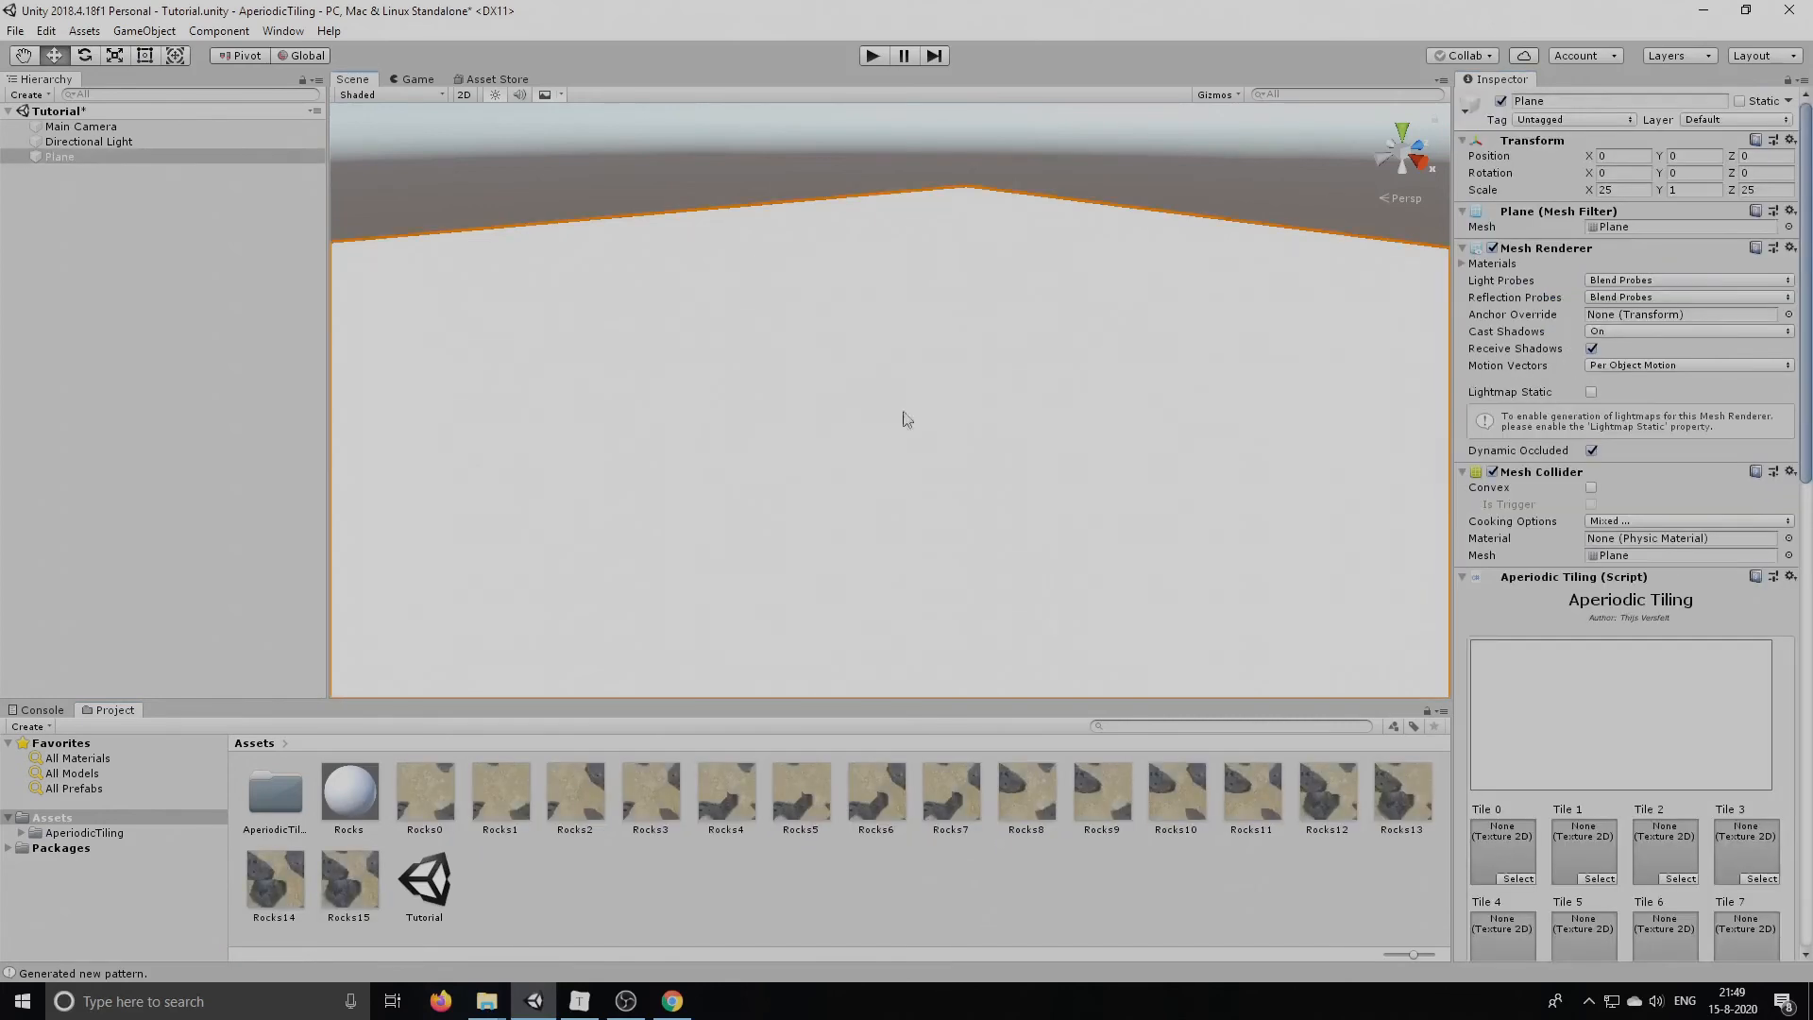
# Assign Rocks0–Rocks15 to Tile 0–Tile 15 of the plane's Aperiodic Tiling component
pyautogui.scroll(-3)
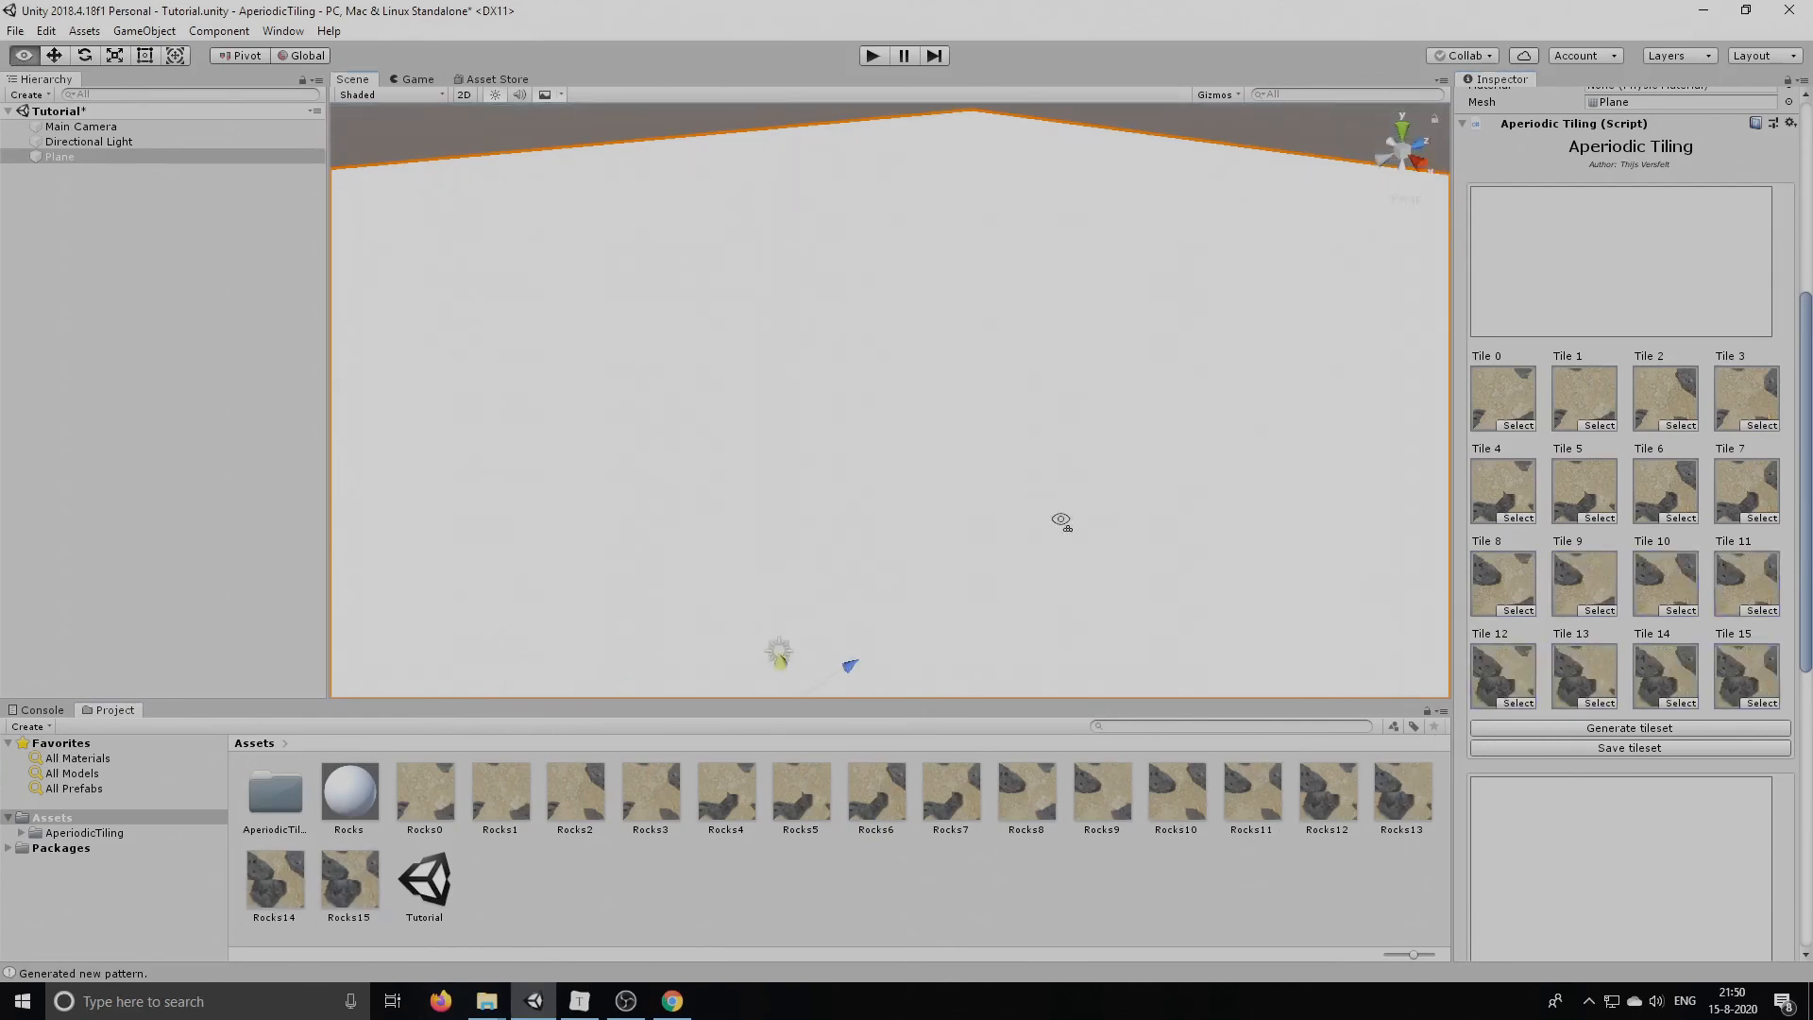
pyautogui.scroll(-3)
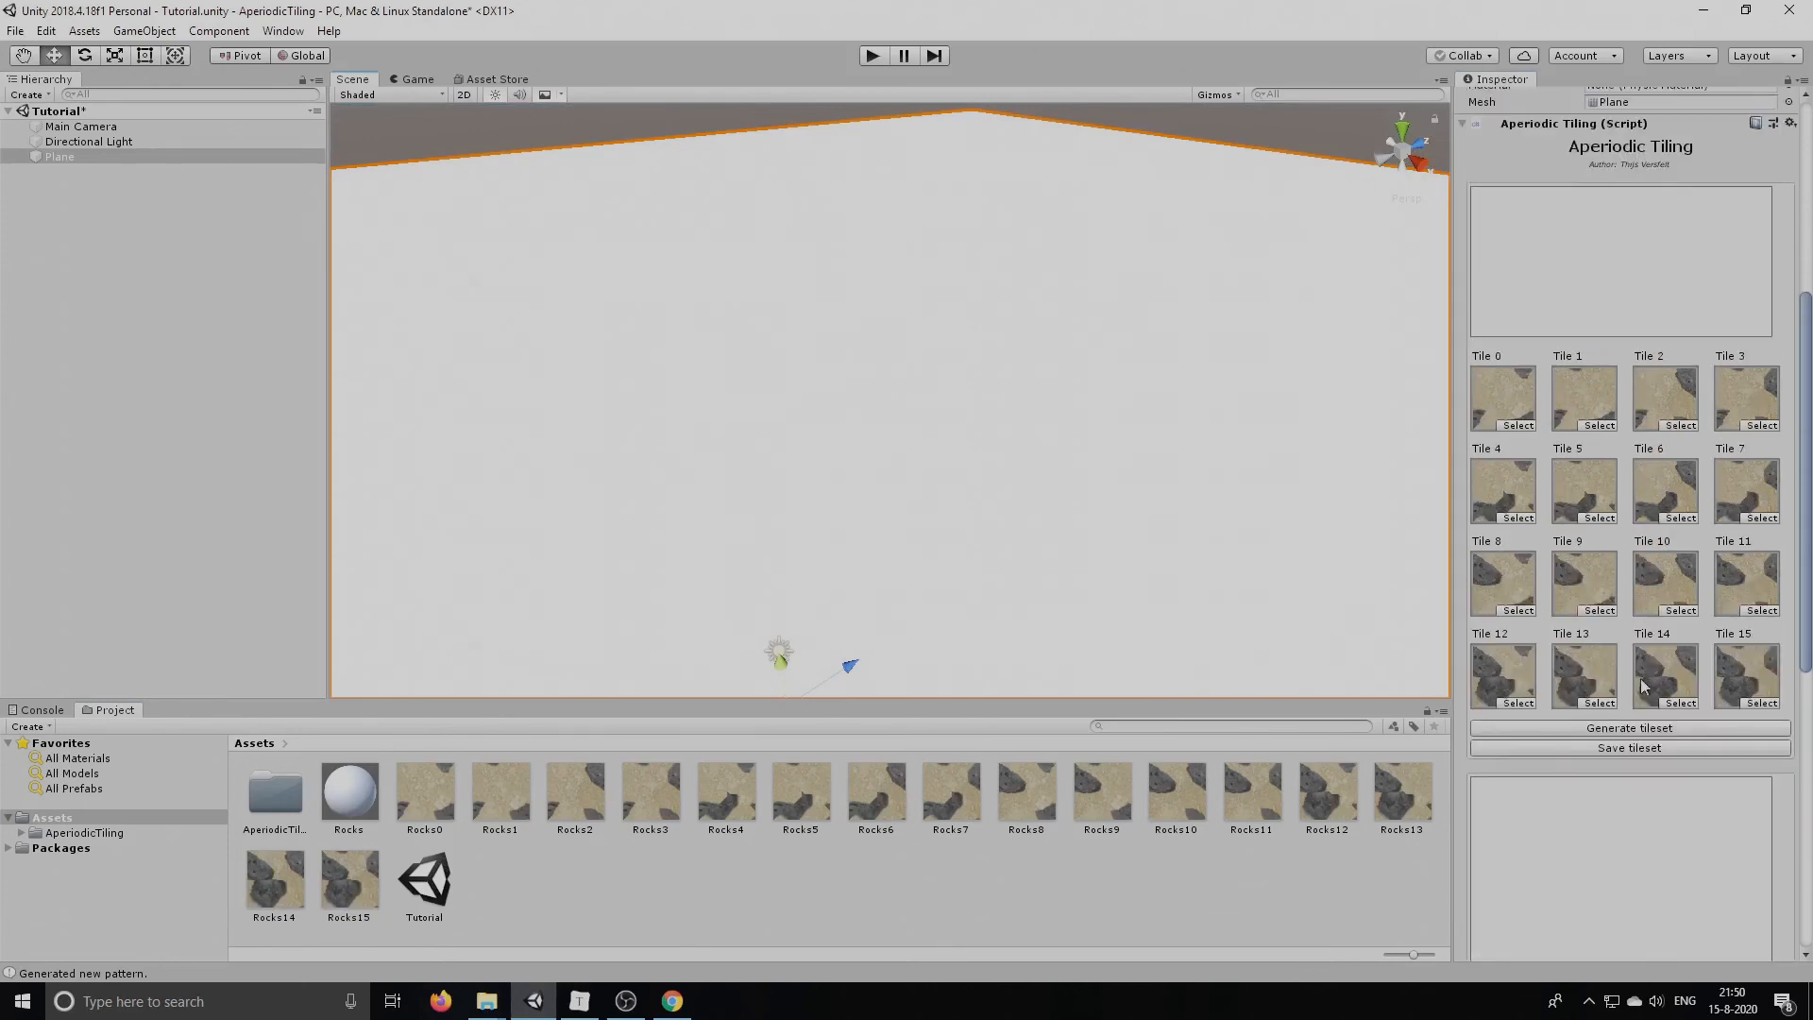
# Generate the tileset from the sixteen rock tiles, then generate the tiling pattern on the plane
pyautogui.click(1628, 727)
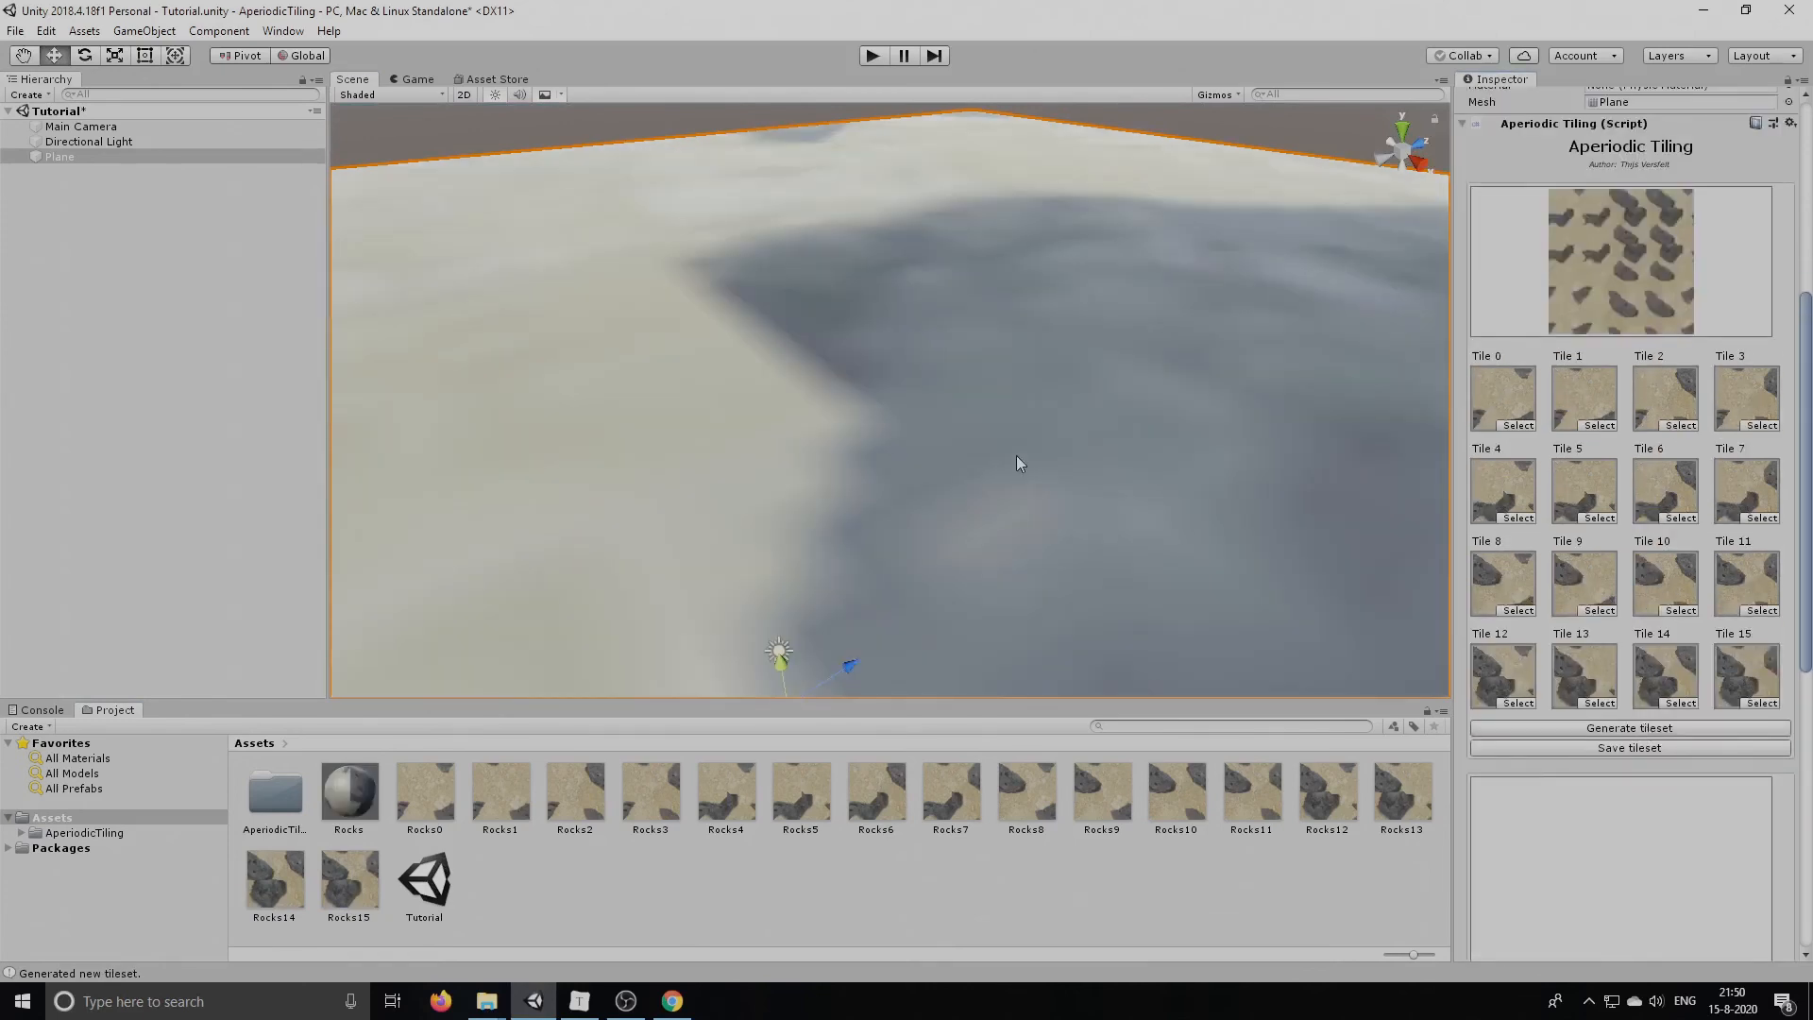
pyautogui.scroll(-3)
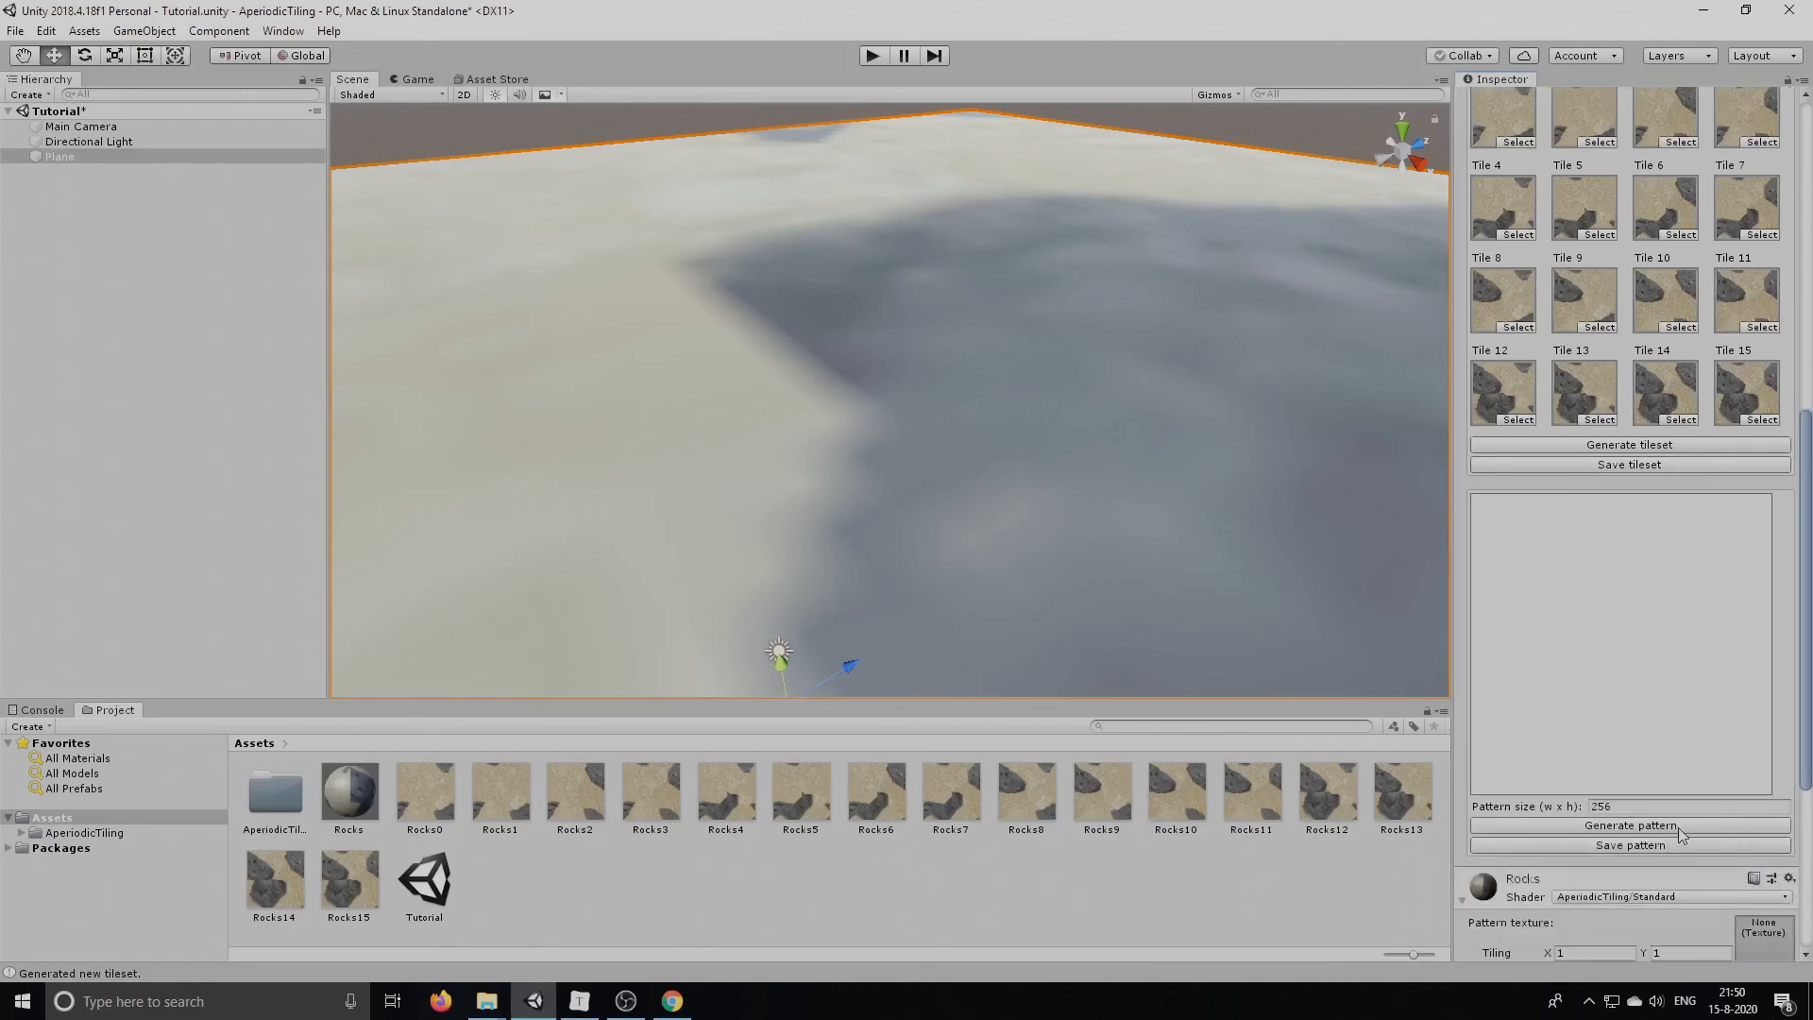
pyautogui.click(1628, 825)
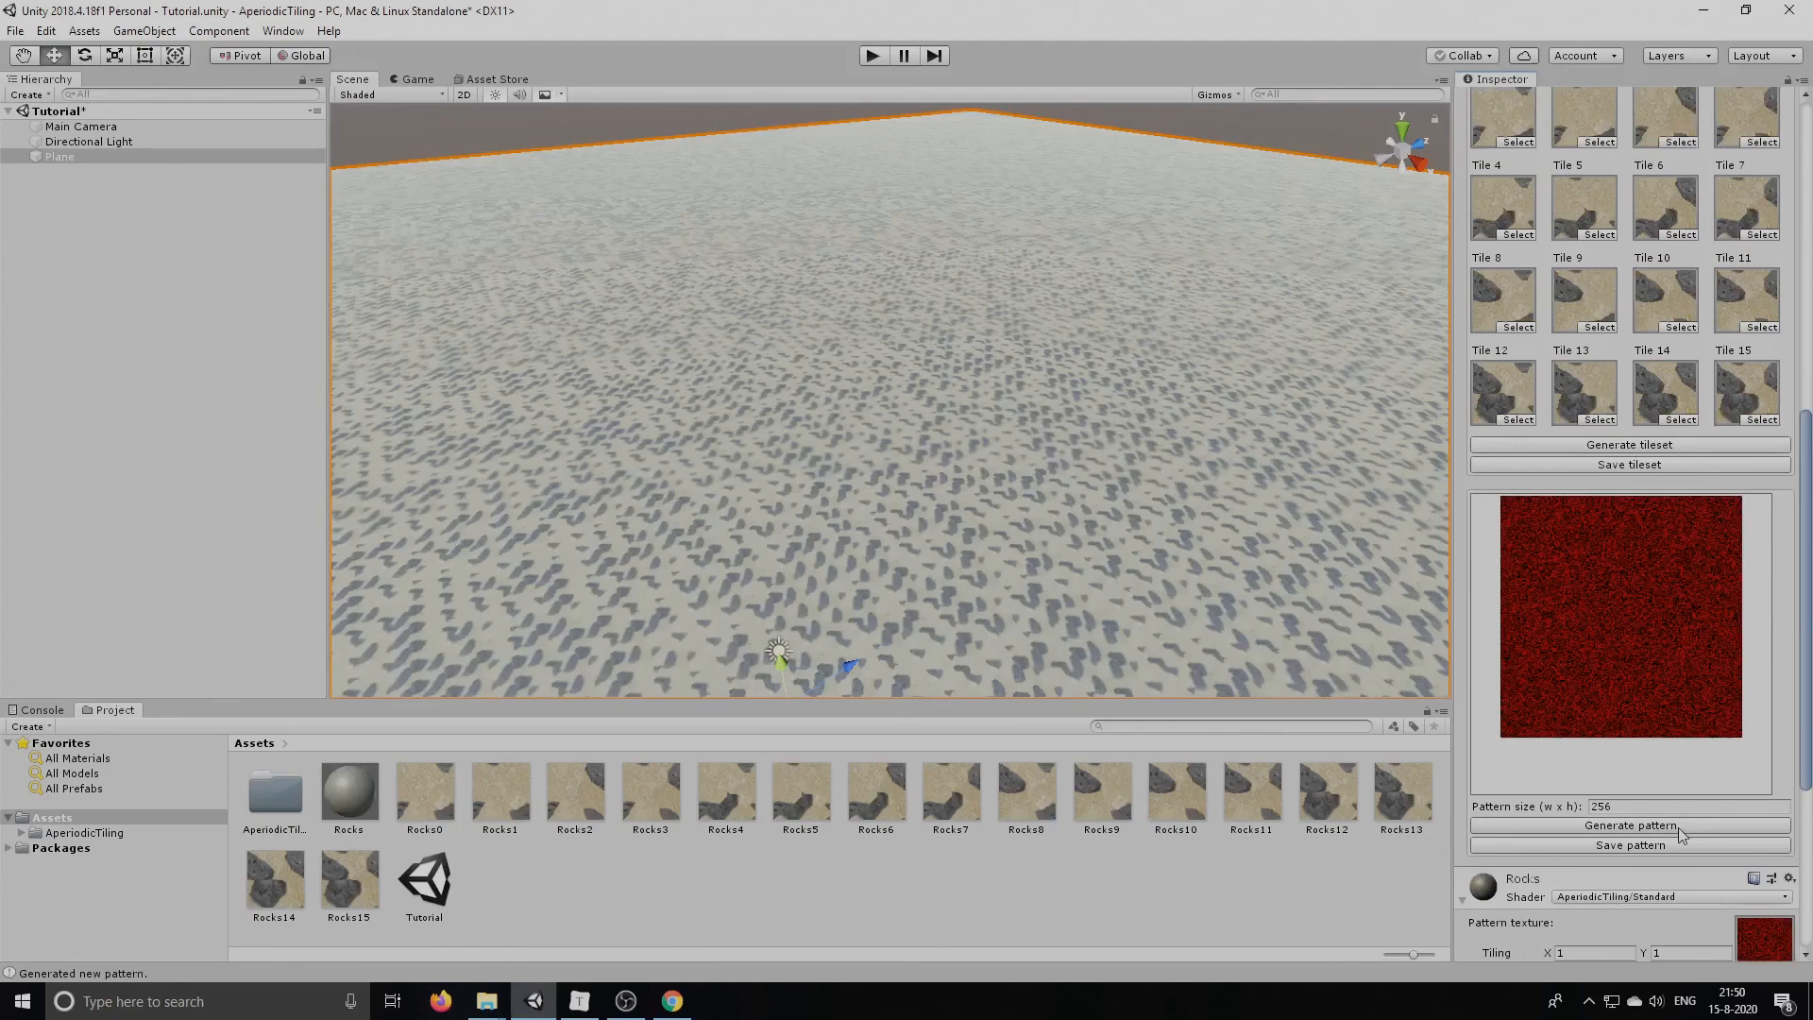